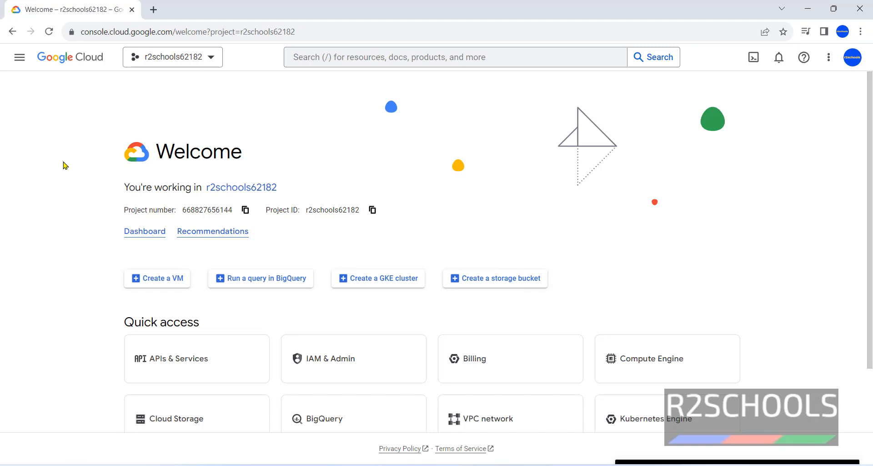
pyautogui.moveTo(19, 57)
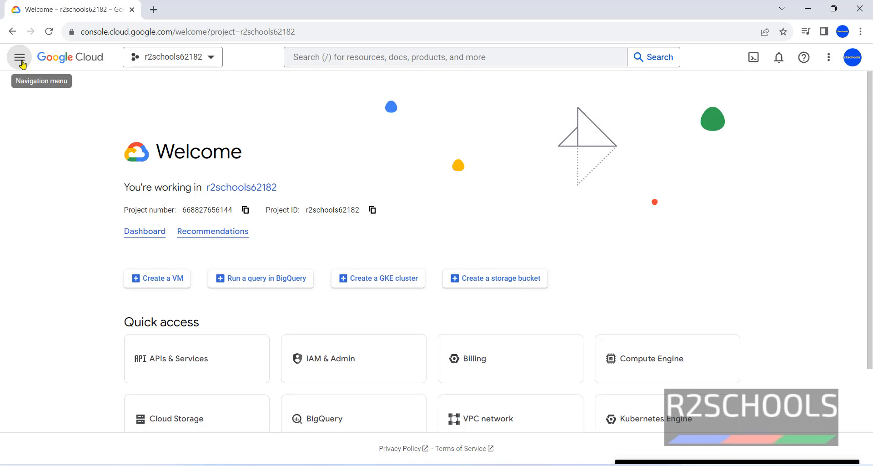
# Step: Navigate to Cloud SQL and start a new instance, reaching the MySQL/PostgreSQL/SQL Server engine choice
pyautogui.click(19, 56)
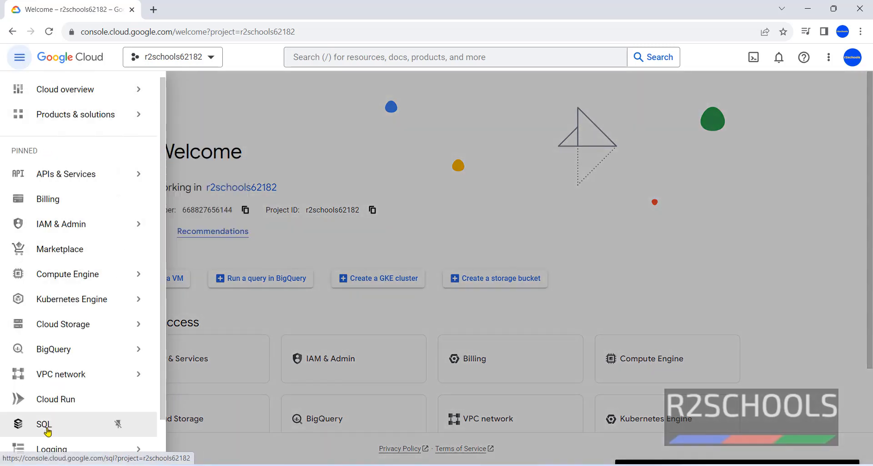
pyautogui.click(43, 424)
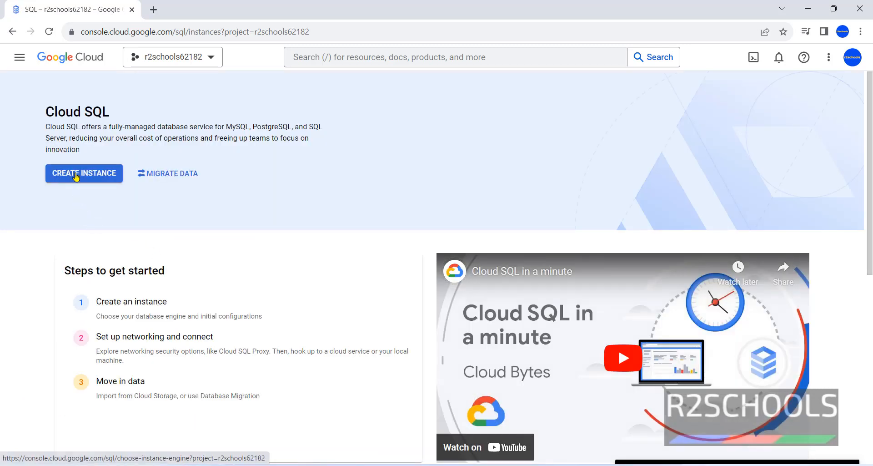
pyautogui.click(83, 173)
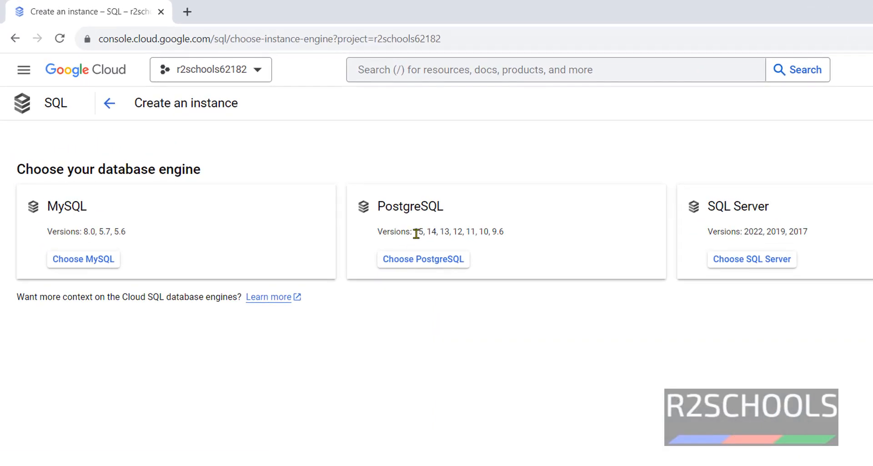
pyautogui.moveTo(416, 231); pyautogui.dragTo(480, 231)
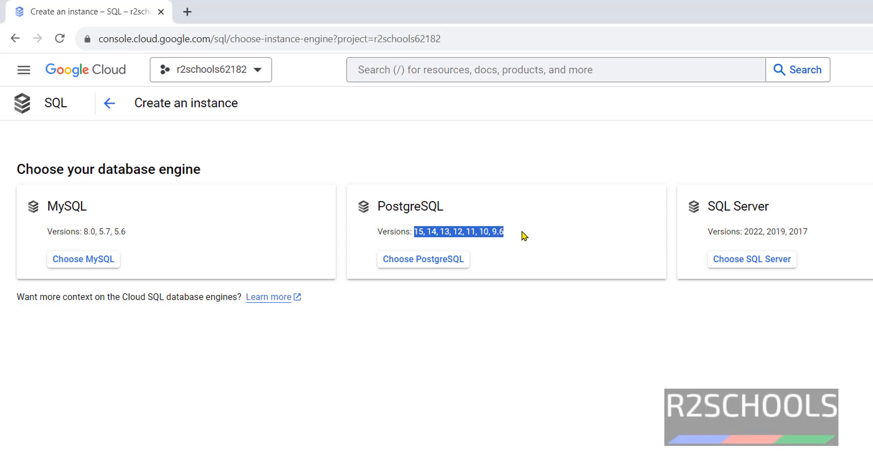
pyautogui.moveTo(423, 259)
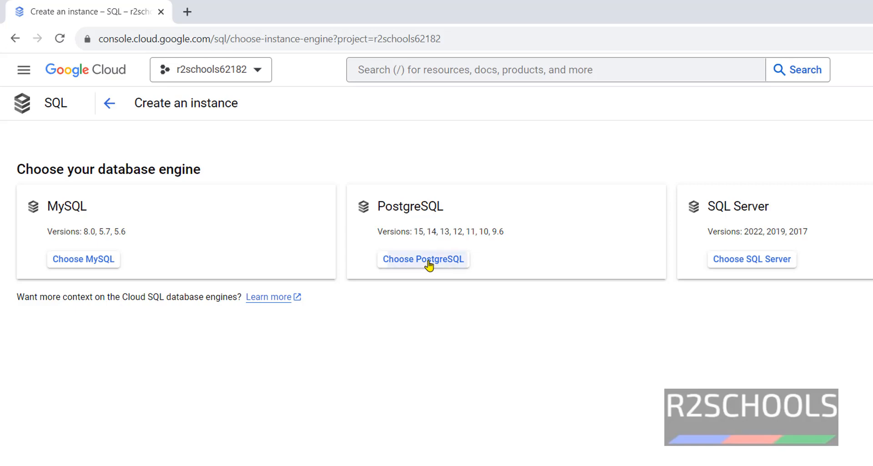
# Step: Choose PostgreSQL, set Instance ID 'firstdb' and enter an admin password
pyautogui.click(422, 258)
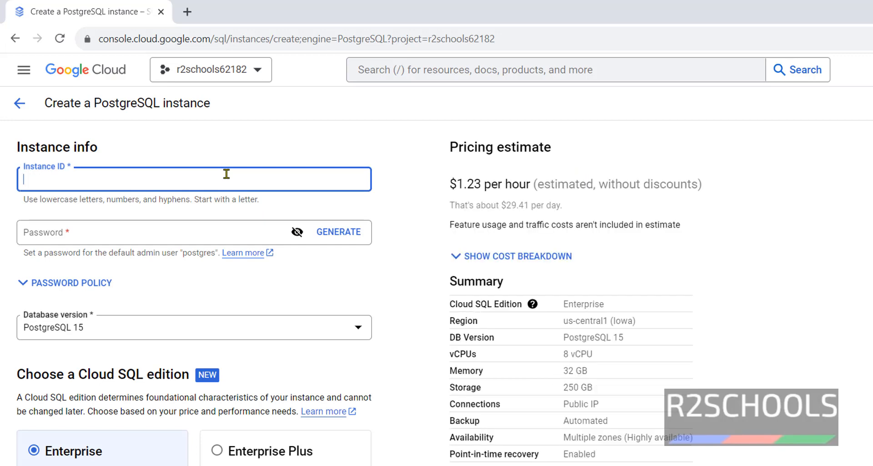
pyautogui.write('firstdb')
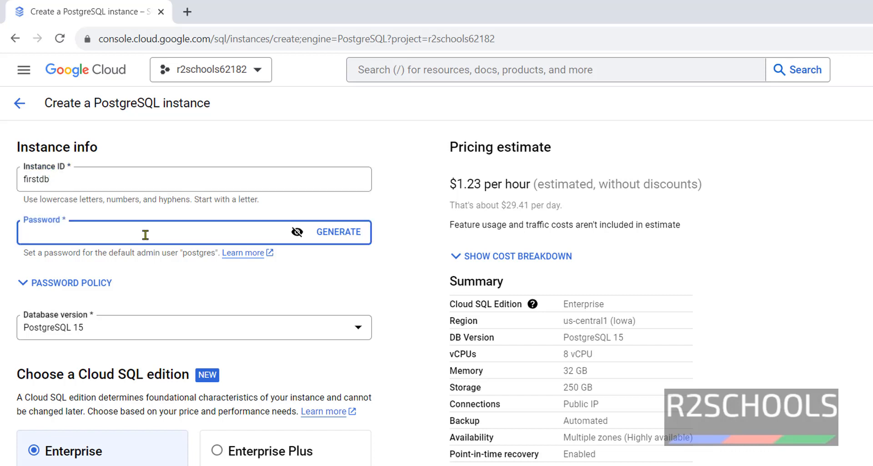
pyautogui.write('••')
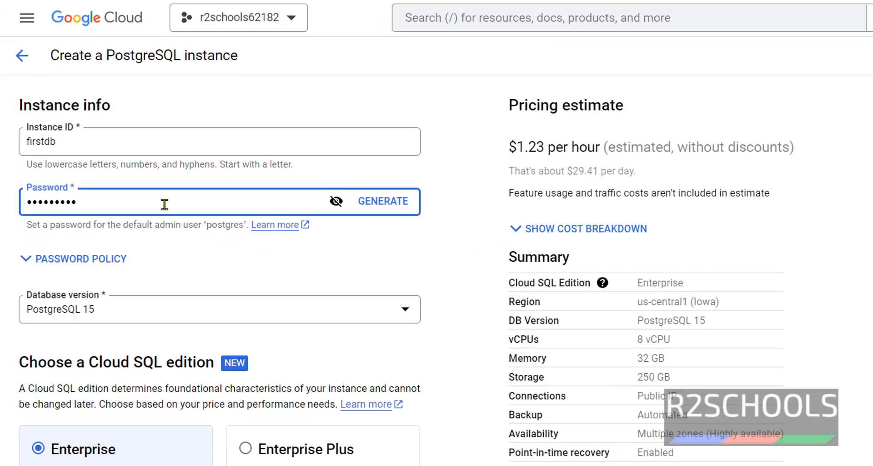
pyautogui.scroll(-3)
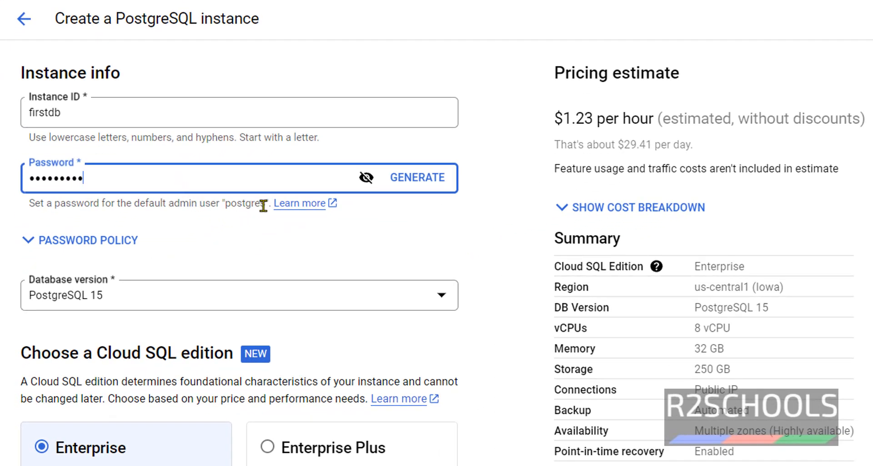
pyautogui.doubleClick(243, 202)
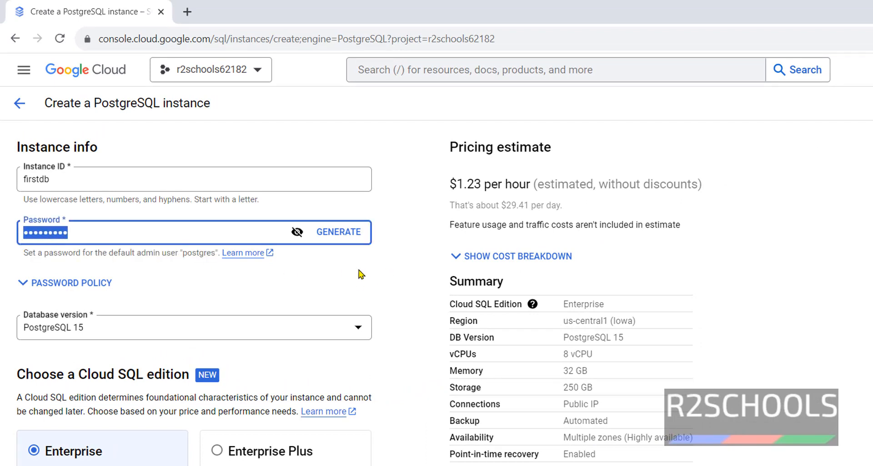
# Step: Keep PostgreSQL 15 as the version and enable password policies for the instance
pyautogui.scroll(-3)
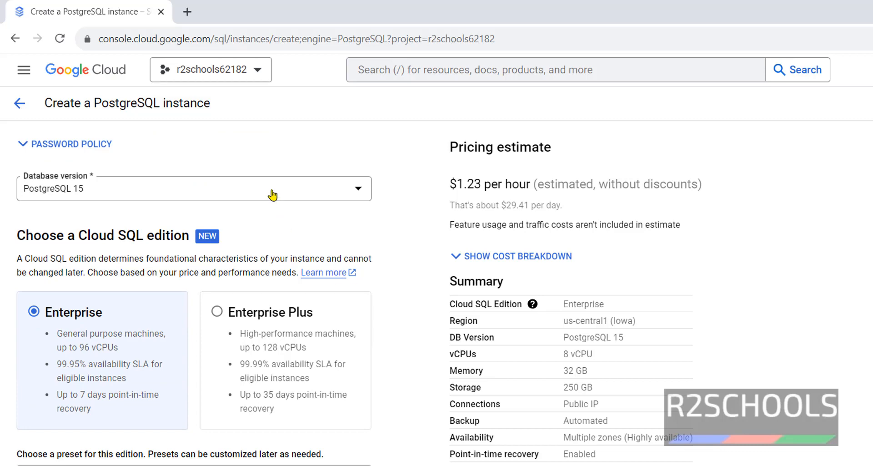
pyautogui.click(193, 187)
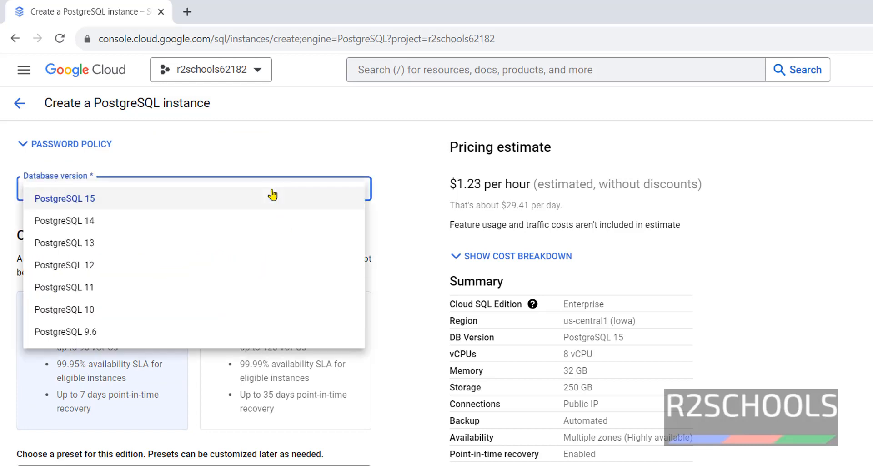
pyautogui.click(65, 198)
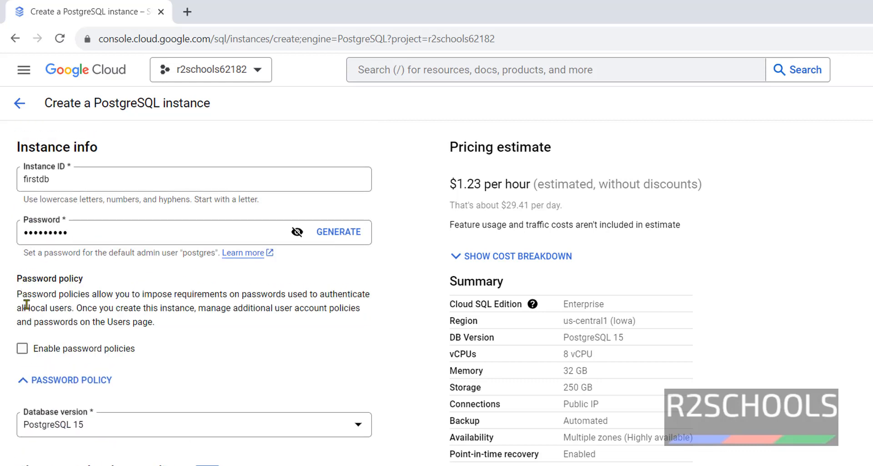
pyautogui.click(22, 349)
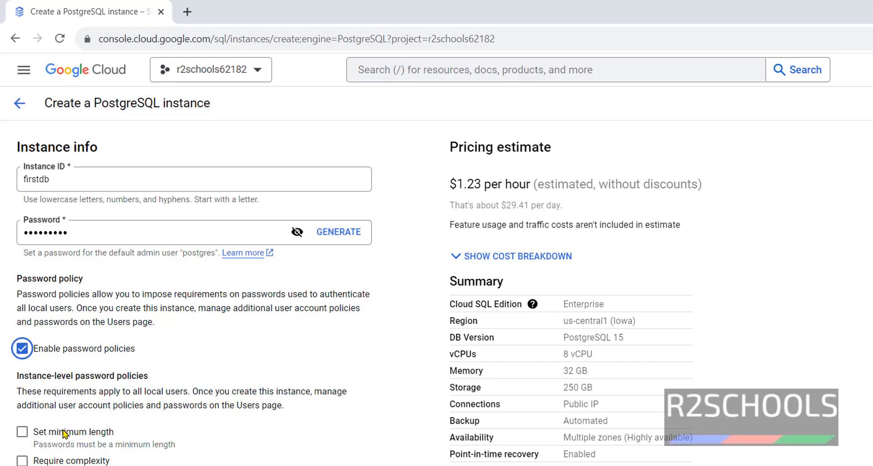
pyautogui.scroll(-3)
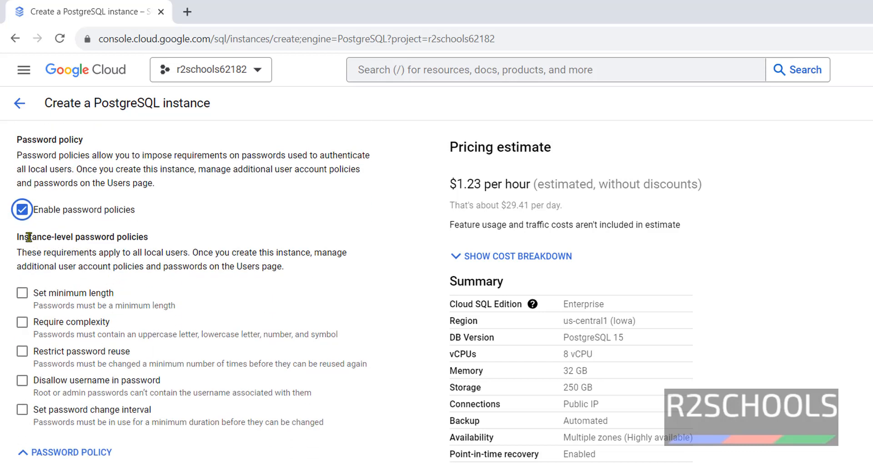
pyautogui.click(22, 209)
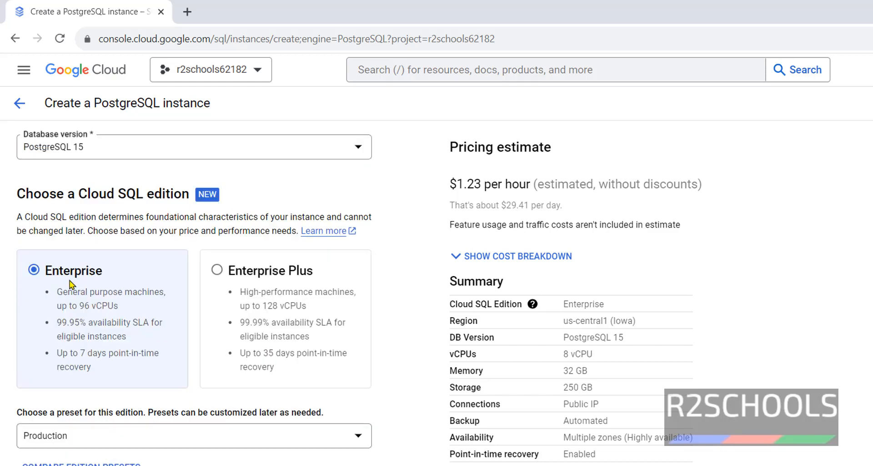
pyautogui.moveTo(144, 278)
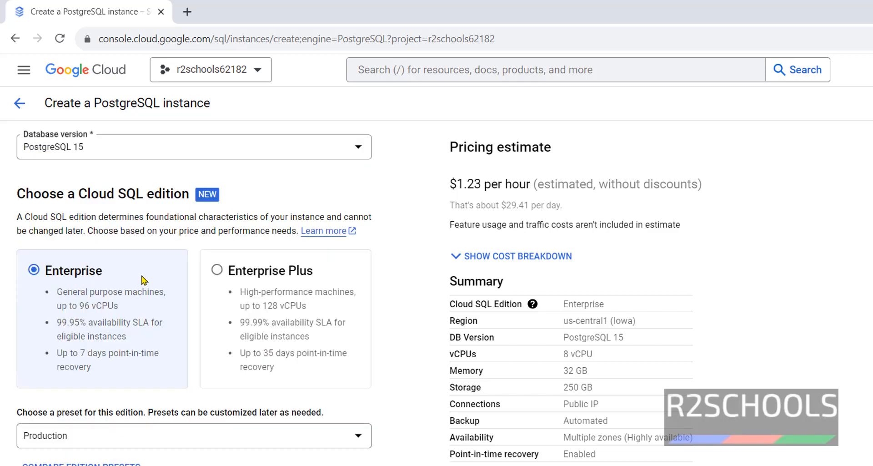
pyautogui.moveTo(187, 278)
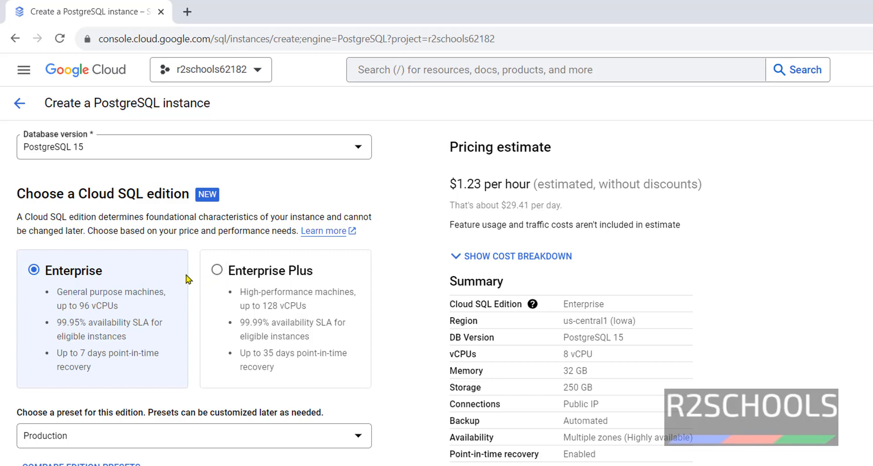
pyautogui.moveTo(390, 340)
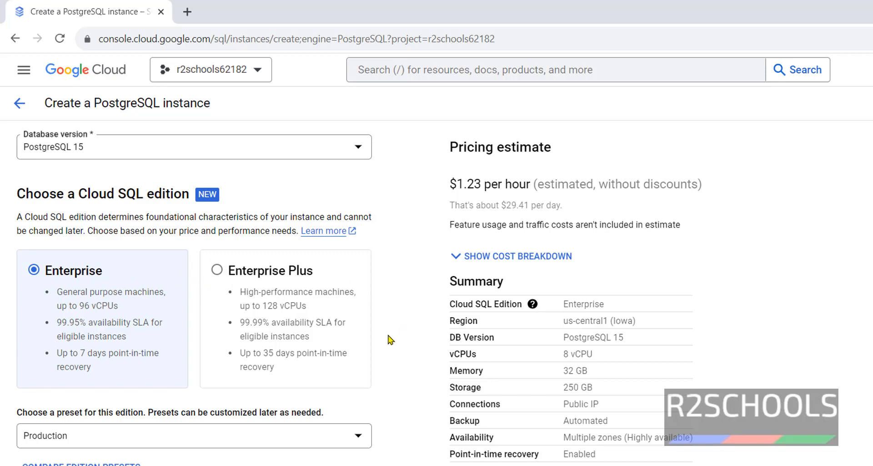
pyautogui.moveTo(303, 327)
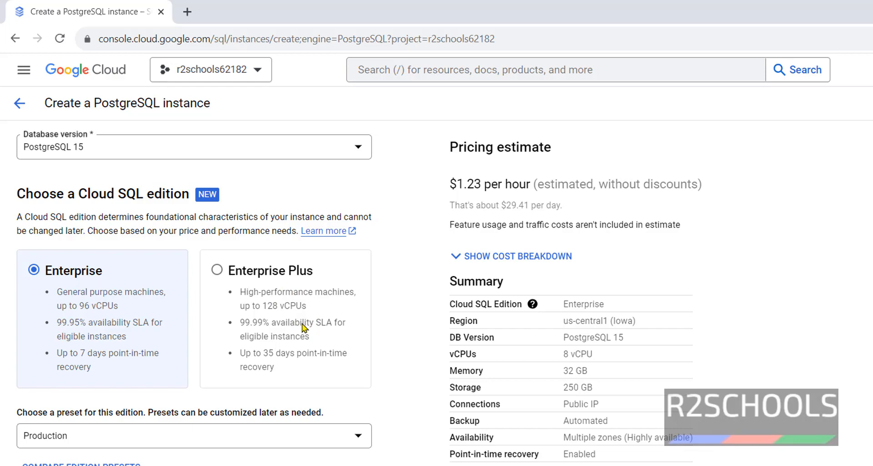
# Step: Switch the edition preset to the cheaper Sandbox preset
pyautogui.click(192, 435)
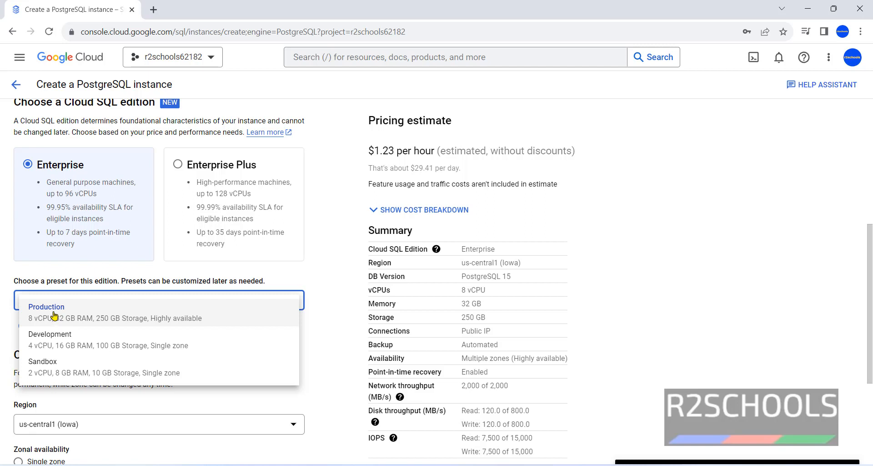
pyautogui.moveTo(42, 369)
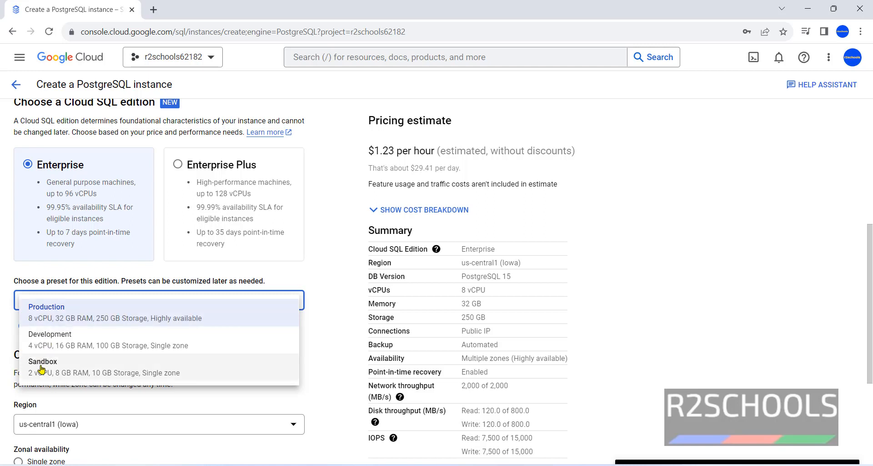
pyautogui.click(42, 361)
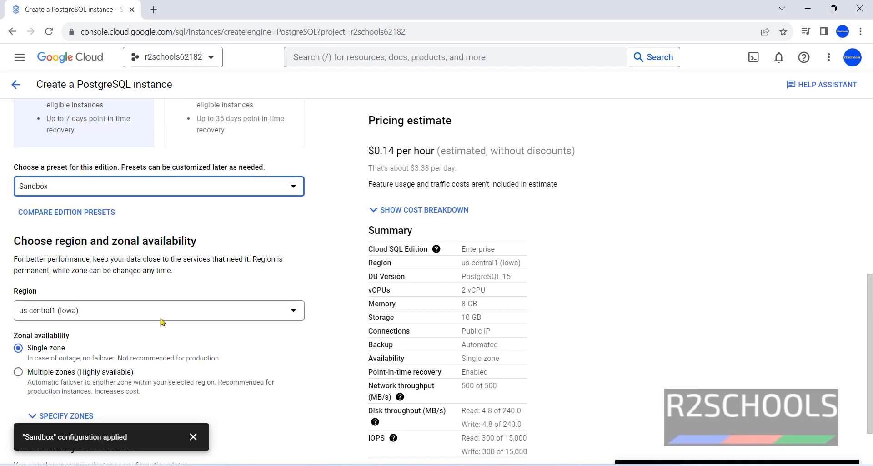
pyautogui.moveTo(110, 323)
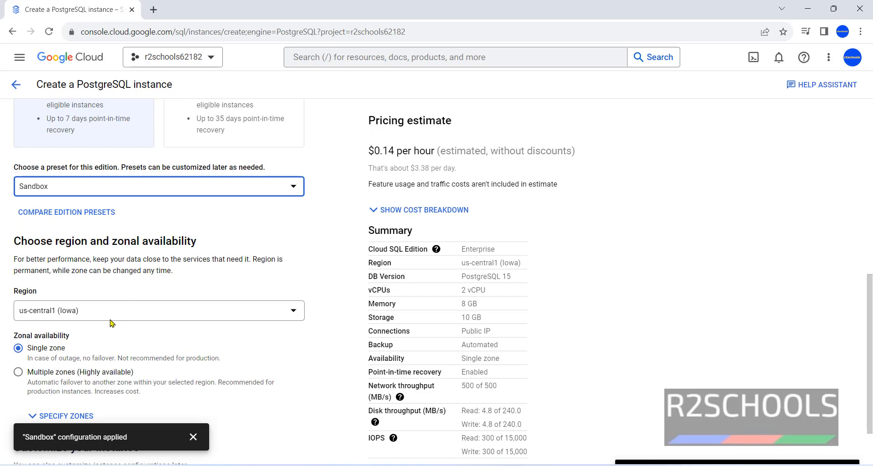
pyautogui.scroll(-3)
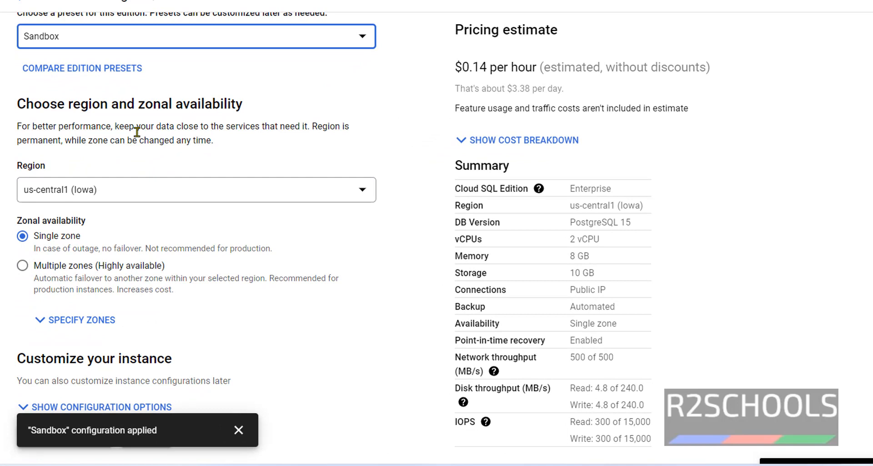
pyautogui.click(196, 35)
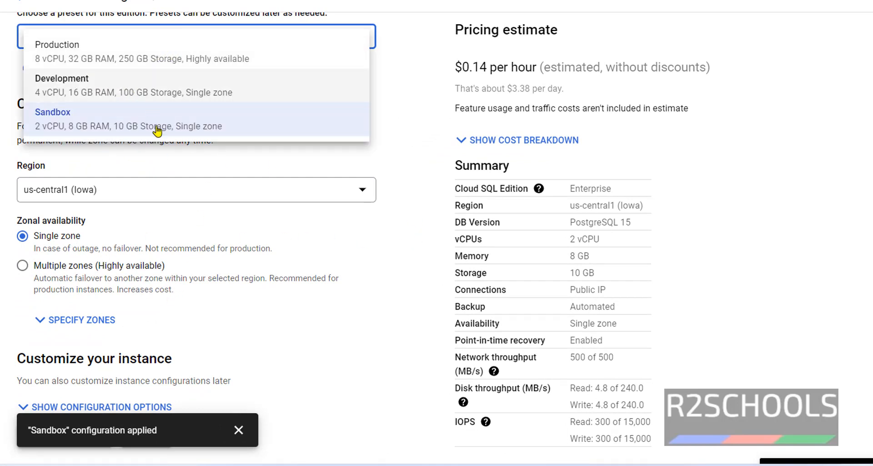
pyautogui.click(52, 118)
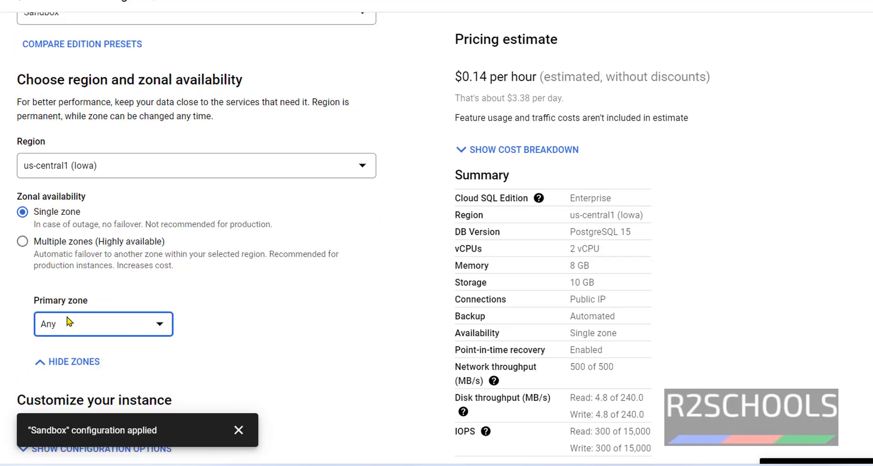
# Step: Set the region to us-central1 (Iowa), single zone, with any primary zone
pyautogui.click(102, 324)
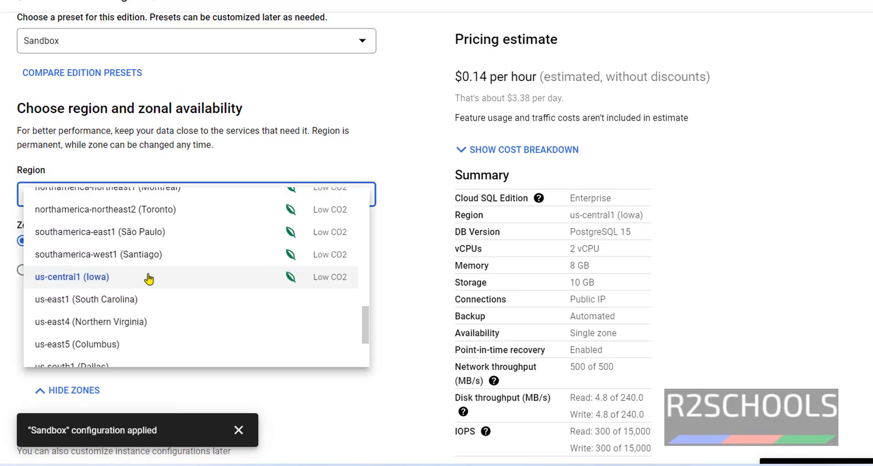
pyautogui.moveTo(371, 289)
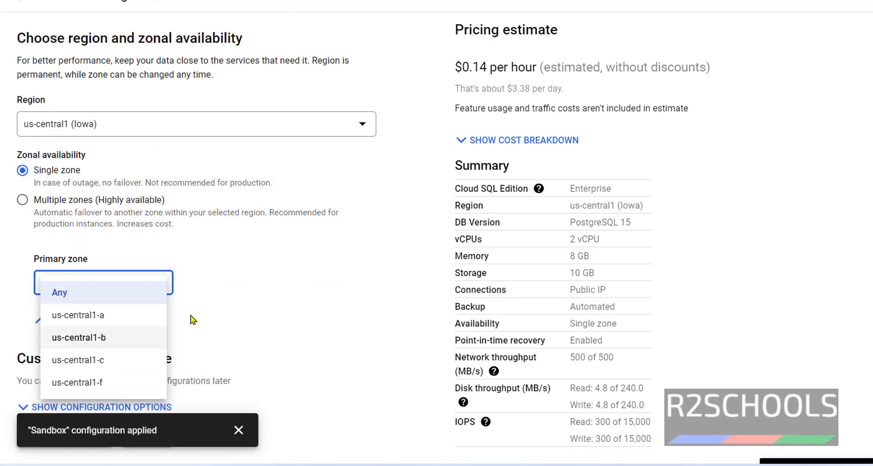
pyautogui.click(196, 124)
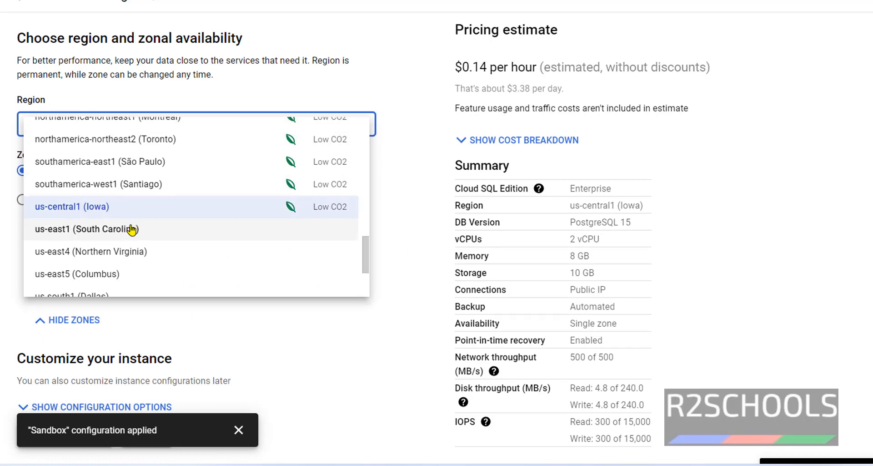
pyautogui.click(86, 229)
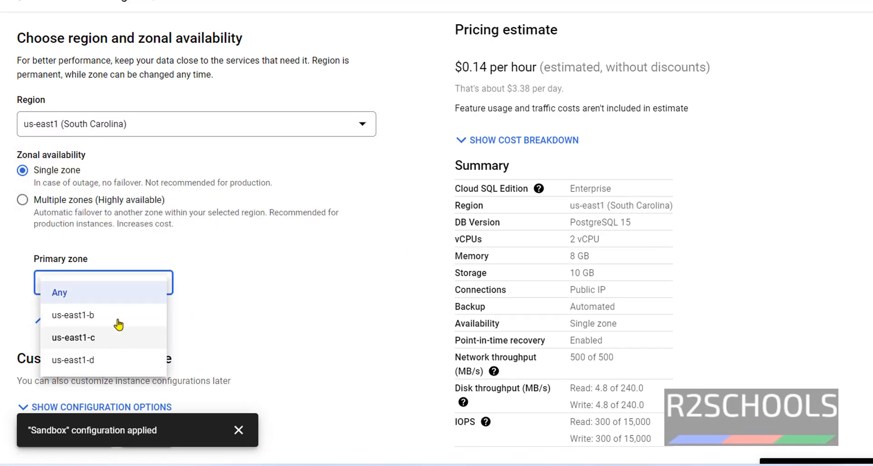
pyautogui.click(59, 292)
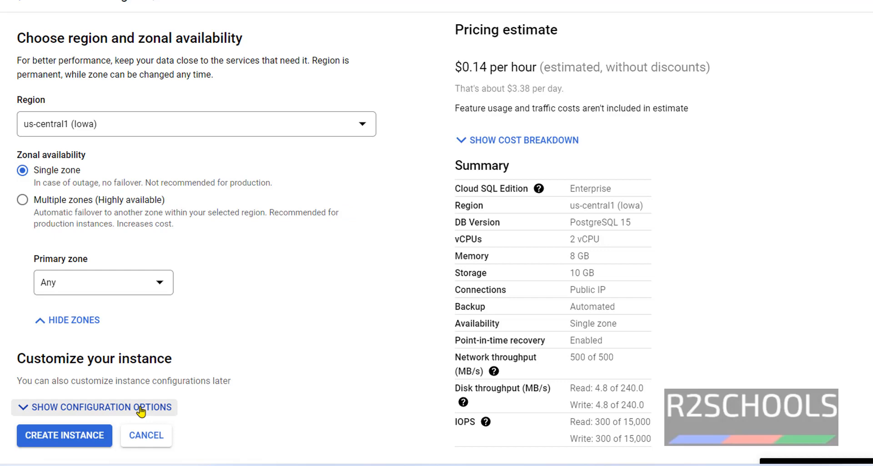
# Step: Expand configuration options and keep storage at 10 GB SSD with automatic increases
pyautogui.click(96, 407)
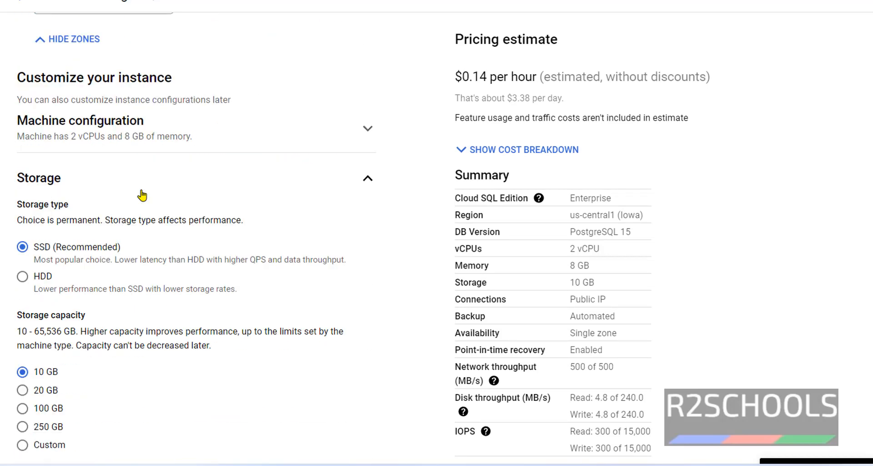
pyautogui.scroll(-3)
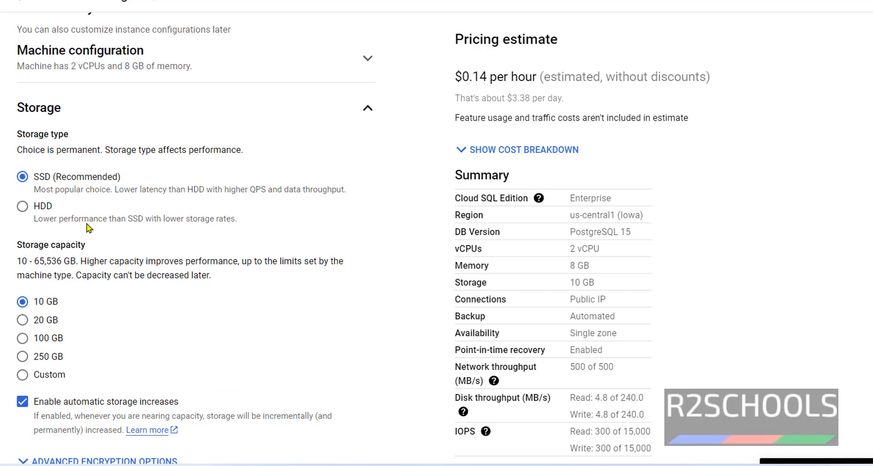
pyautogui.moveTo(66, 374)
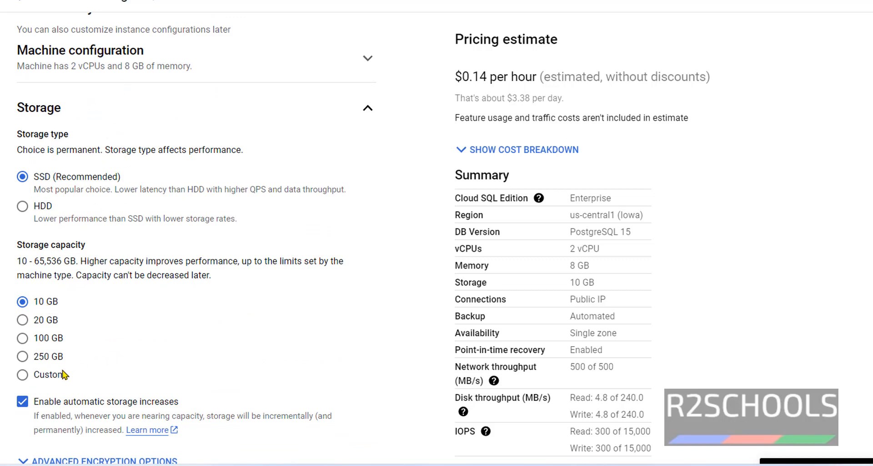
pyautogui.click(22, 356)
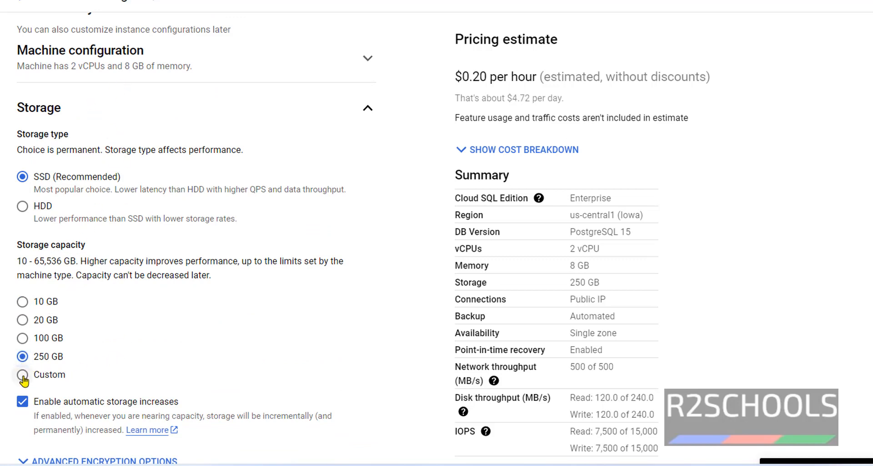
pyautogui.click(22, 374)
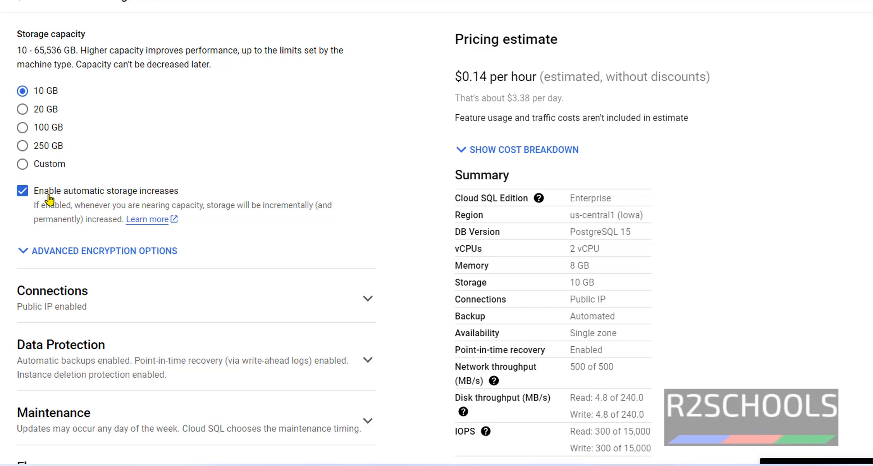
pyautogui.moveTo(187, 192)
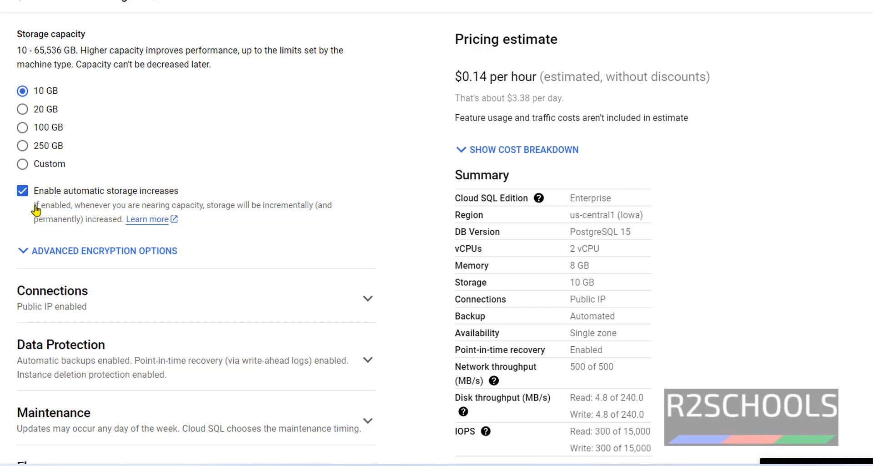
pyautogui.moveTo(174, 187)
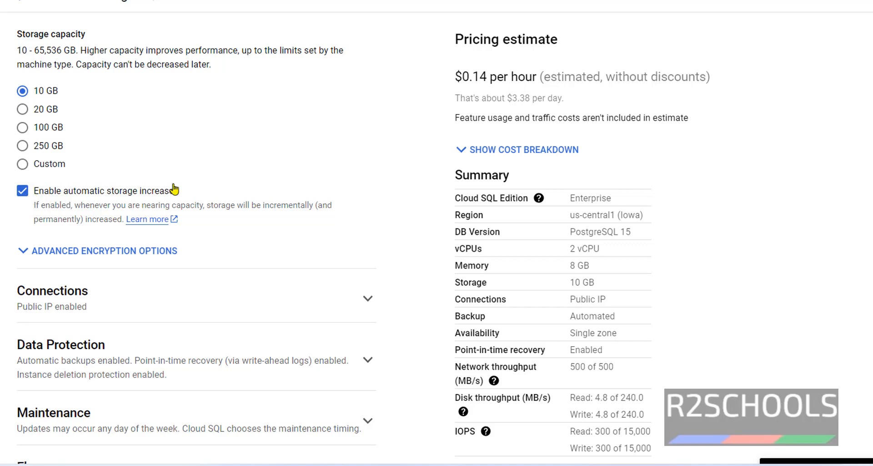
pyautogui.moveTo(192, 293)
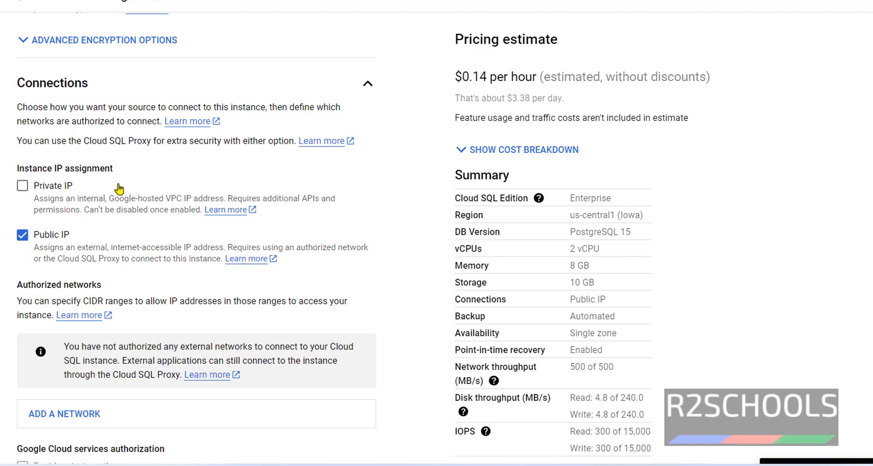
# Step: Leave Connections with public IP only, private IP off, and review Data Protection
pyautogui.click(22, 185)
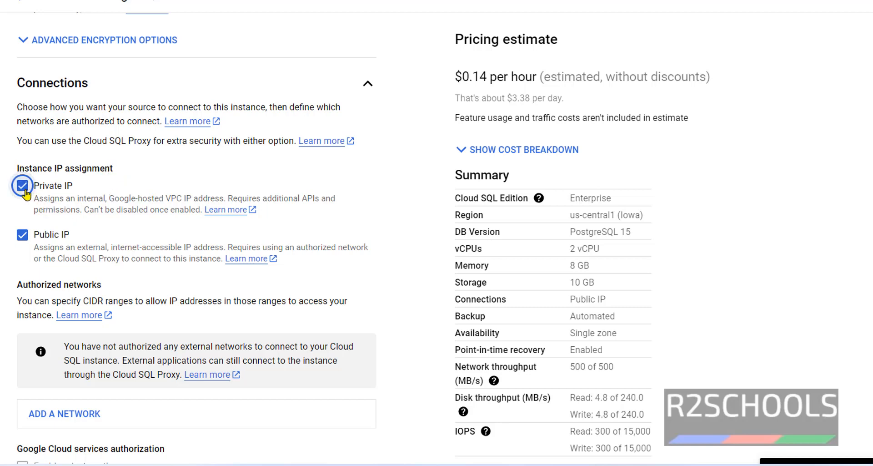
pyautogui.click(23, 186)
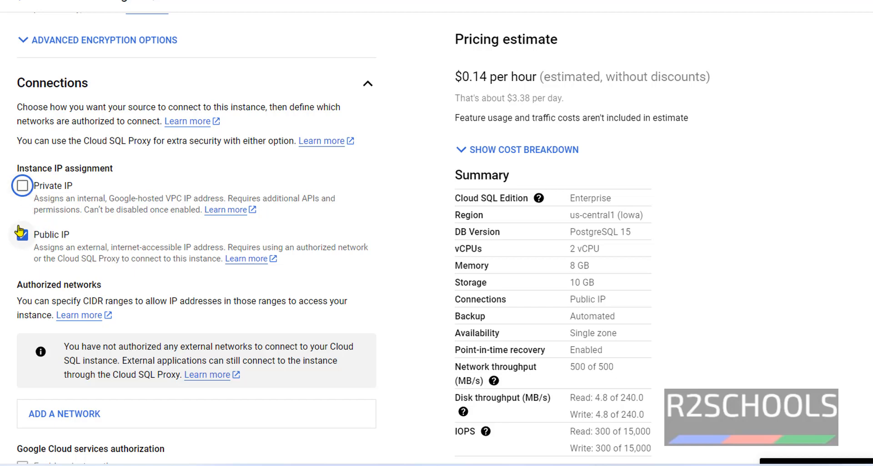
pyautogui.click(23, 234)
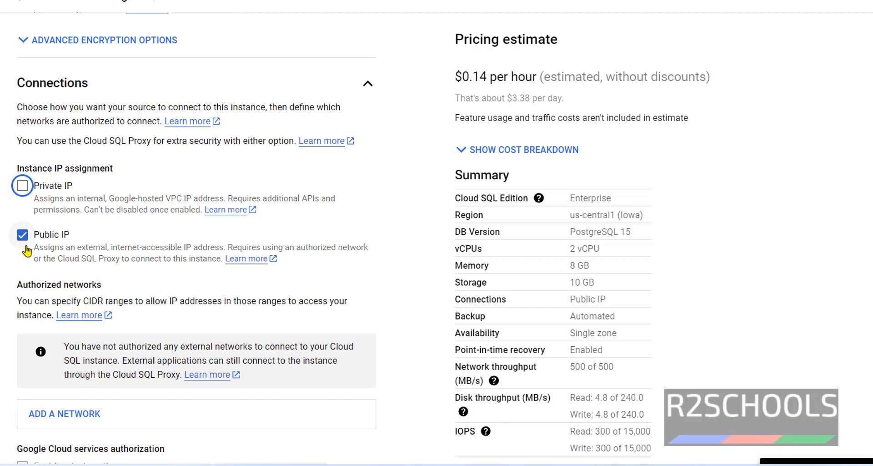
pyautogui.moveTo(16, 262)
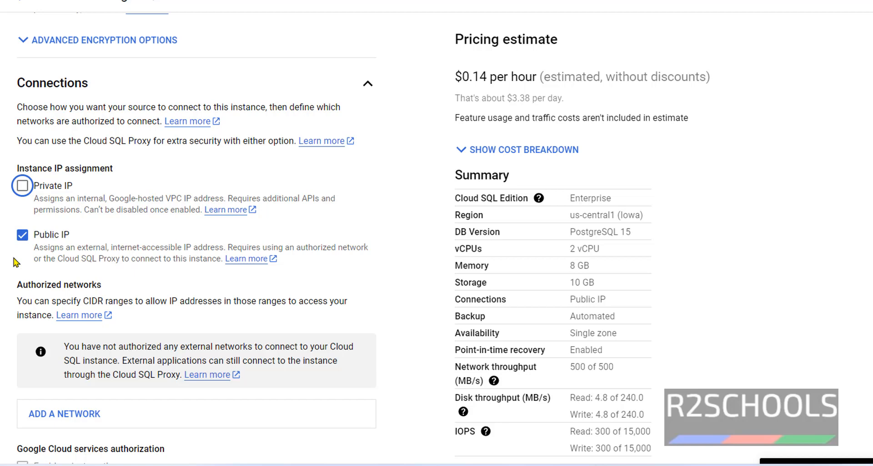
pyautogui.moveTo(81, 245)
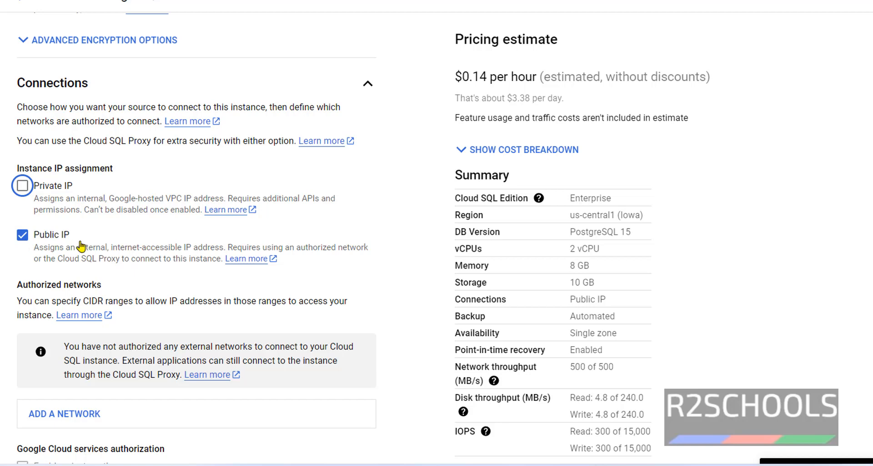
pyautogui.moveTo(393, 243)
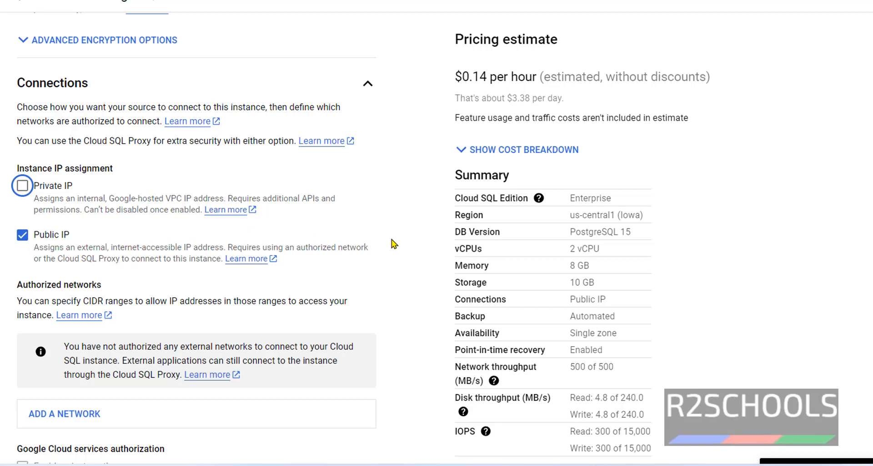
pyautogui.scroll(-3)
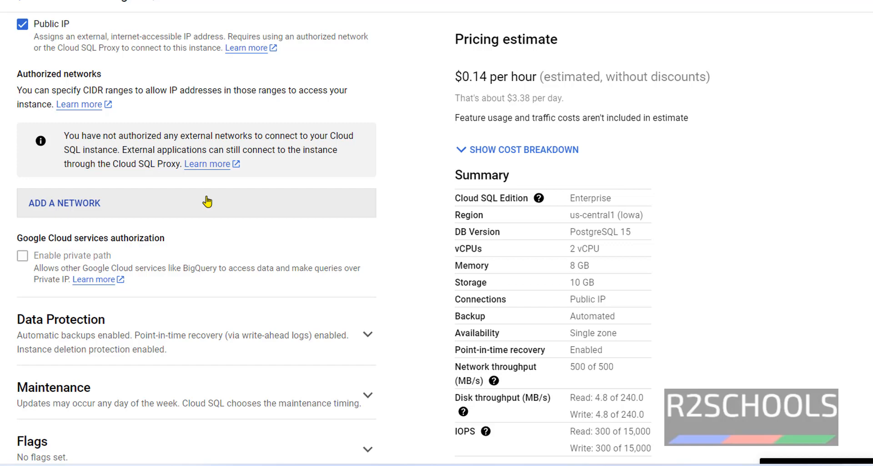
pyautogui.scroll(-3)
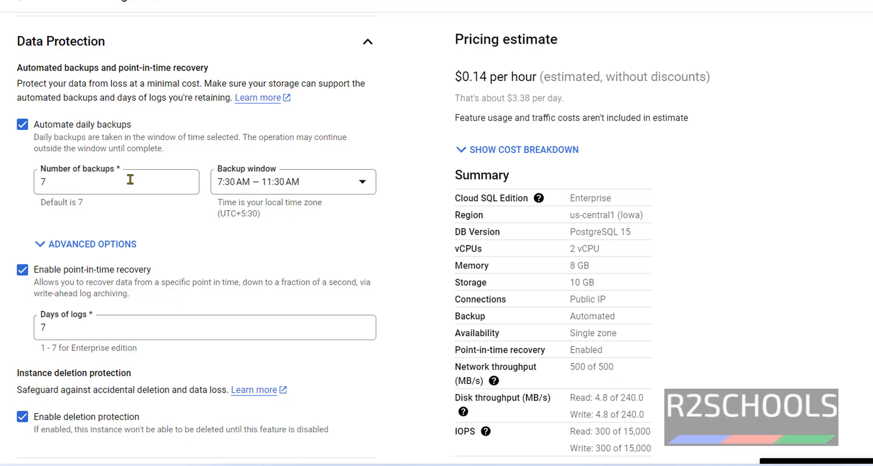
# Step: Set the daily backup window to 5:30 AM – 9:30 AM, keeping deletion protection enabled
pyautogui.click(292, 181)
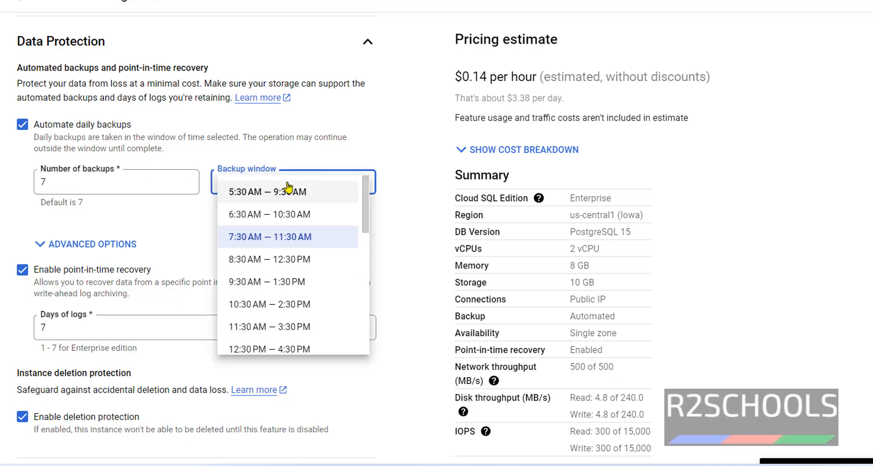
pyautogui.click(265, 192)
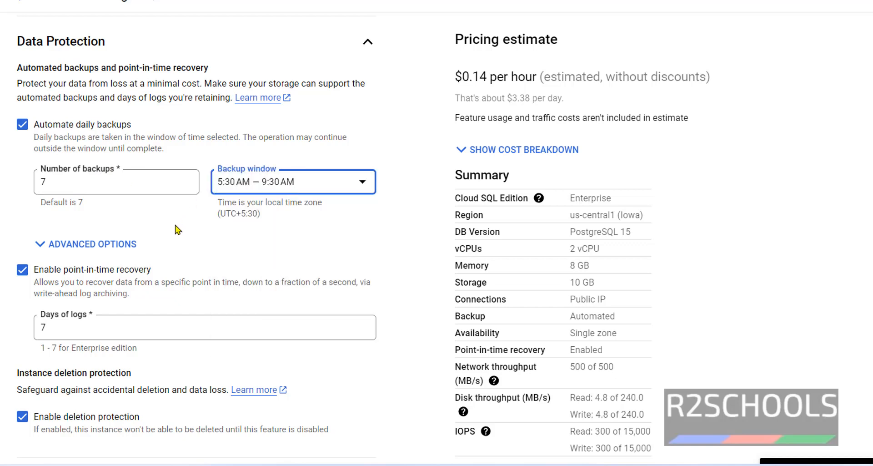
pyautogui.scroll(-3)
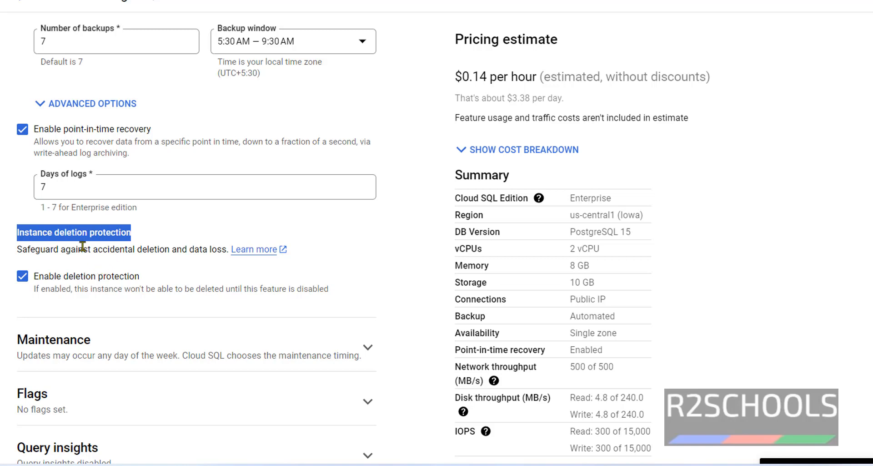
pyautogui.click(21, 275)
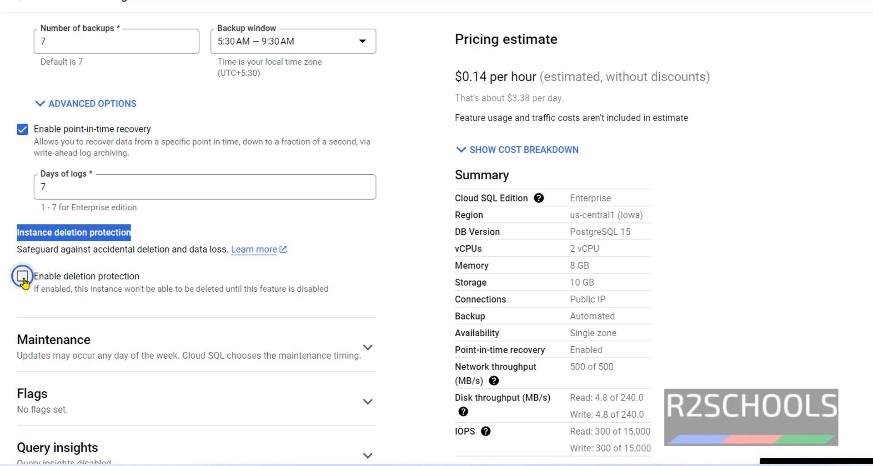
pyautogui.click(22, 275)
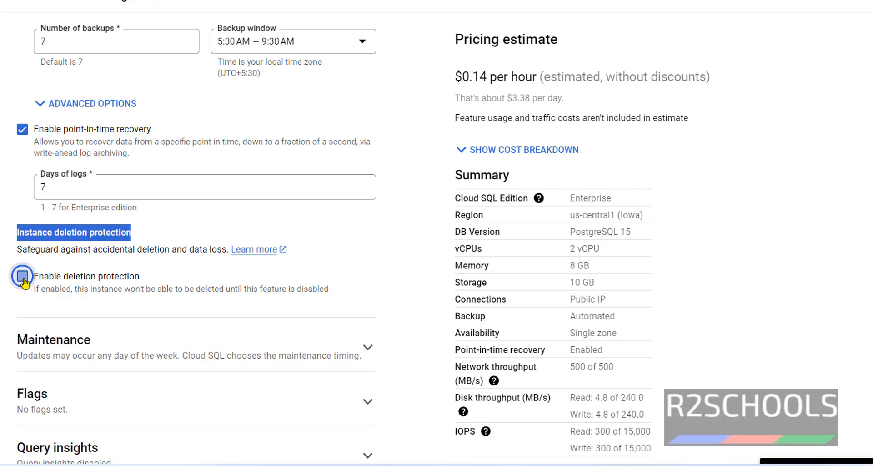
pyautogui.click(22, 276)
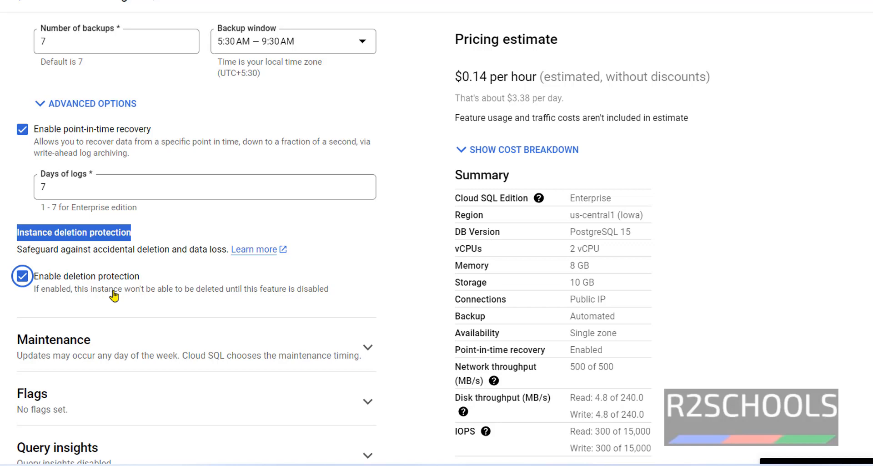
pyautogui.moveTo(257, 278)
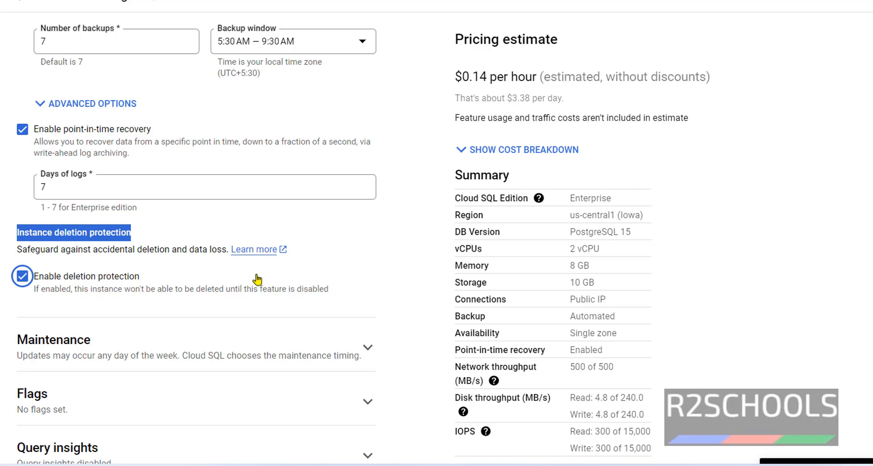
pyautogui.scroll(-3)
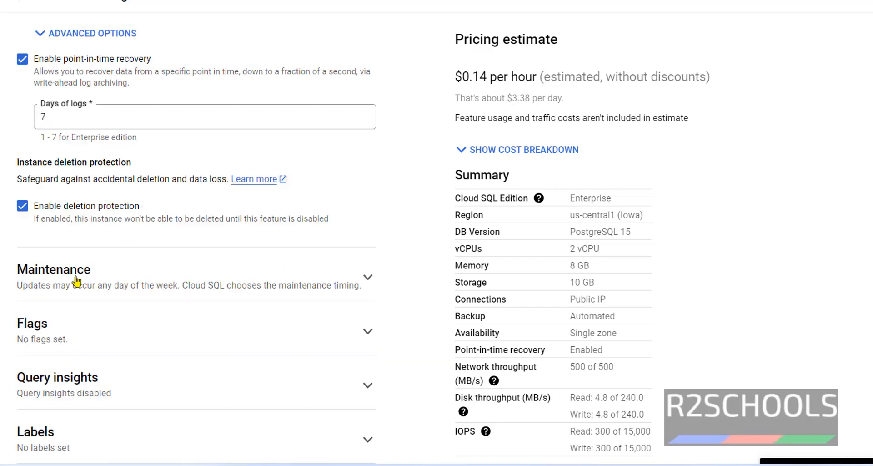
# Step: Expand Maintenance and keep the maintenance window at Any window
pyautogui.click(54, 269)
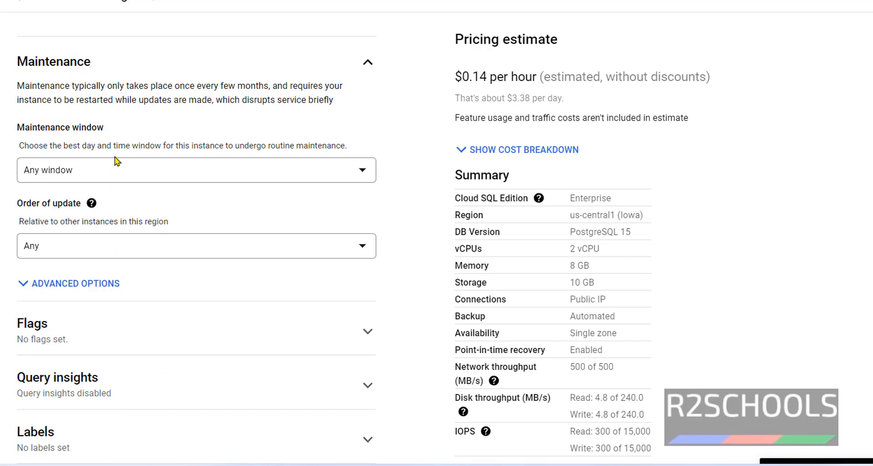
pyautogui.click(196, 246)
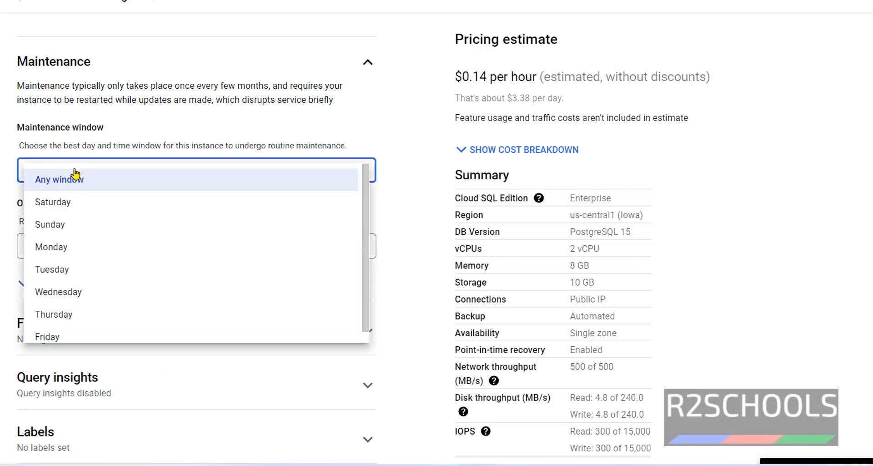
pyautogui.click(59, 180)
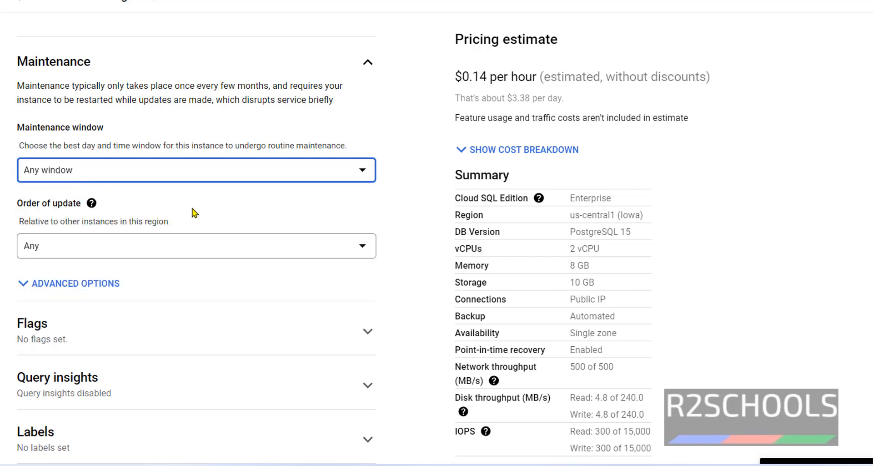
pyautogui.scroll(-3)
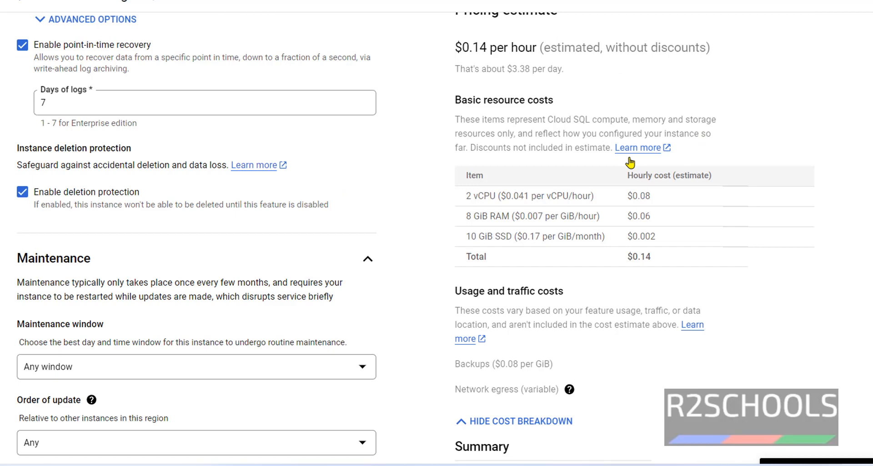
pyautogui.moveTo(579, 254)
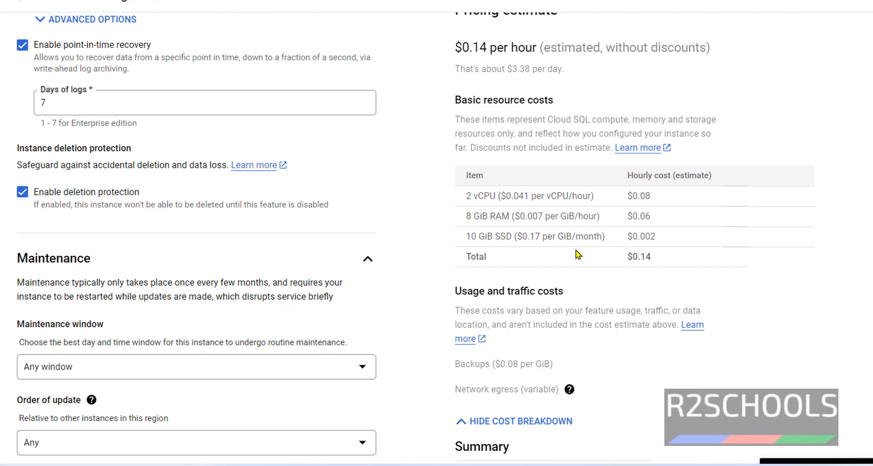
pyautogui.moveTo(693, 268)
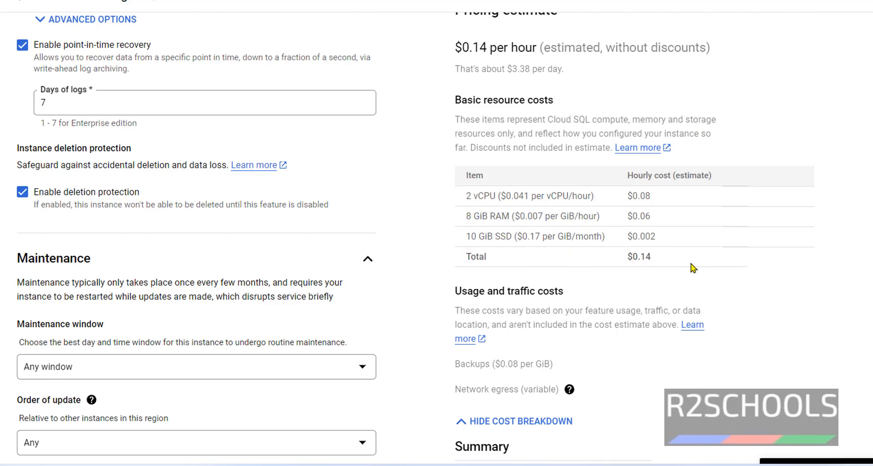
pyautogui.scroll(-3)
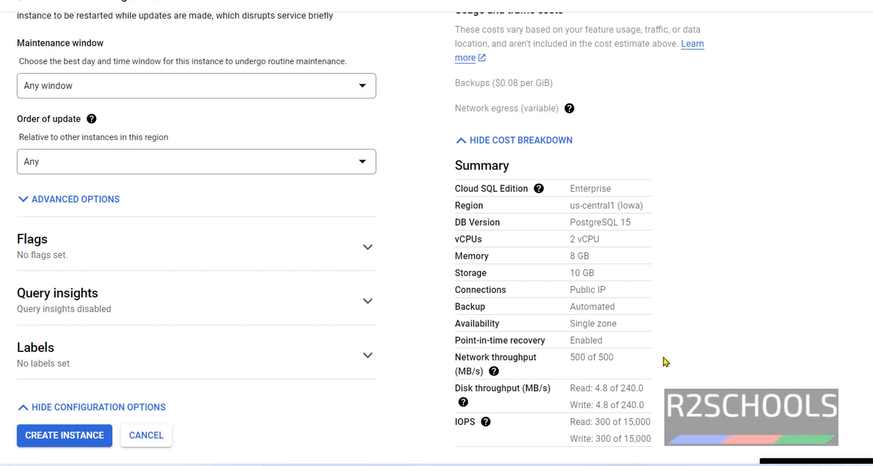
pyautogui.moveTo(732, 210)
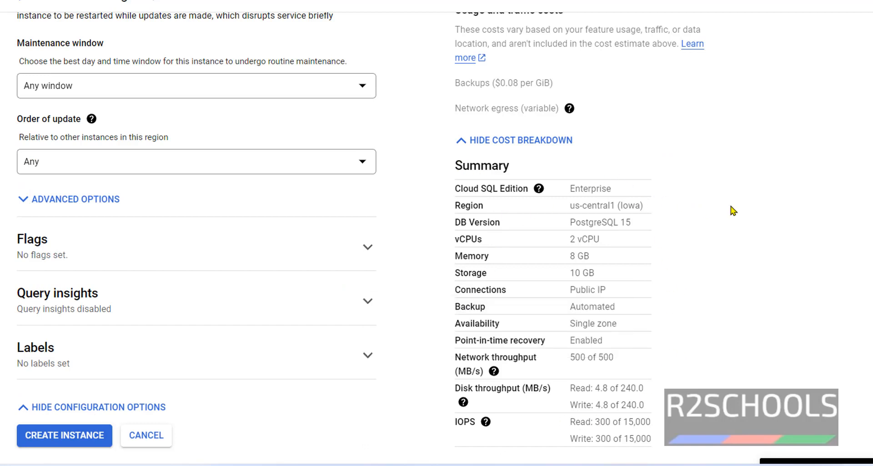
pyautogui.moveTo(544, 442)
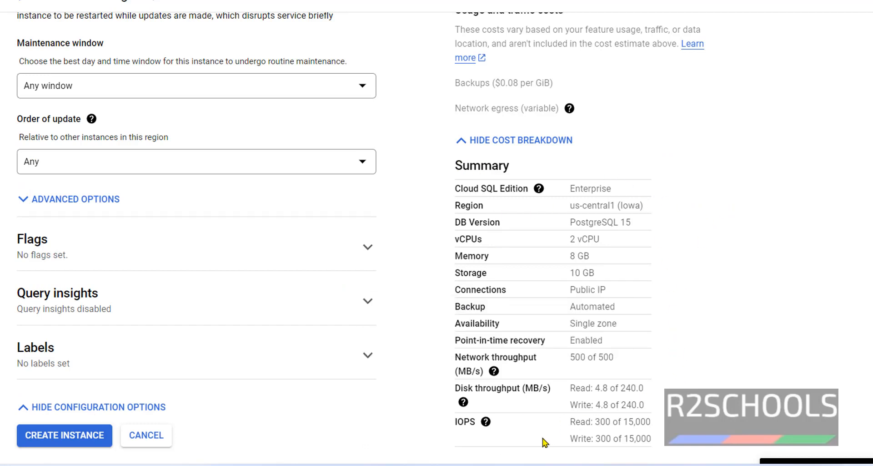
pyautogui.moveTo(624, 450)
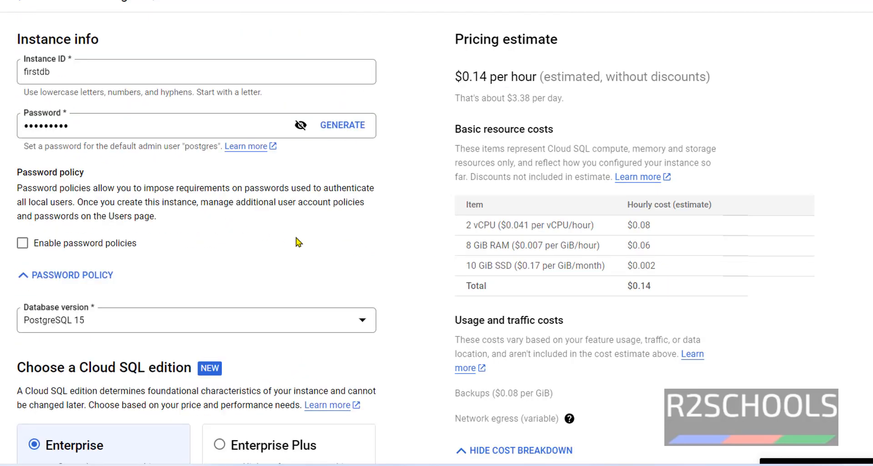
pyautogui.scroll(-3)
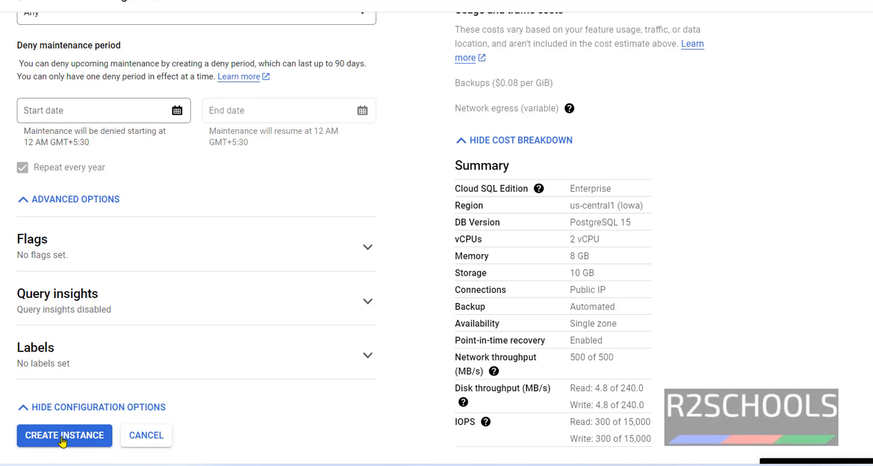
# Step: Create the firstdb instance with the configured settings
pyautogui.click(64, 435)
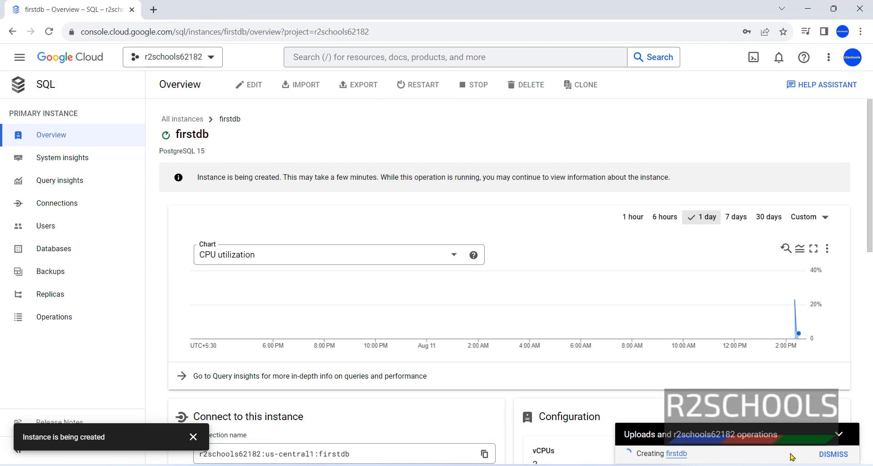
pyautogui.moveTo(44, 86)
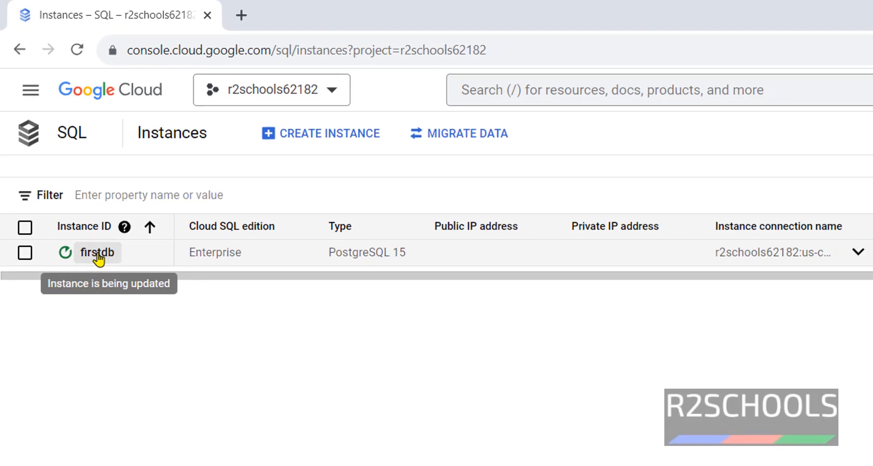
# Step: Review firstdb's connection name on its overview, then return to the instances list
pyautogui.click(97, 252)
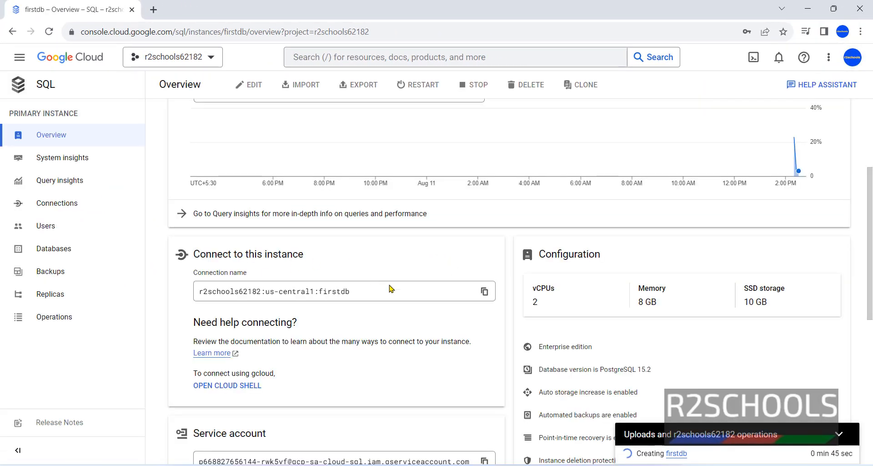
pyautogui.click(273, 291)
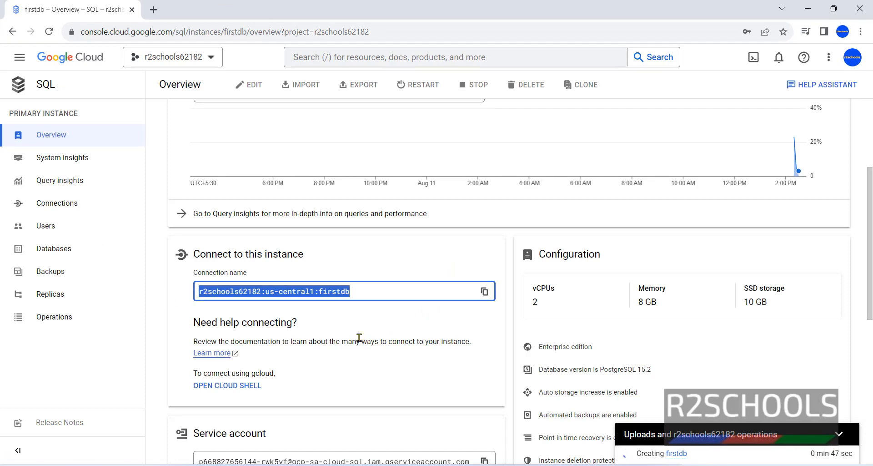
pyautogui.scroll(-3)
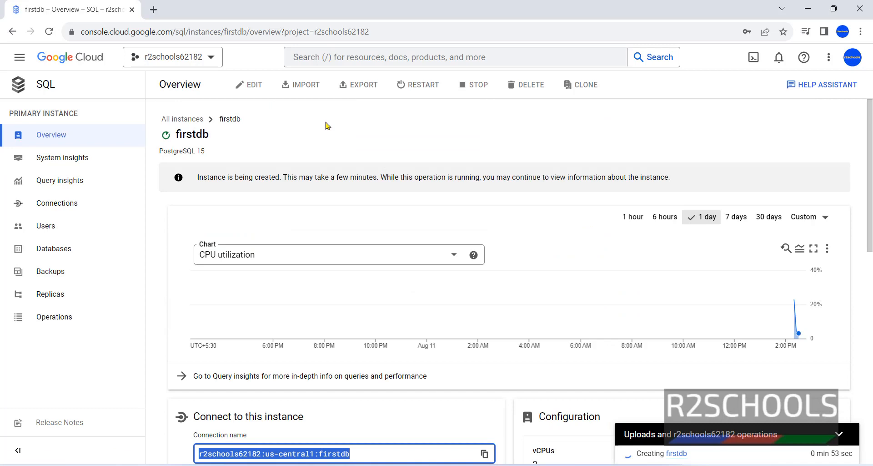
pyautogui.scroll(-3)
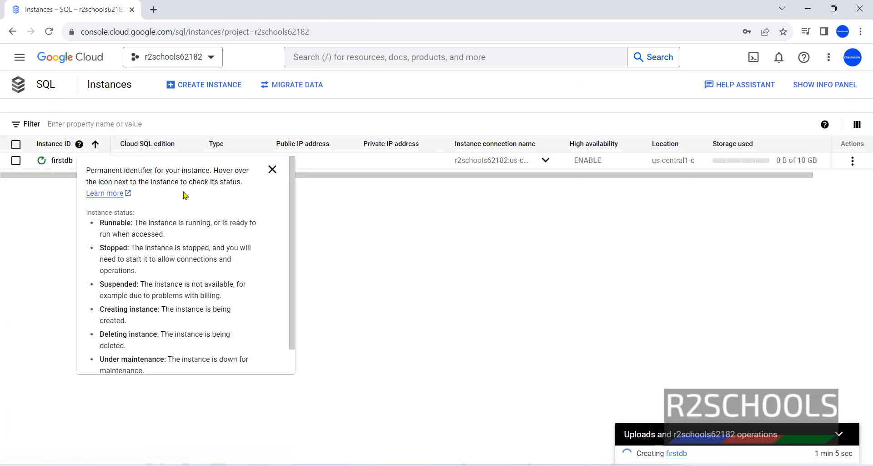
pyautogui.click(62, 160)
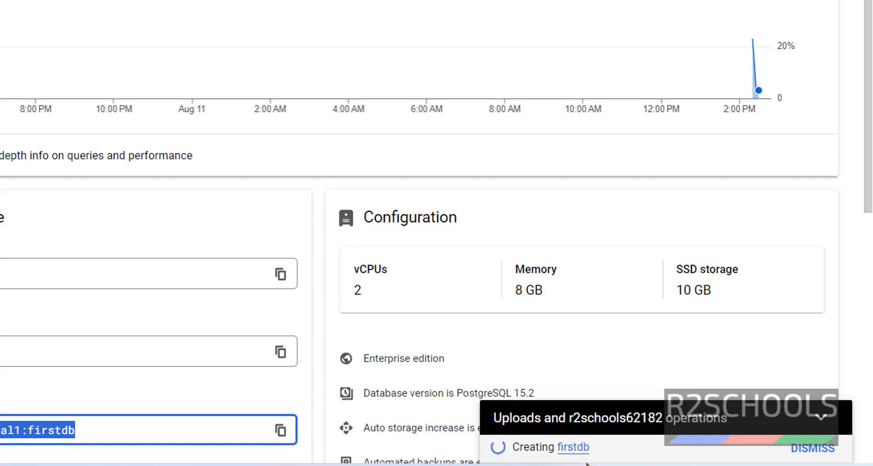
pyautogui.scroll(-3)
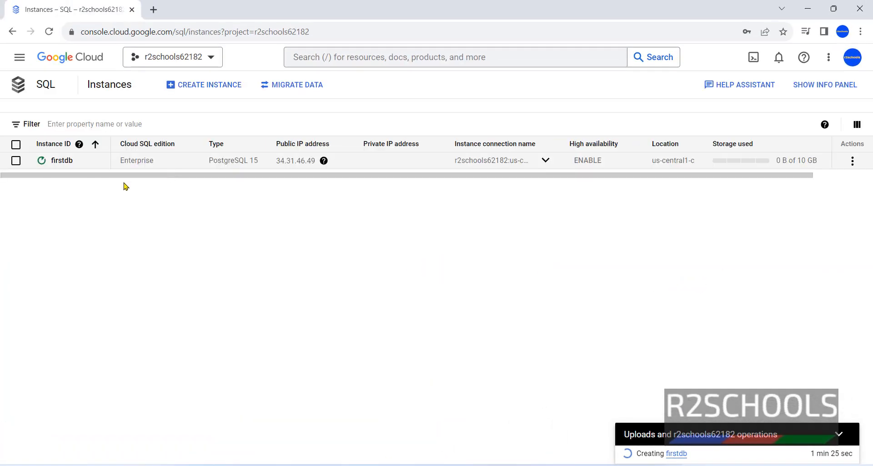
pyautogui.moveTo(61, 160)
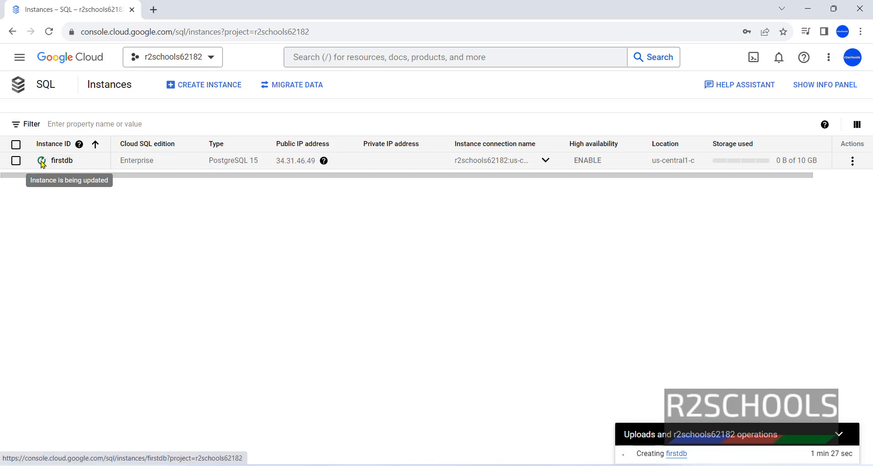
pyautogui.moveTo(343, 274)
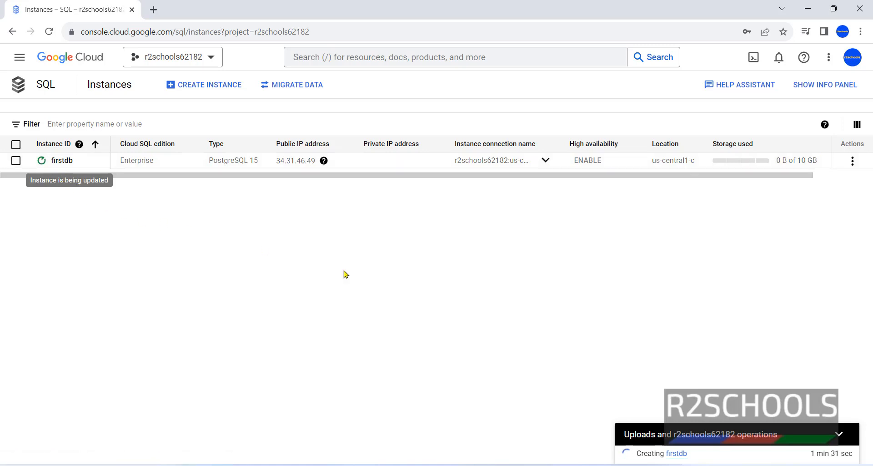
pyautogui.moveTo(546, 324)
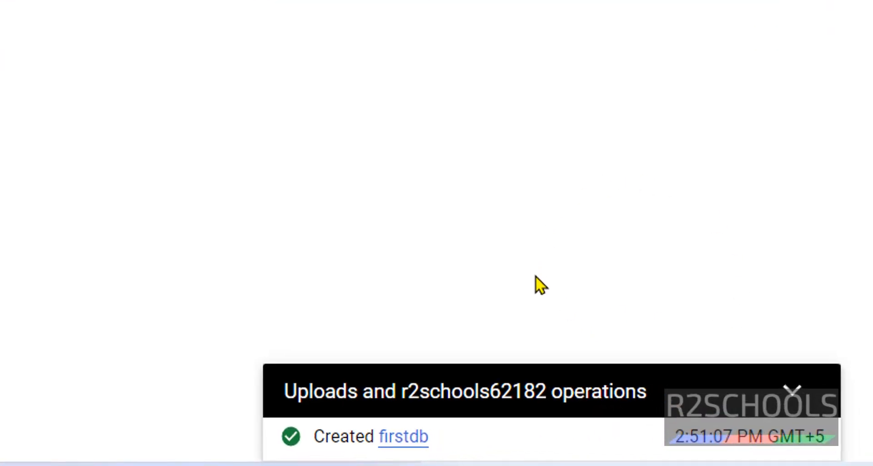
pyautogui.moveTo(30, 142)
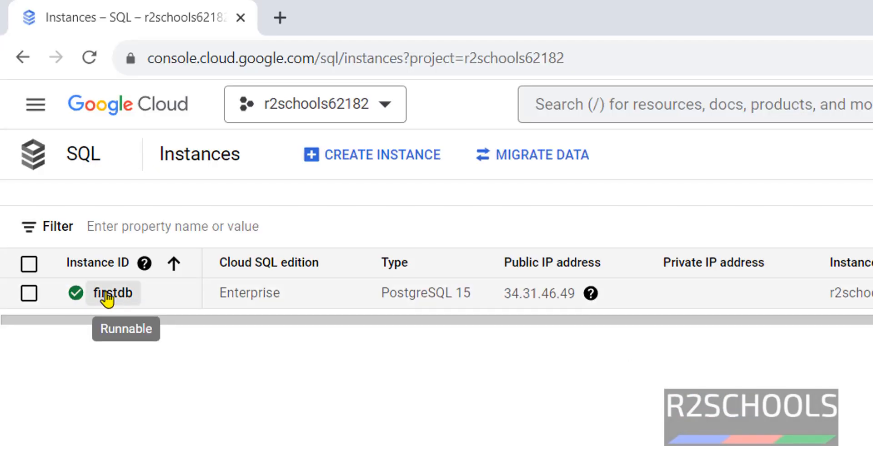
# Step: View the runnable firstdb instance's Operations and logs, highlight a finished status and show all operations
pyautogui.click(113, 293)
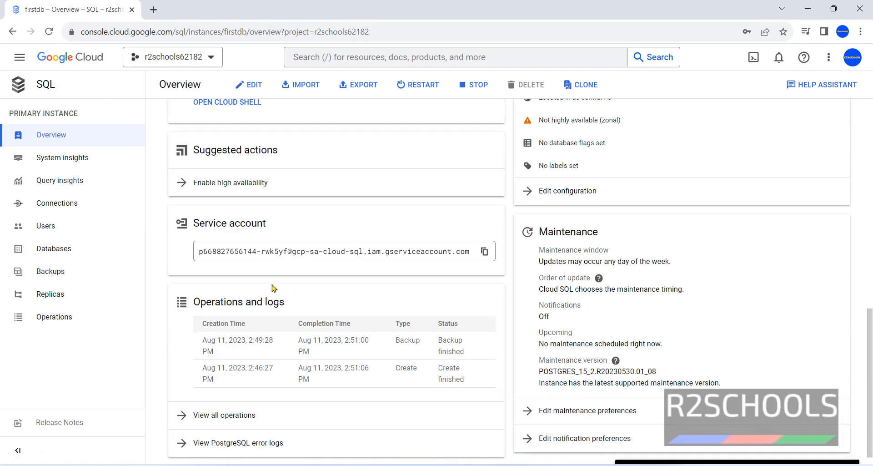
pyautogui.scroll(-3)
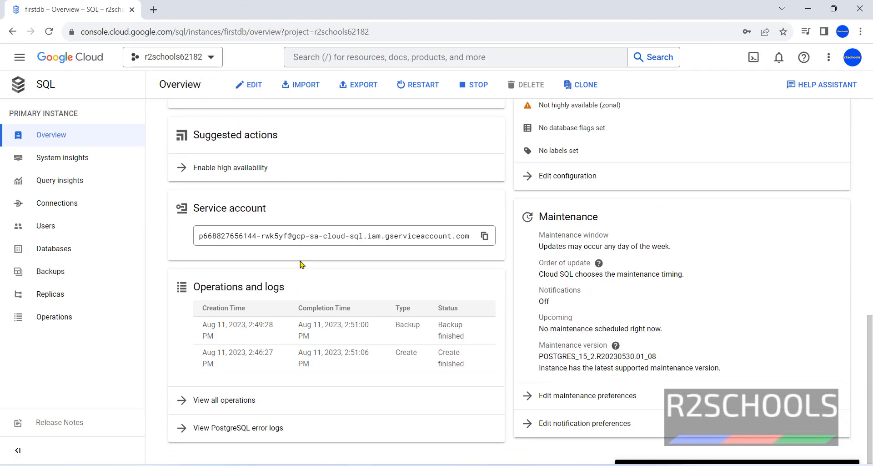
pyautogui.moveTo(440, 327)
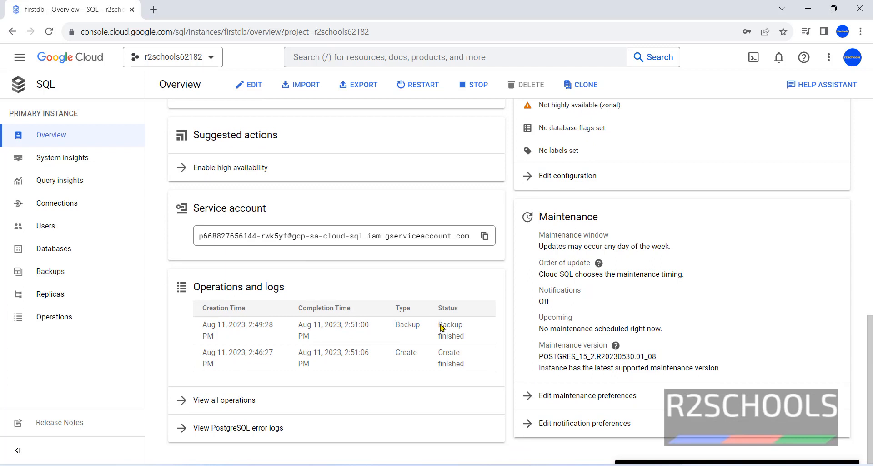
pyautogui.doubleClick(444, 352)
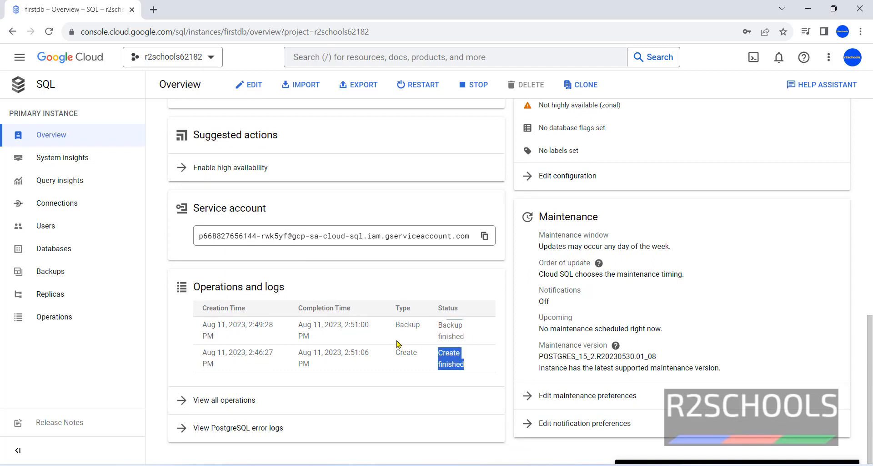
pyautogui.click(54, 316)
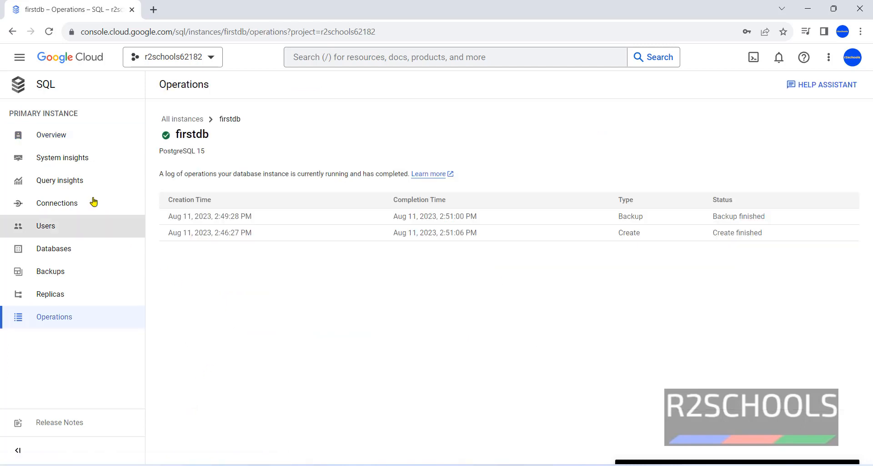
# Step: Review firstdb's Overview and scroll through its System insights charts
pyautogui.click(51, 135)
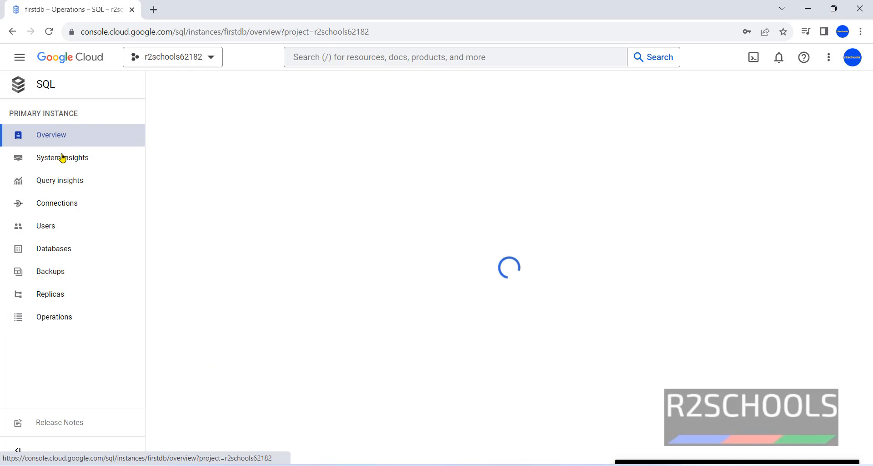
pyautogui.click(63, 157)
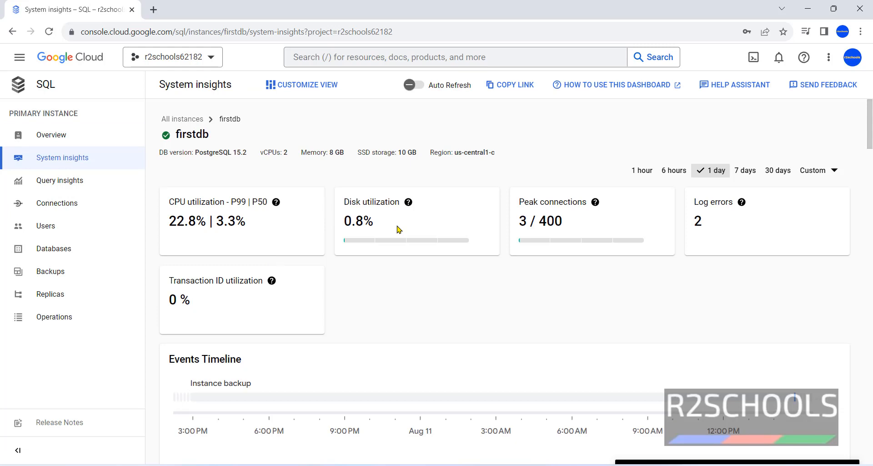
pyautogui.moveTo(322, 288)
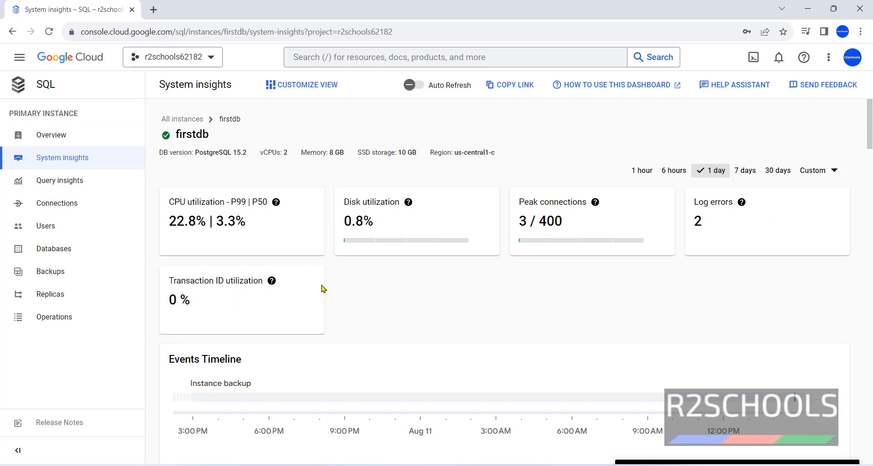
pyautogui.scroll(-3)
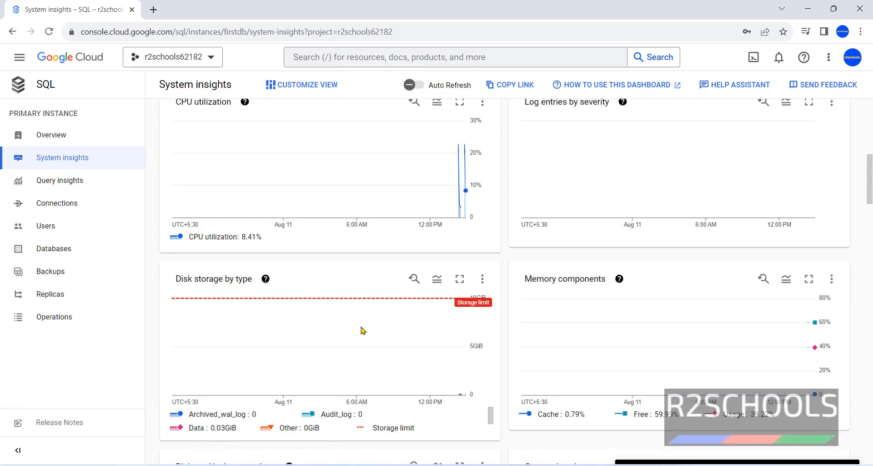
pyautogui.scroll(-3)
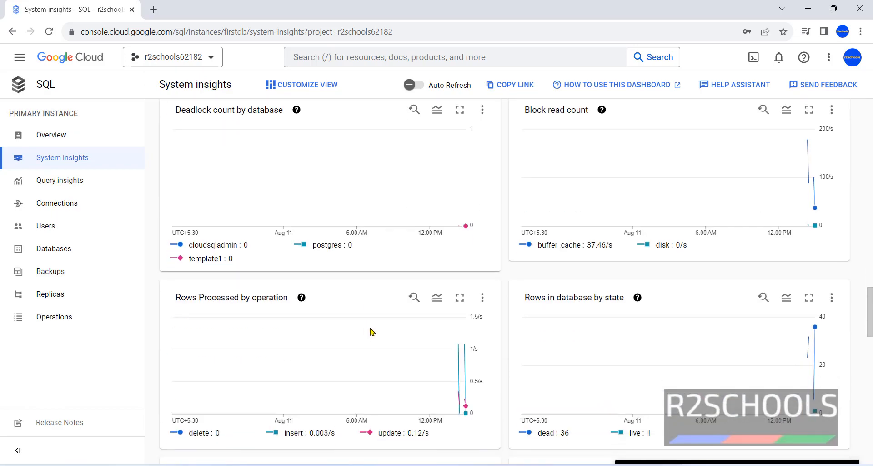
# Step: Check Query insights, then show the Connections summary with public IP 34.31.46.49 enabled
pyautogui.click(60, 180)
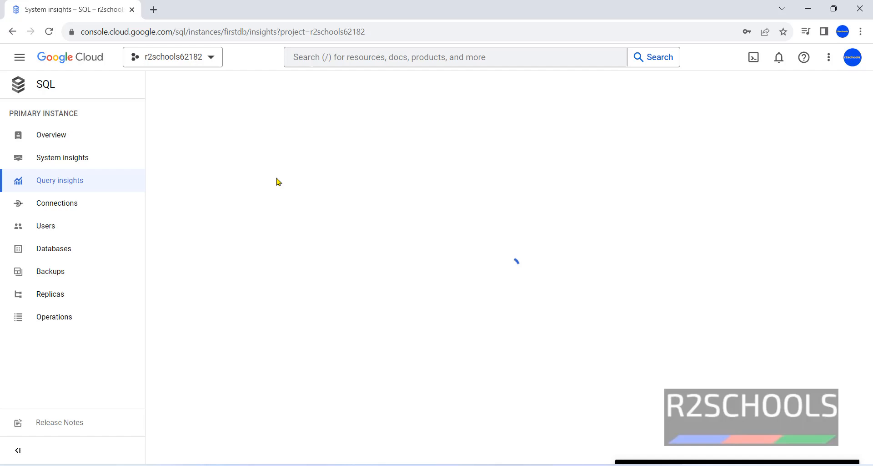
pyautogui.click(56, 202)
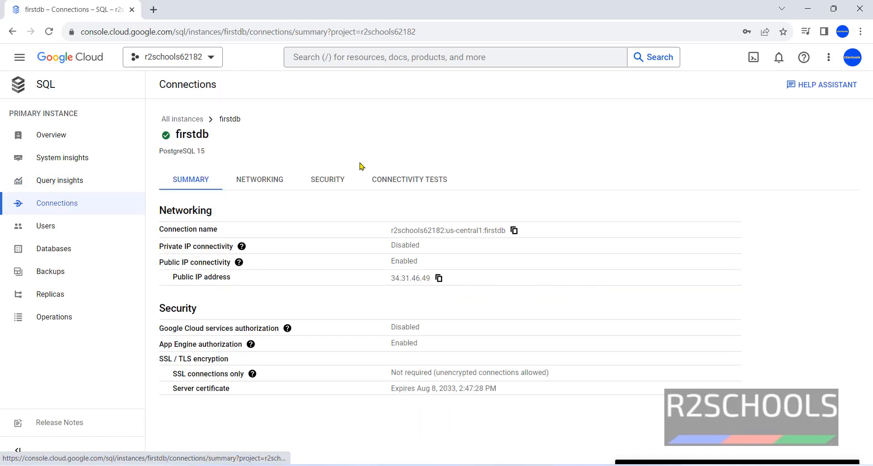
# Step: Check firstdb's built-in postgres user, then list its single postgres database
pyautogui.click(259, 179)
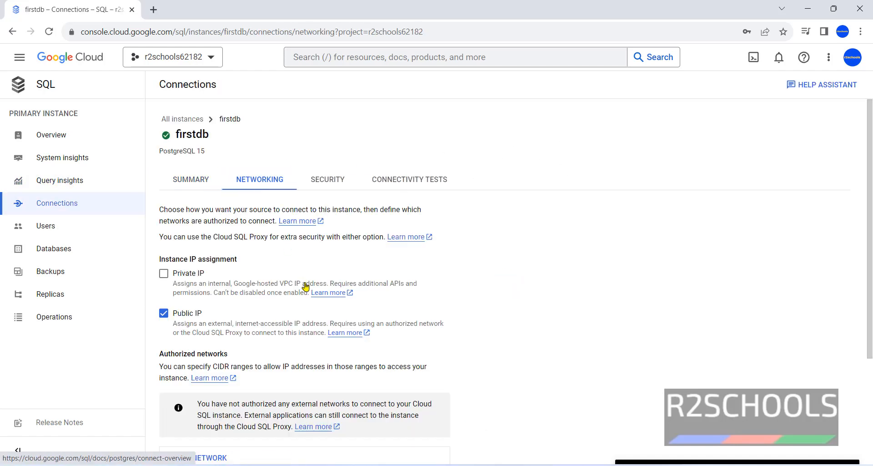
pyautogui.scroll(-3)
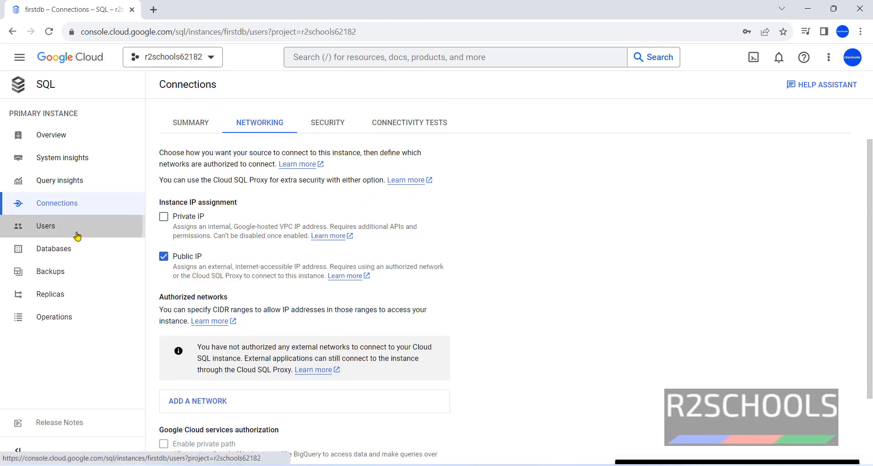
pyautogui.click(46, 226)
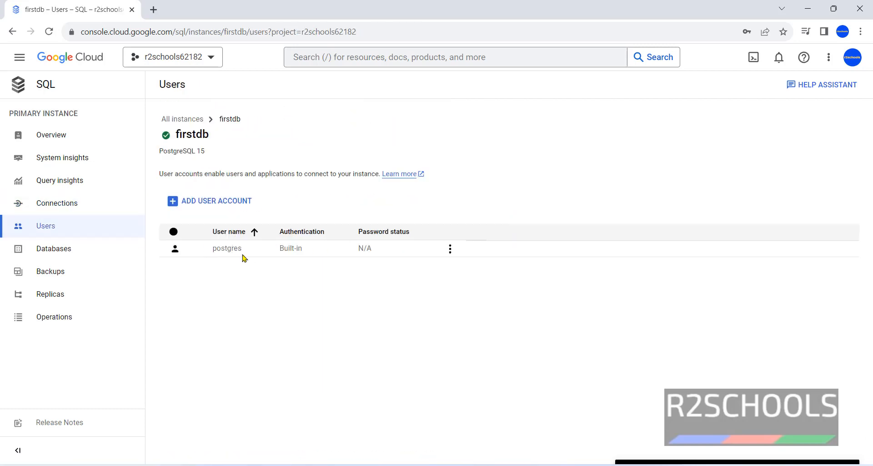
pyautogui.click(53, 248)
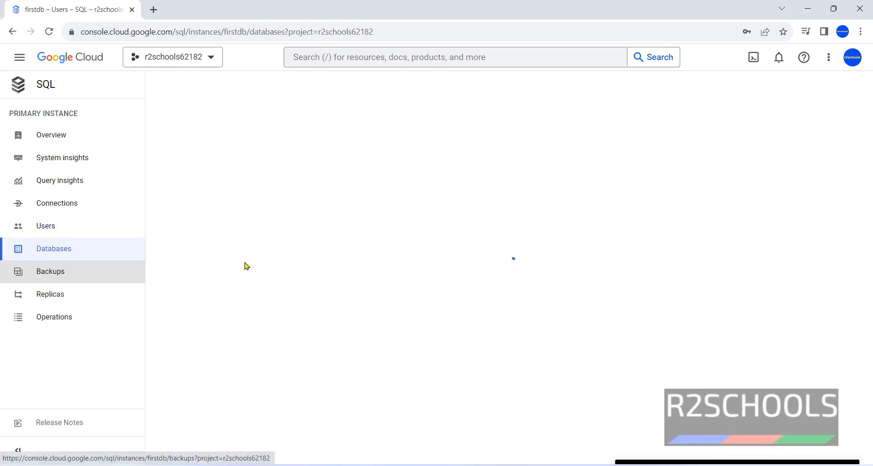
pyautogui.click(54, 248)
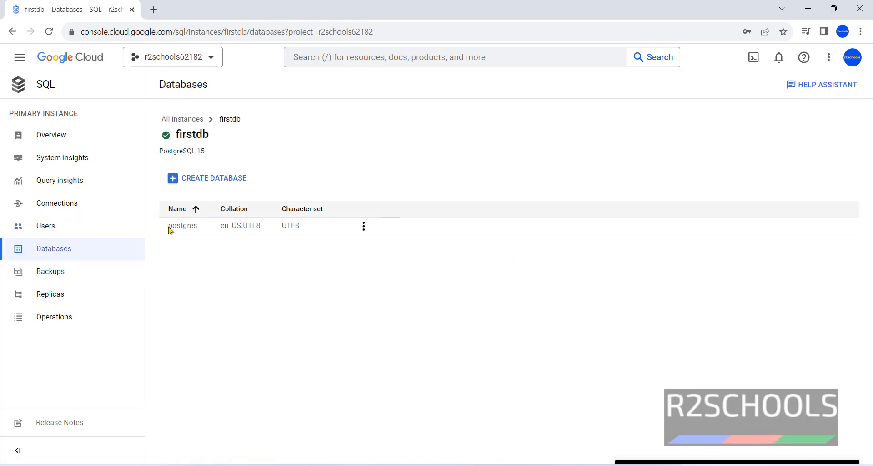
# Step: Create a database named r2schools on firstdb and confirm completion in the notifications
pyautogui.click(212, 177)
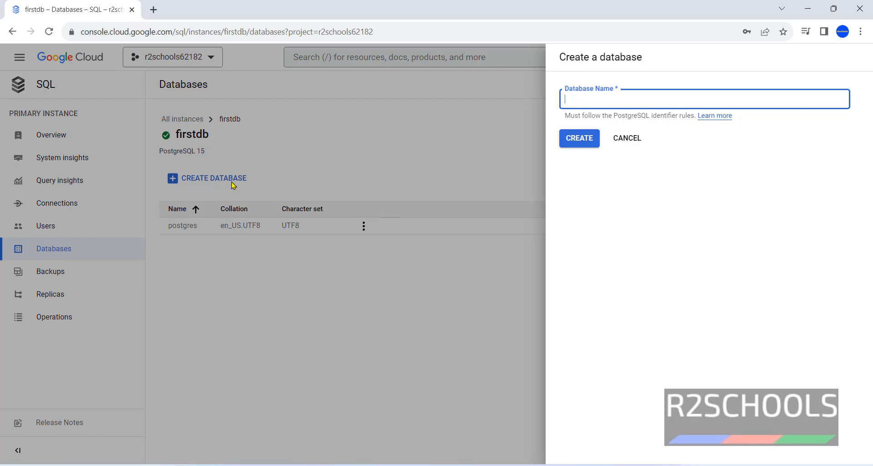
pyautogui.write('r2sc')
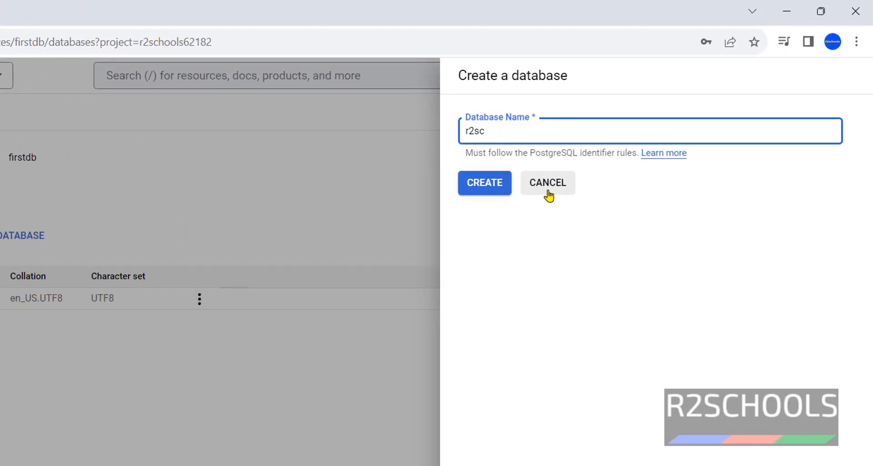
pyautogui.write('hools')
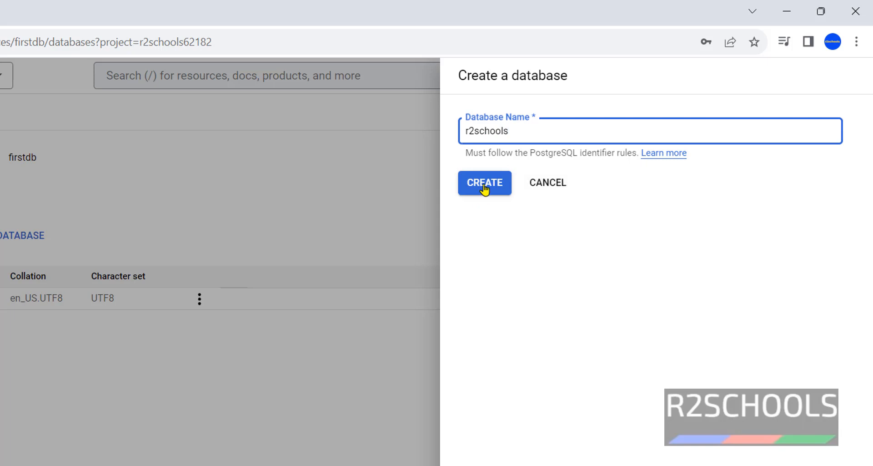
pyautogui.click(484, 182)
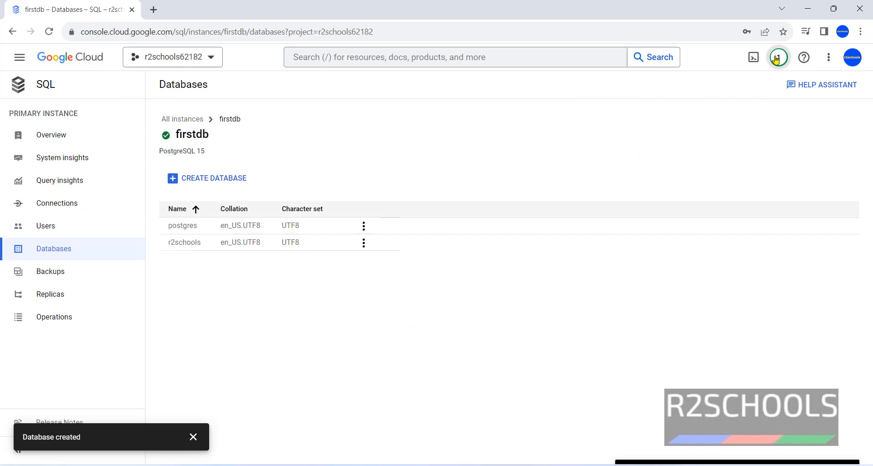
pyautogui.click(778, 56)
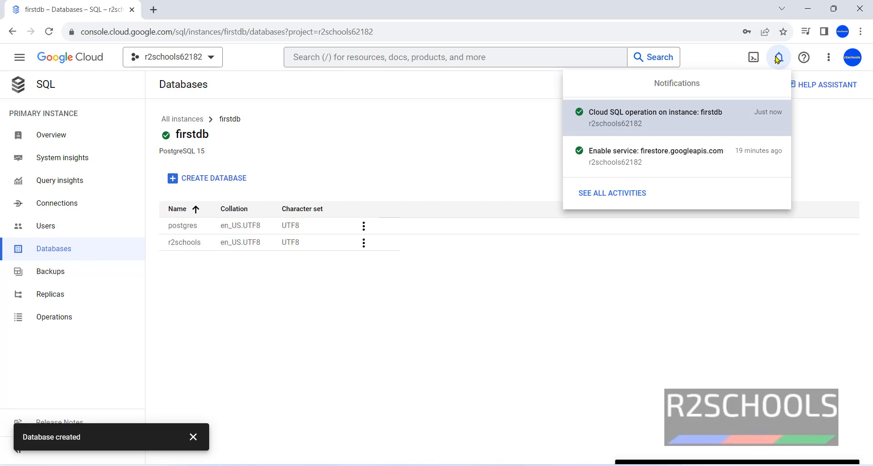
pyautogui.click(778, 57)
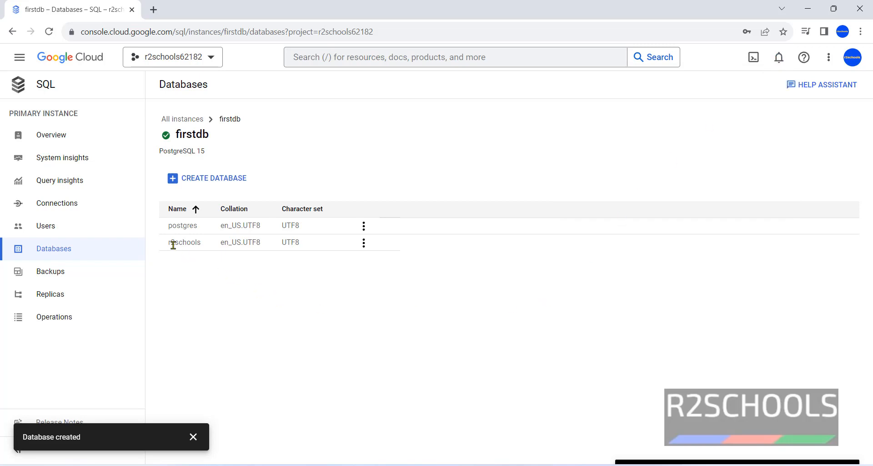
pyautogui.moveTo(46, 225)
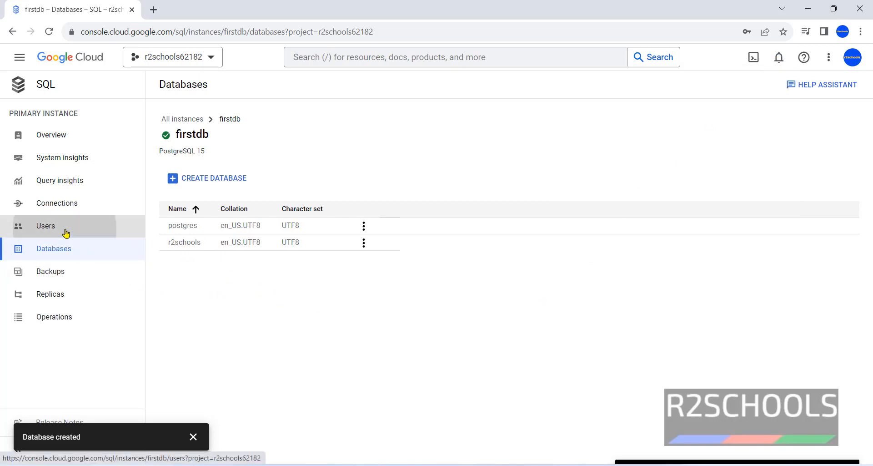
# Step: Add a built-in user account r2admin with a password to firstdb
pyautogui.click(45, 225)
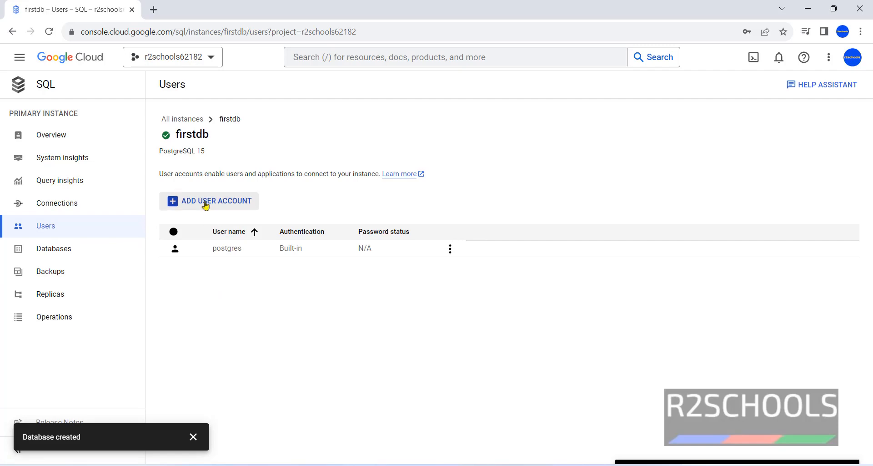
pyautogui.click(215, 200)
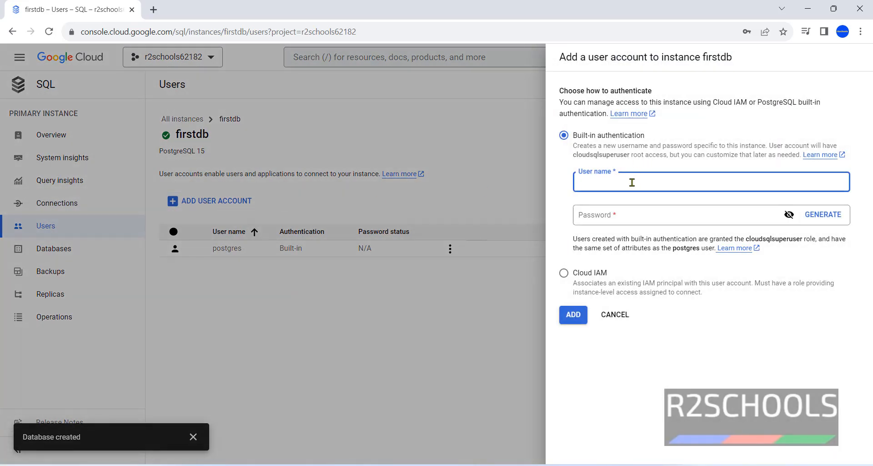
pyautogui.write('r2admin')
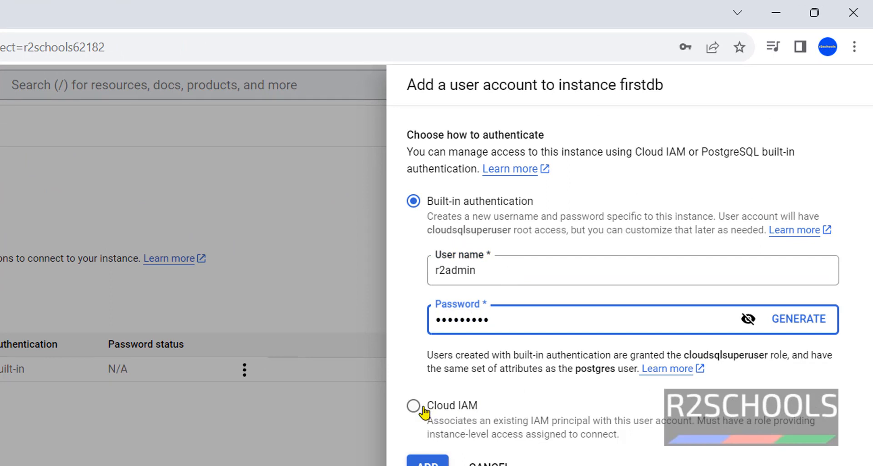
pyautogui.click(413, 404)
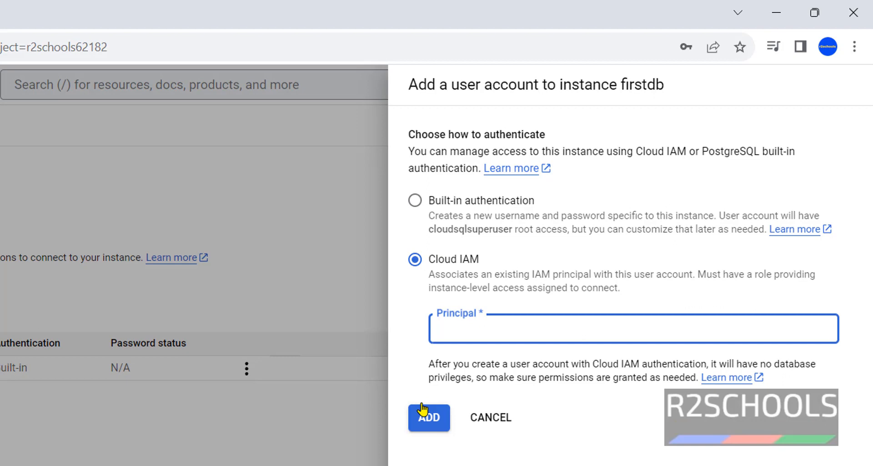
pyautogui.click(415, 200)
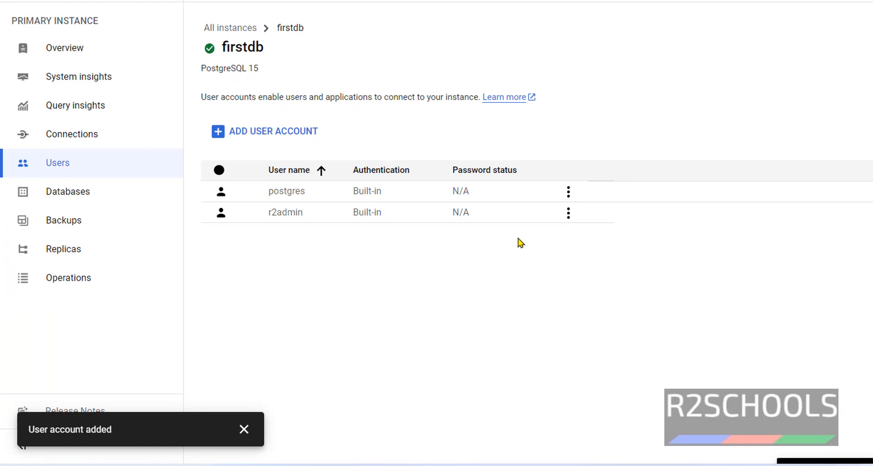
# Step: Show and close the actions menu for the postgres user row
pyautogui.click(568, 212)
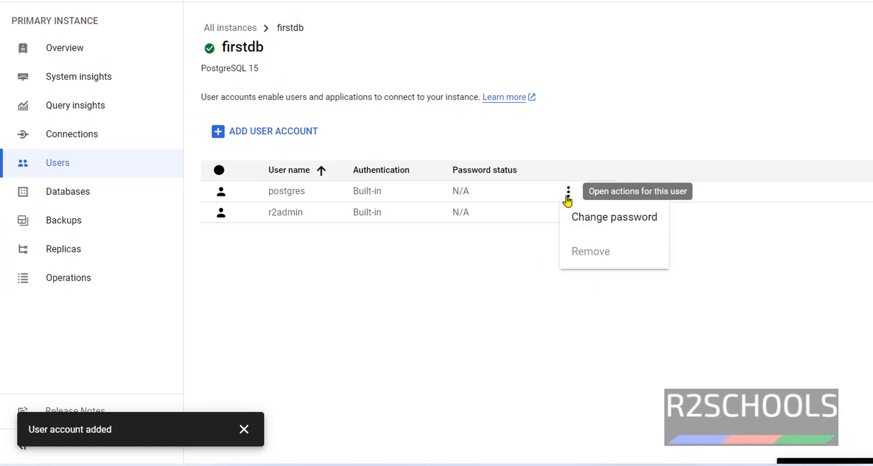
pyautogui.moveTo(312, 190)
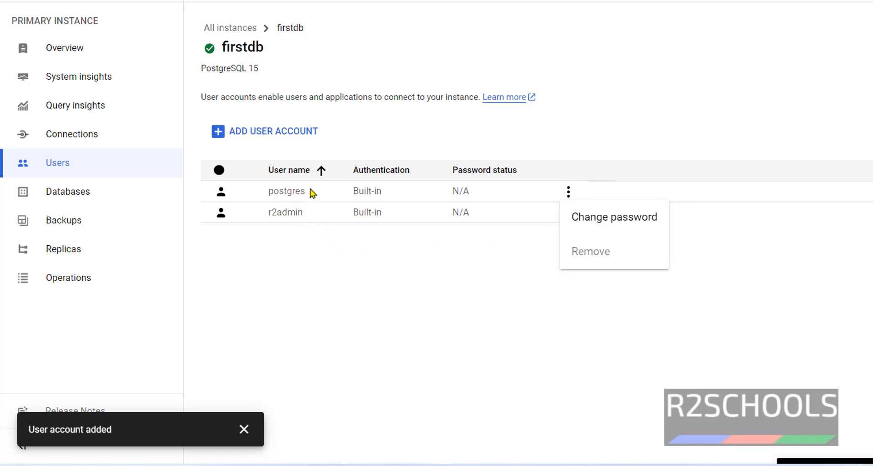
pyautogui.click(369, 299)
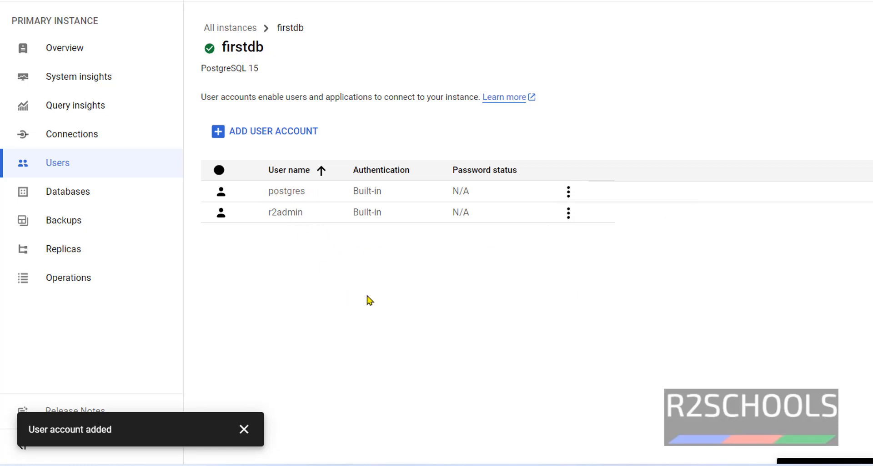
# Step: Review firstdb's Backups and empty Replicas pages, ending back on the Overview
pyautogui.click(64, 47)
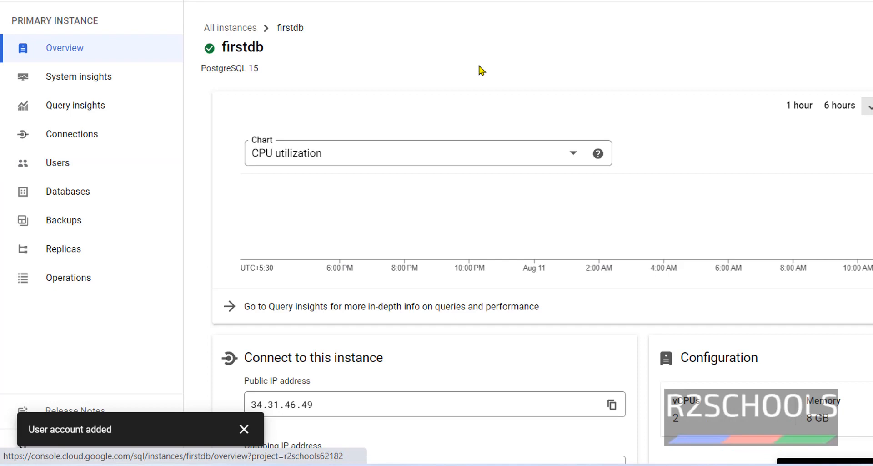
pyautogui.click(63, 219)
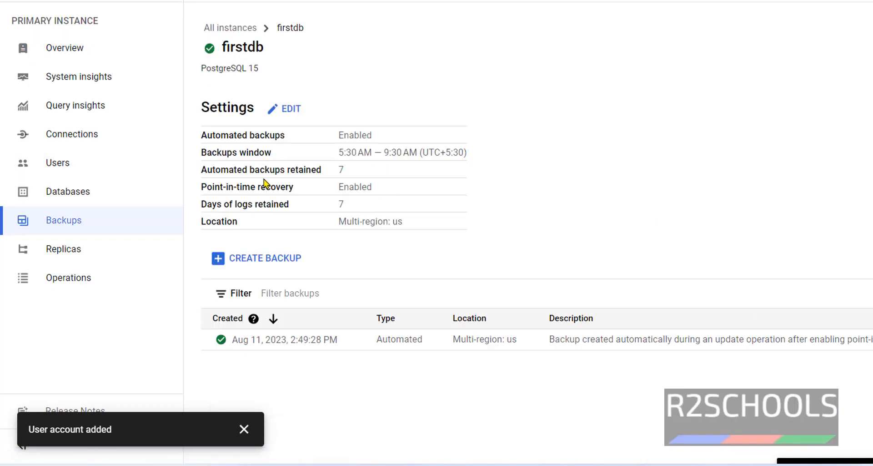
pyautogui.moveTo(76, 256)
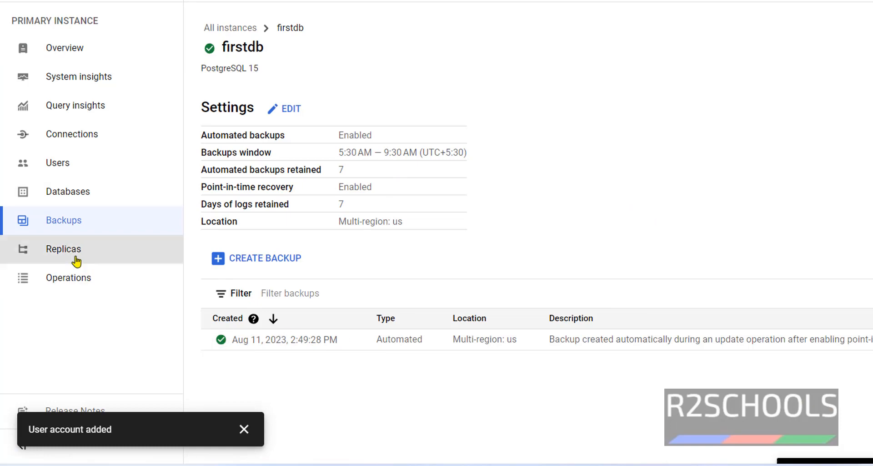
pyautogui.click(63, 248)
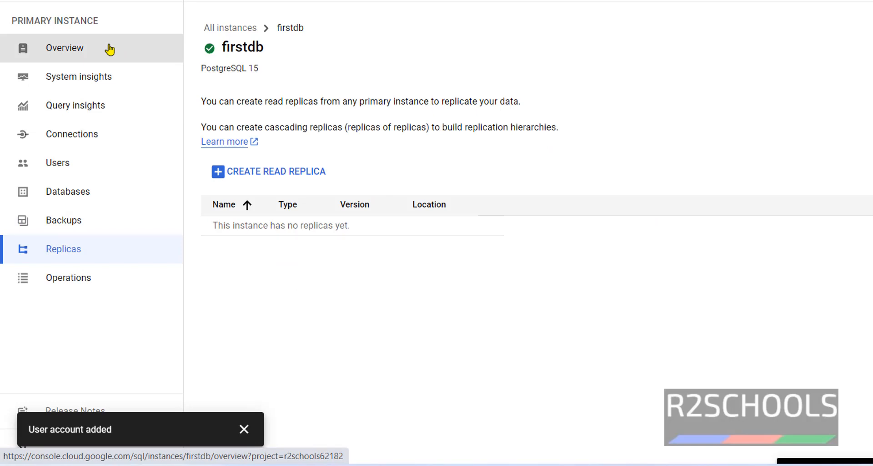
pyautogui.click(64, 47)
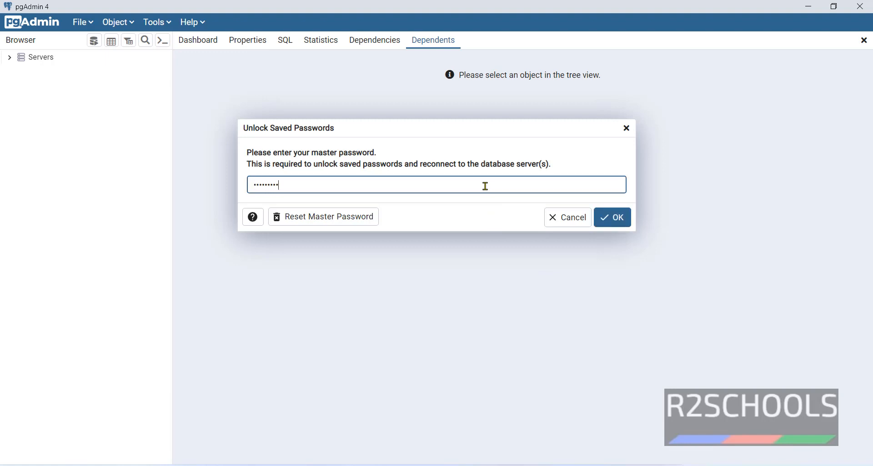
# Step: Unlock pgAdmin with the master password and register a new server named firstdbgcp, moving to Connection settings
pyautogui.click(611, 217)
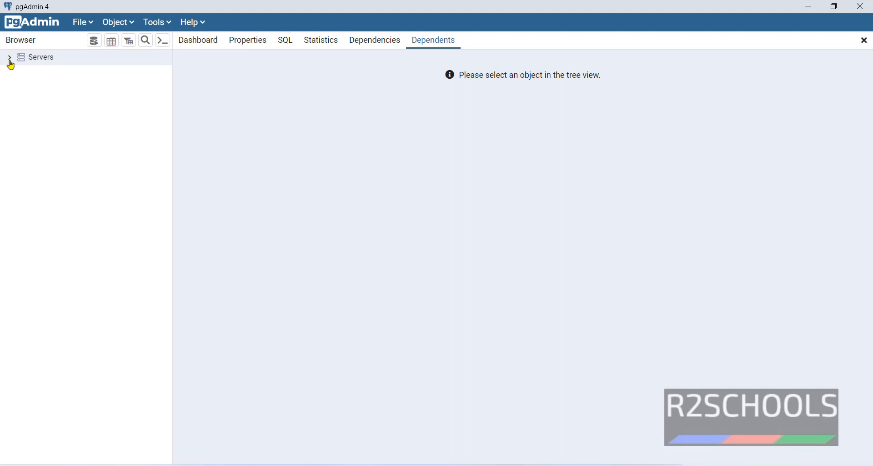
pyautogui.rightClick(42, 57)
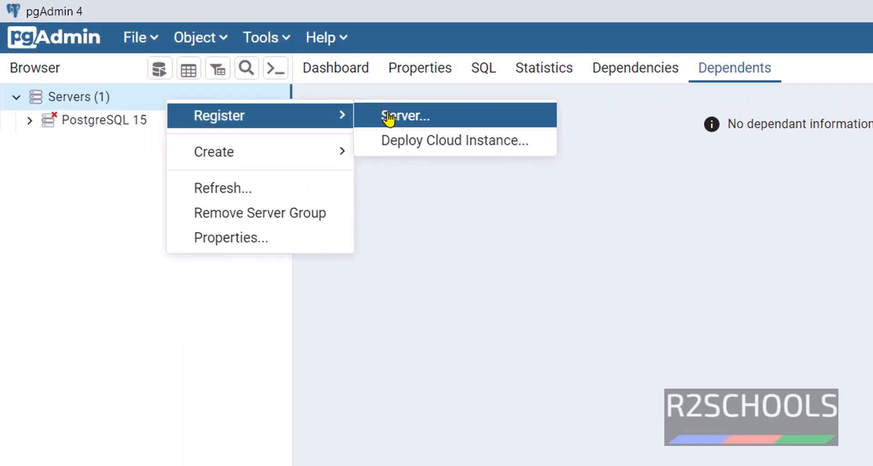
pyautogui.click(406, 115)
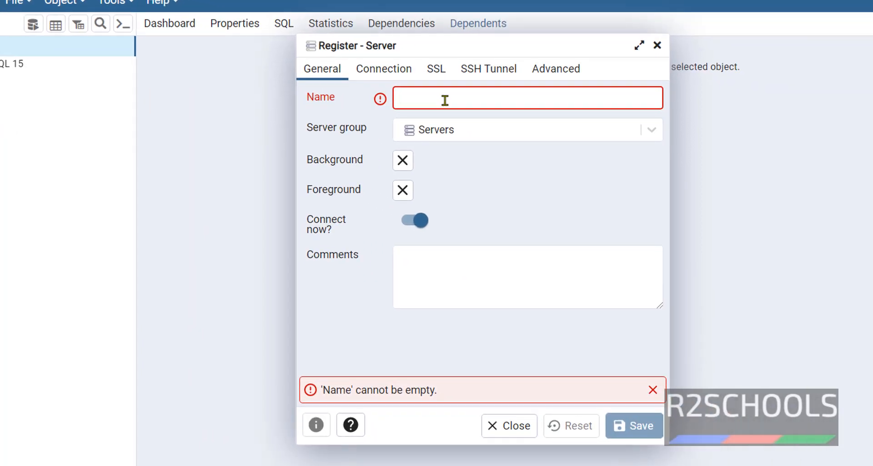
pyautogui.write('firstdbgcp')
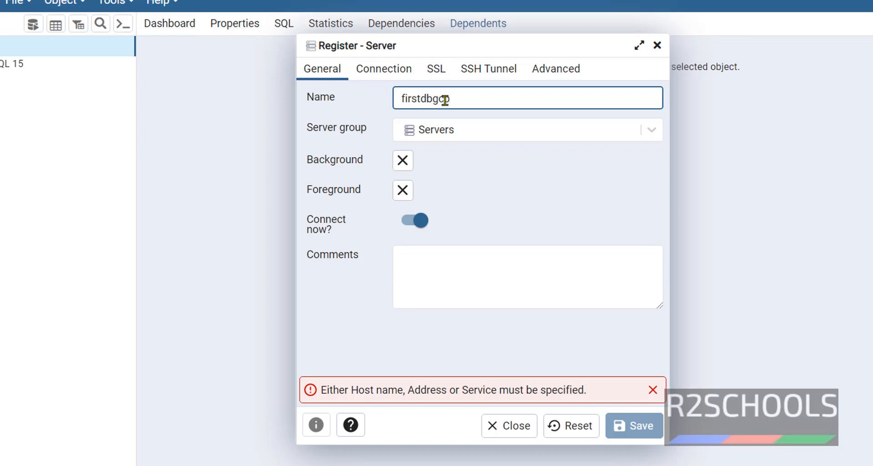
pyautogui.click(383, 68)
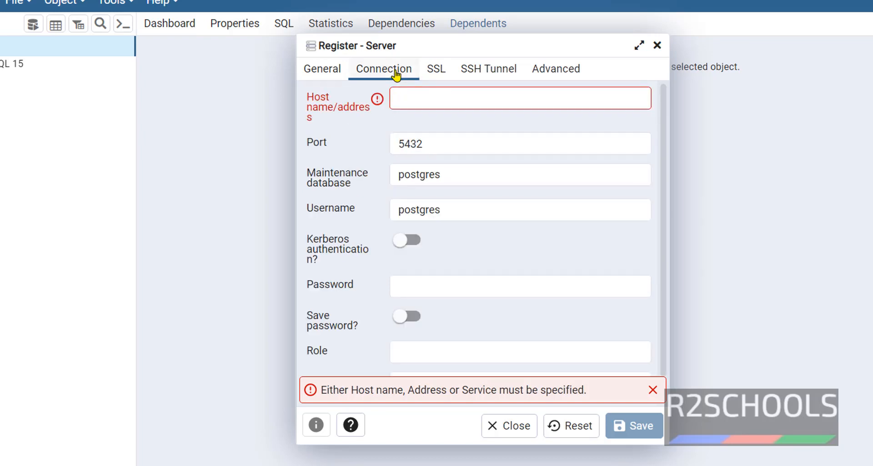
# Step: Verify host 34.31.46.49, port 5432 and maintenance database postgres in the Connection settings
pyautogui.click(520, 98)
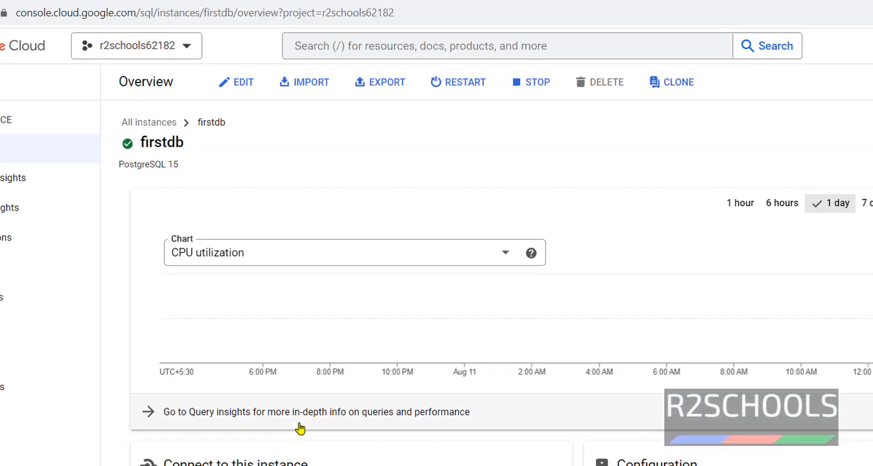
pyautogui.click(546, 369)
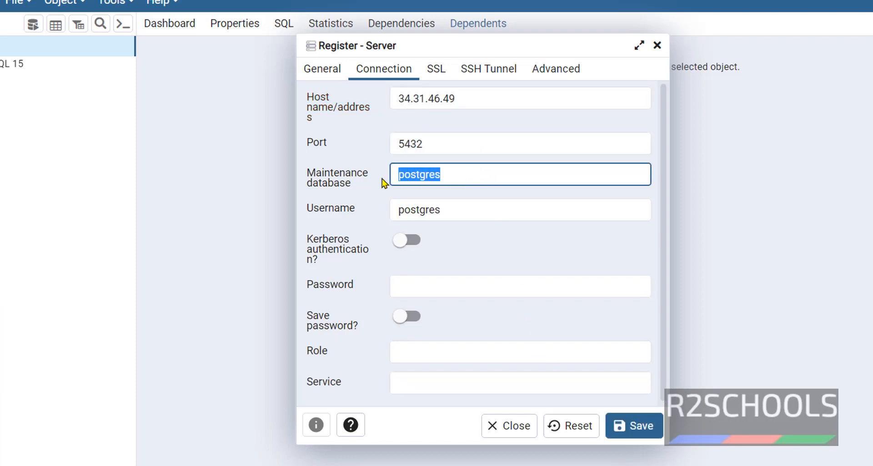
pyautogui.click(501, 143)
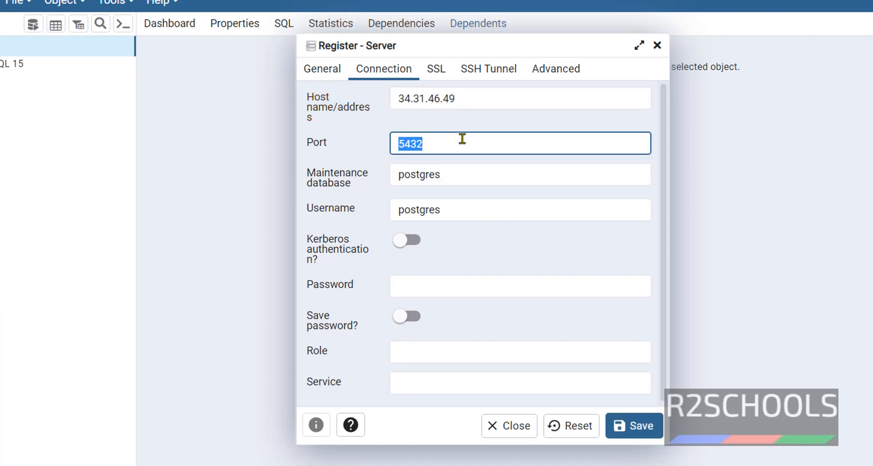
pyautogui.click(520, 174)
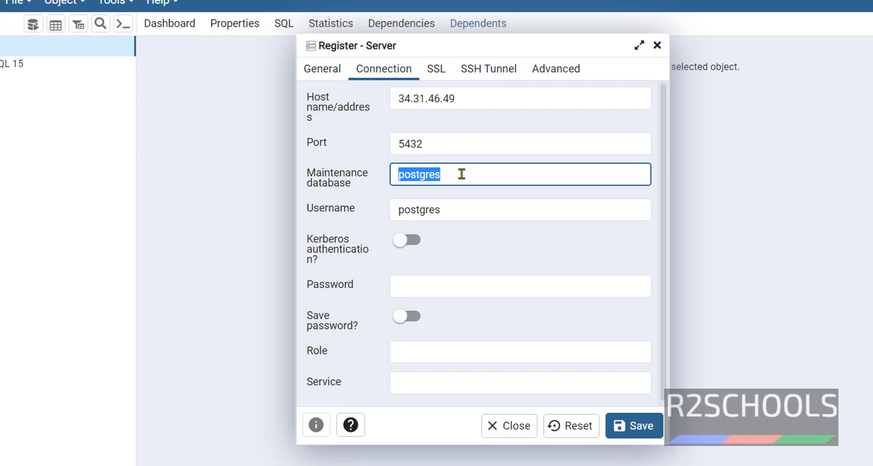
pyautogui.moveTo(359, 188)
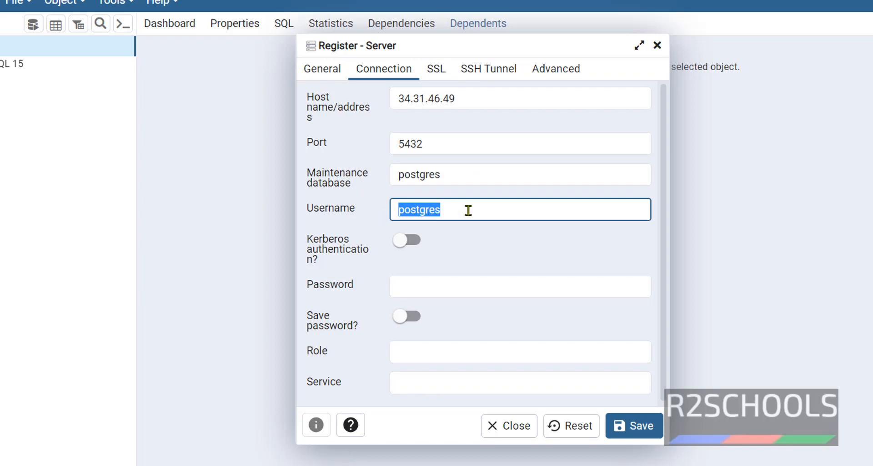
pyautogui.moveTo(437, 215)
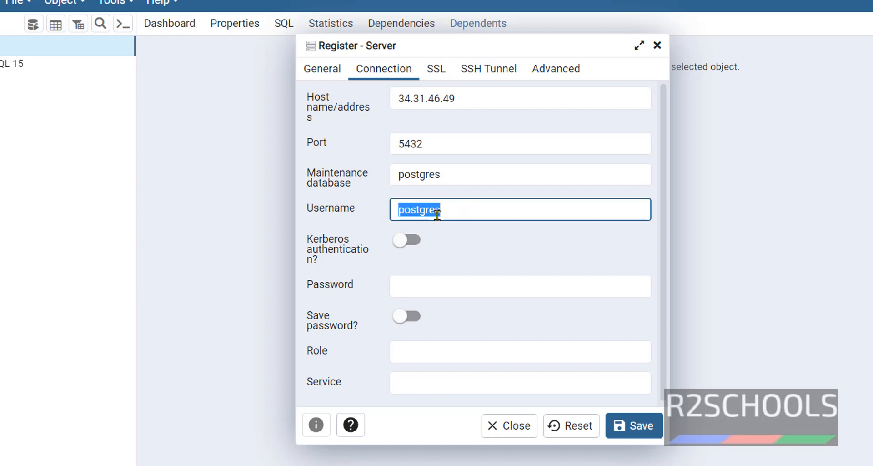
# Step: Enter the postgres user's password and save the server registration, which times out
pyautogui.click(519, 286)
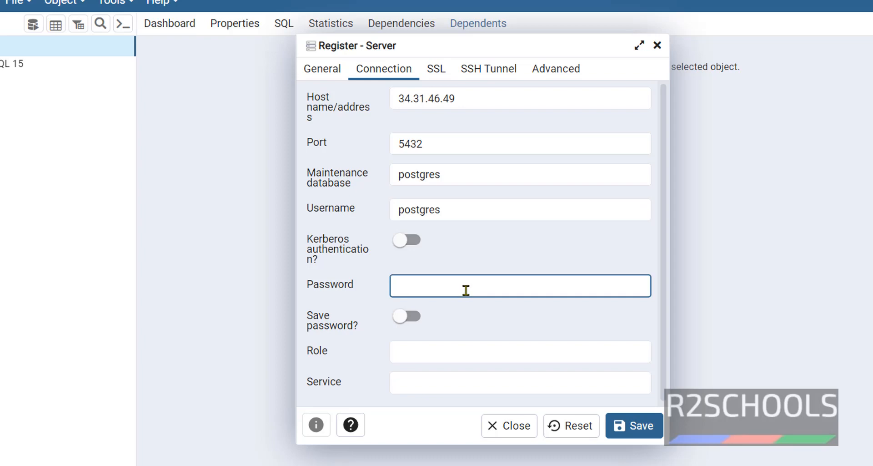
pyautogui.write('password')
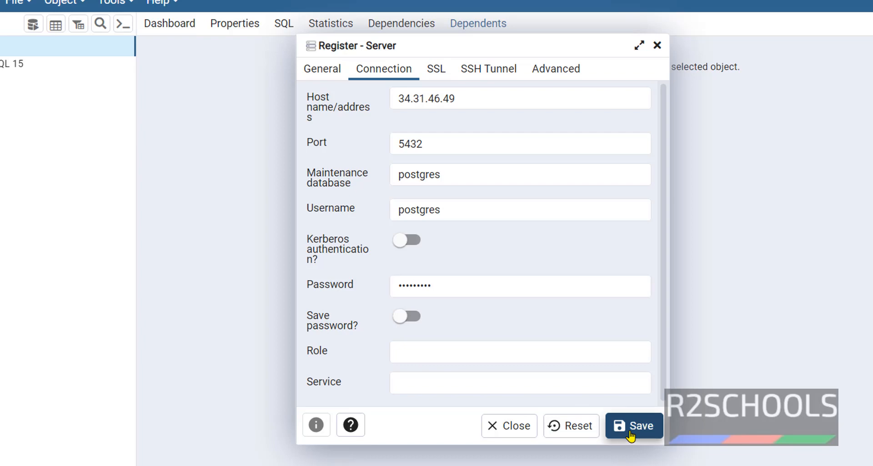
pyautogui.click(519, 351)
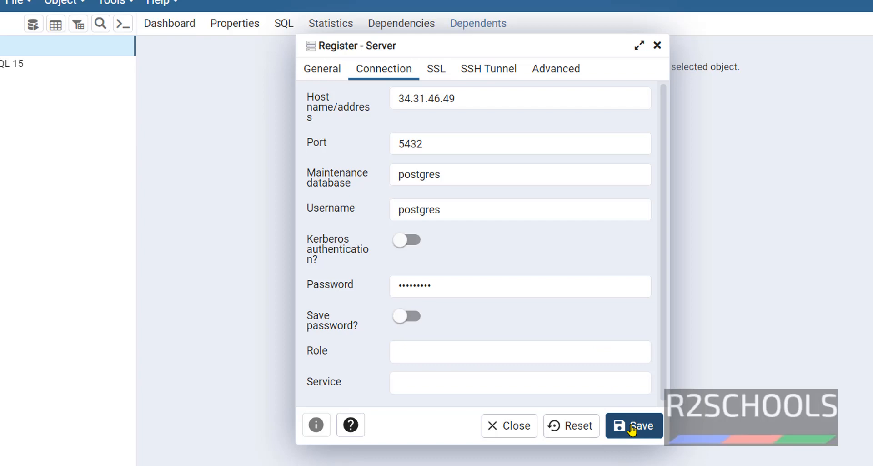
pyautogui.click(634, 425)
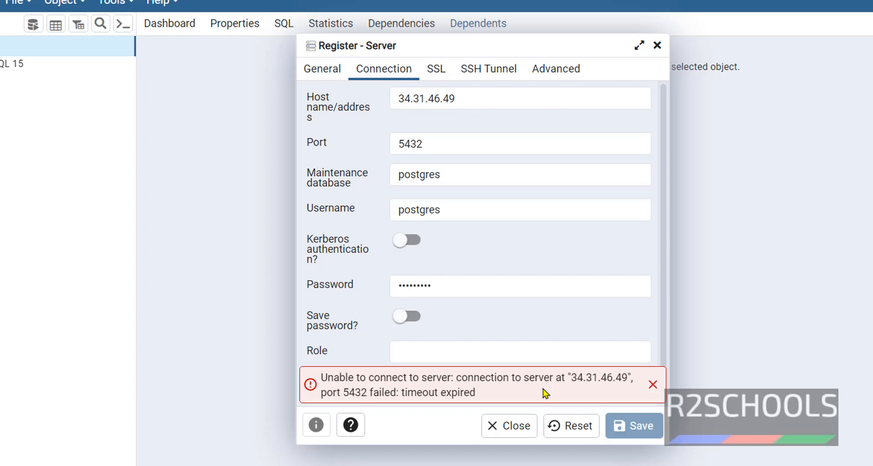
pyautogui.moveTo(411, 401)
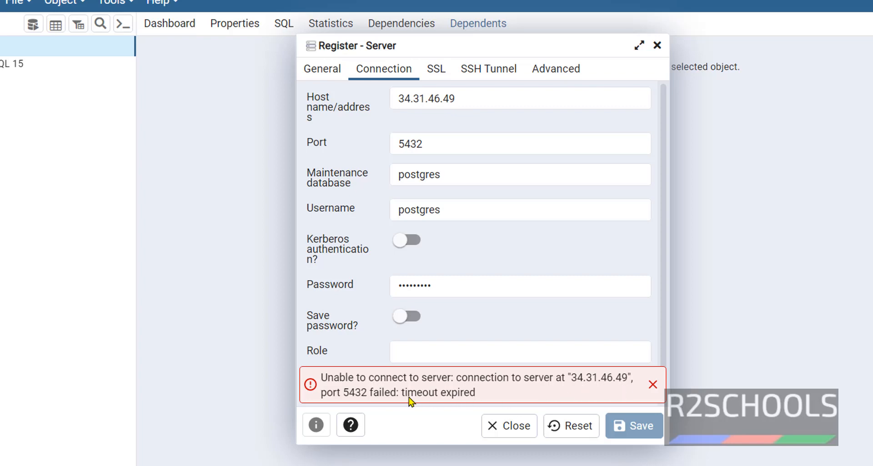
pyautogui.moveTo(476, 396)
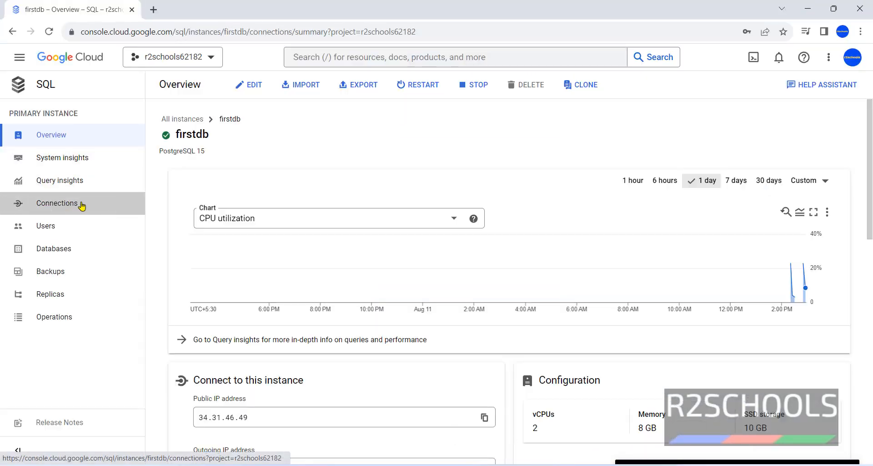
# Step: In firstdb's Connections > Networking, add an authorized network named myipaddress
pyautogui.click(56, 202)
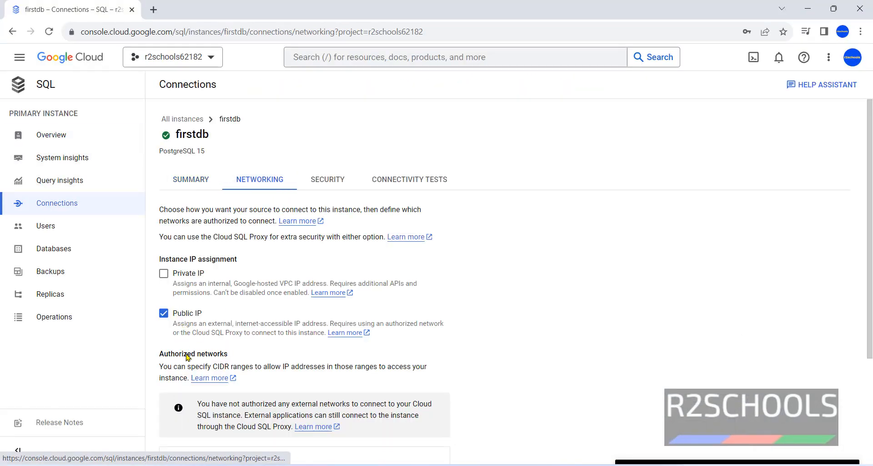
pyautogui.scroll(-3)
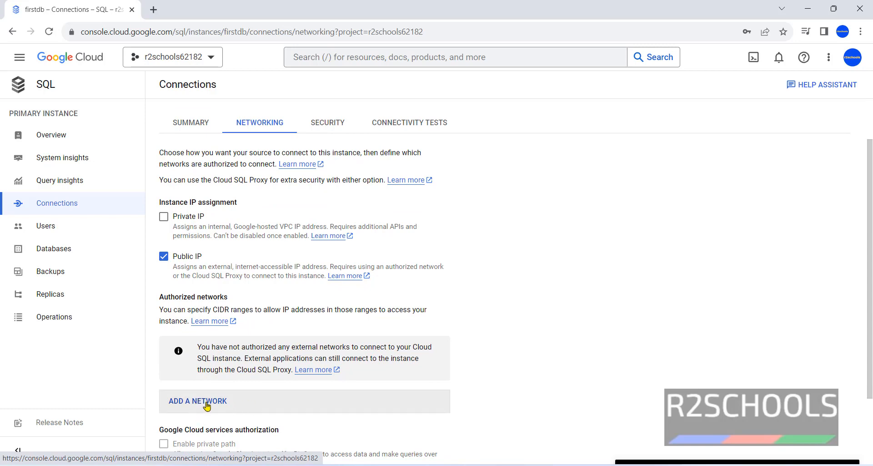
pyautogui.click(198, 400)
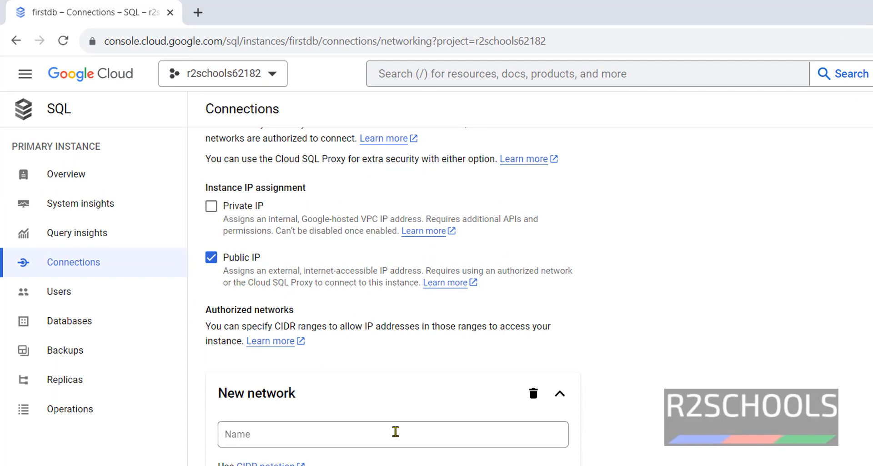
pyautogui.write('m')
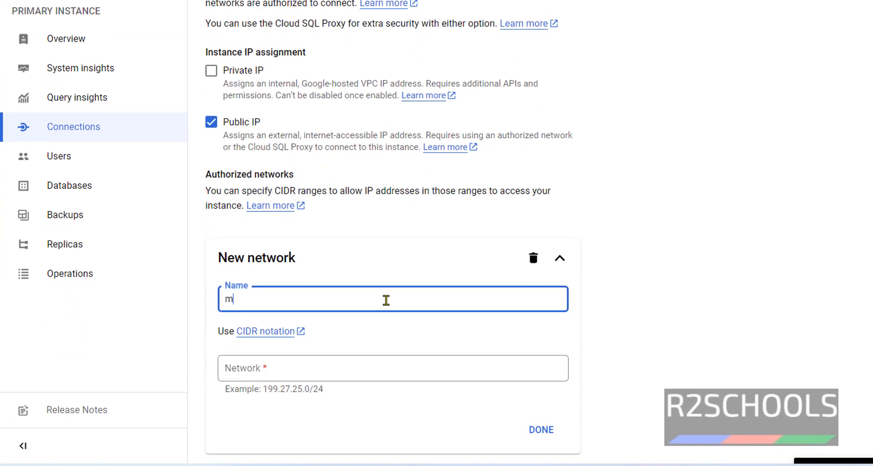
pyautogui.write('yipaddress')
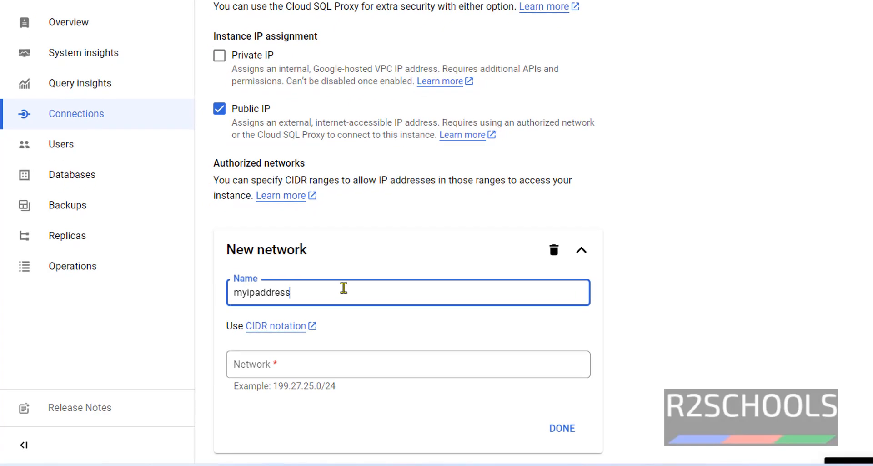
# Step: Start a web search from a fresh Chrome tab's address bar
pyautogui.click(408, 364)
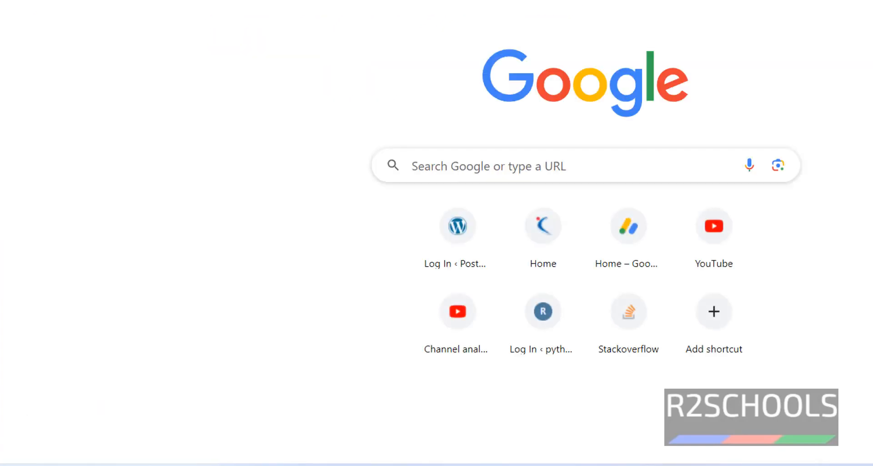
pyautogui.click(388, 13)
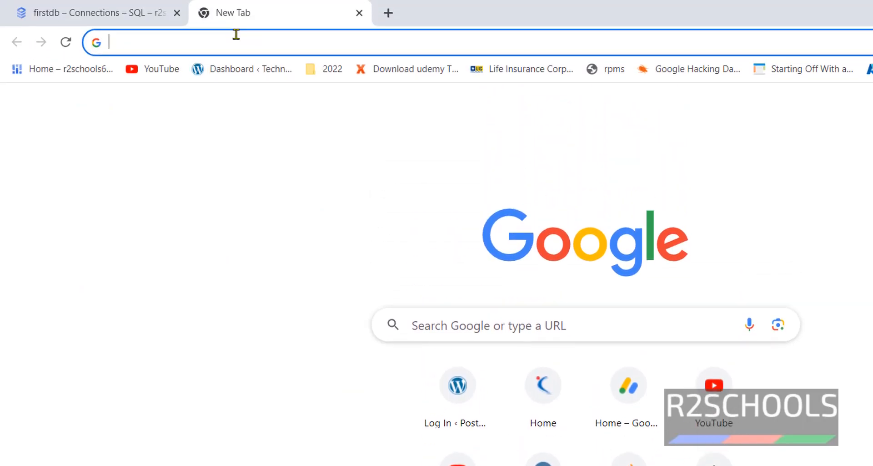
# Step: Search whatismyip to find this computer's public IP address
pyautogui.write('whatismyip')
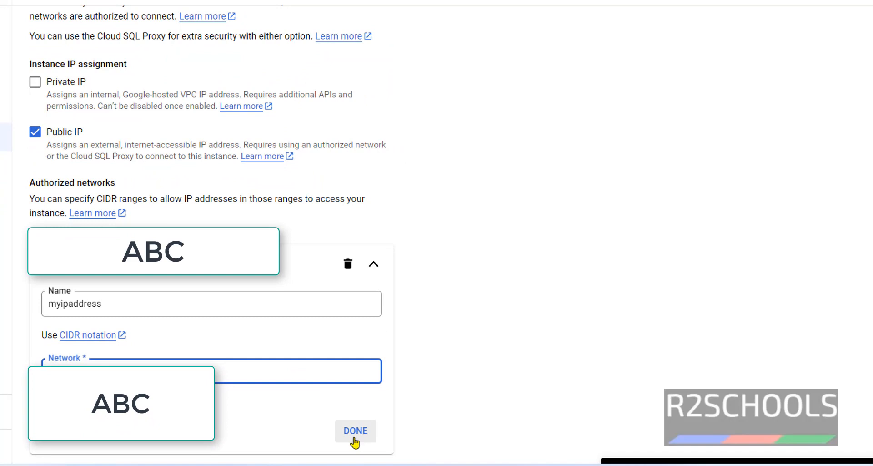
# Step: Confirm the new network entry and save firstdb's authorized networks with myipaddress
pyautogui.click(356, 430)
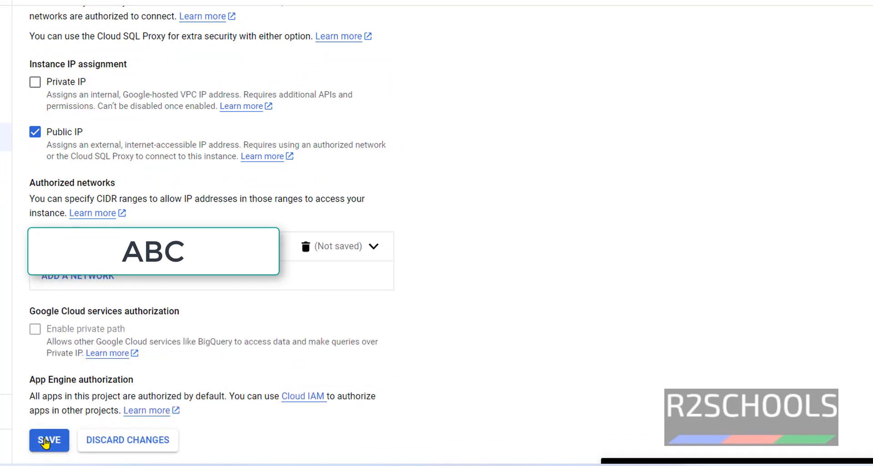
pyautogui.click(49, 439)
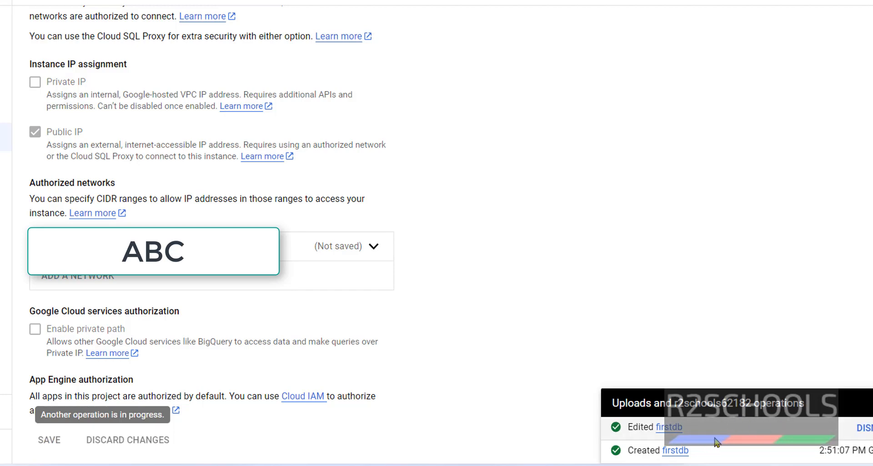
pyautogui.click(35, 132)
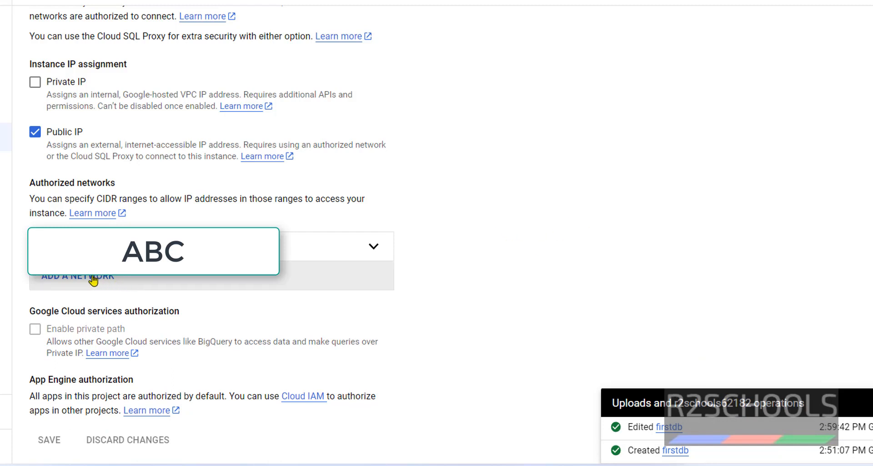
pyautogui.click(78, 276)
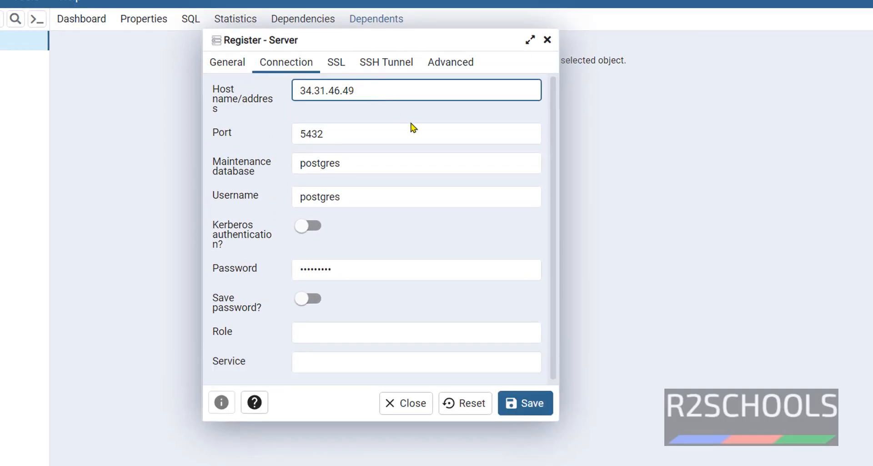
# Step: Save the firstdbgcp server registration and expand it to list cloudsqladmin, postgres and r2schools
pyautogui.click(524, 403)
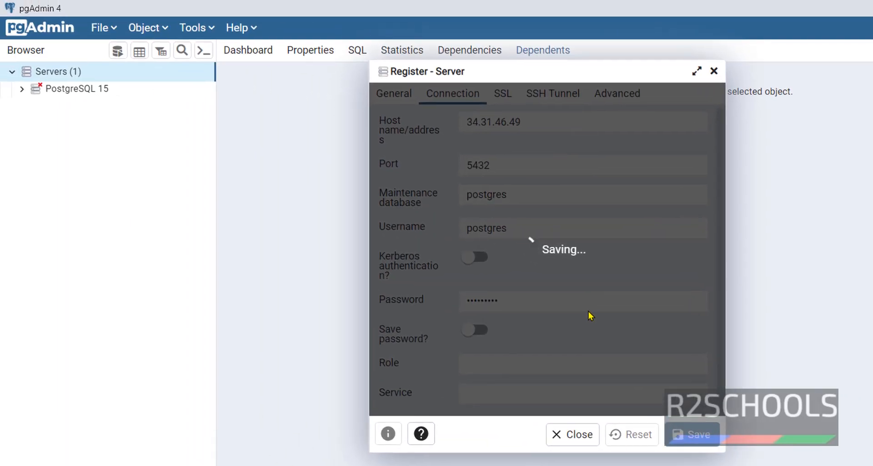
pyautogui.click(692, 433)
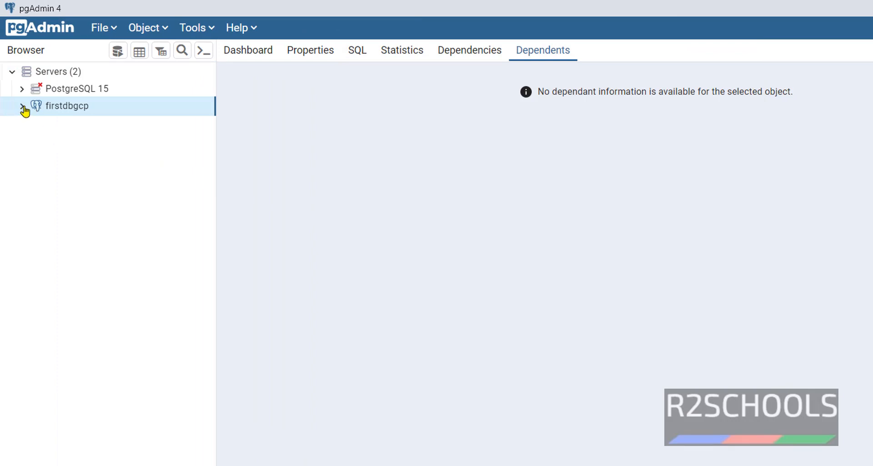
pyautogui.click(22, 105)
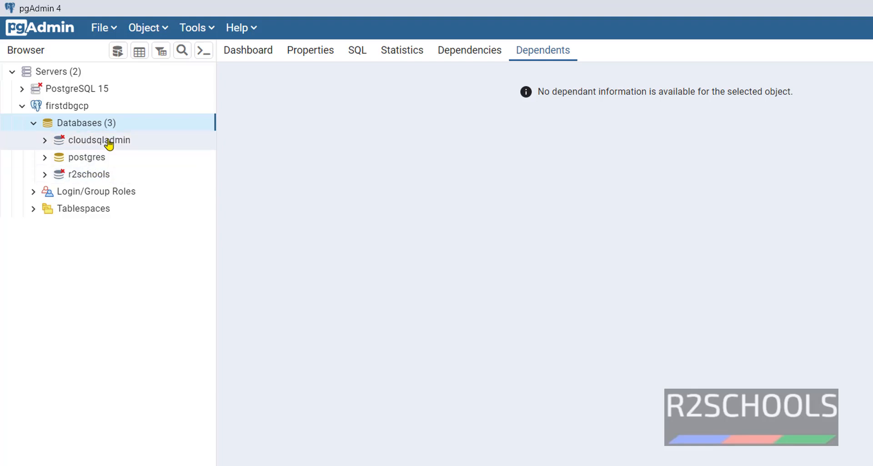
# Step: Start creating a new database under firstdbgcp and check firstdb's database list in Cloud Console
pyautogui.rightClick(87, 123)
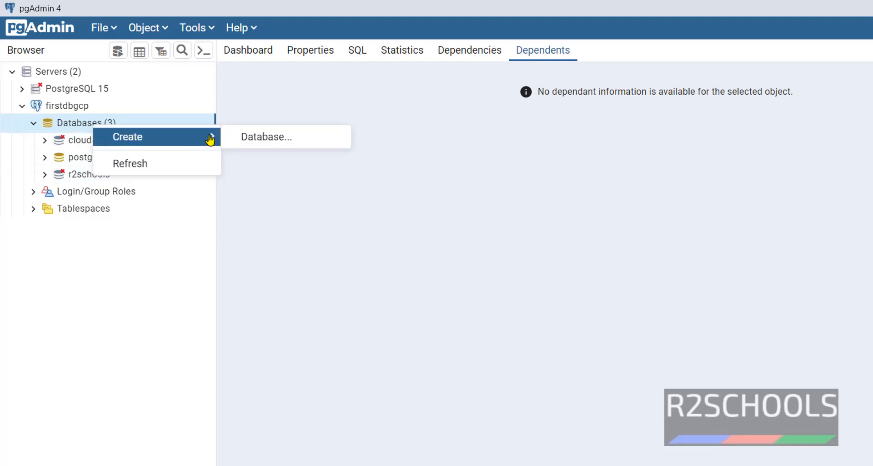
pyautogui.click(266, 136)
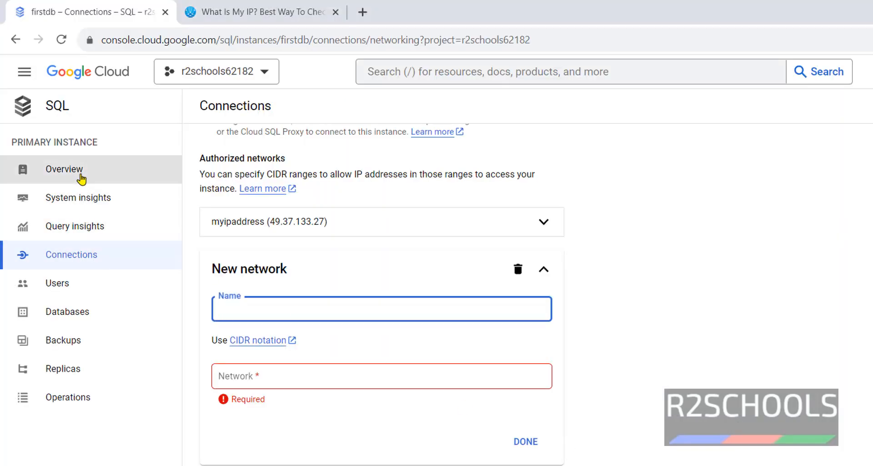
pyautogui.click(64, 169)
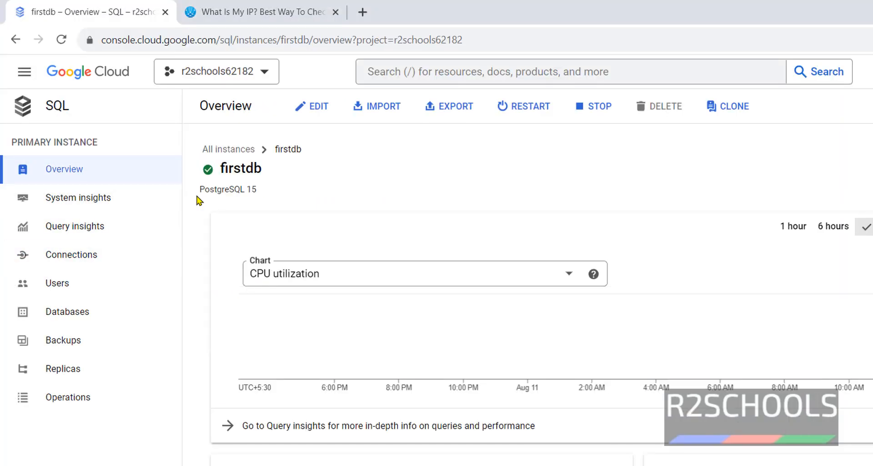
pyautogui.click(66, 311)
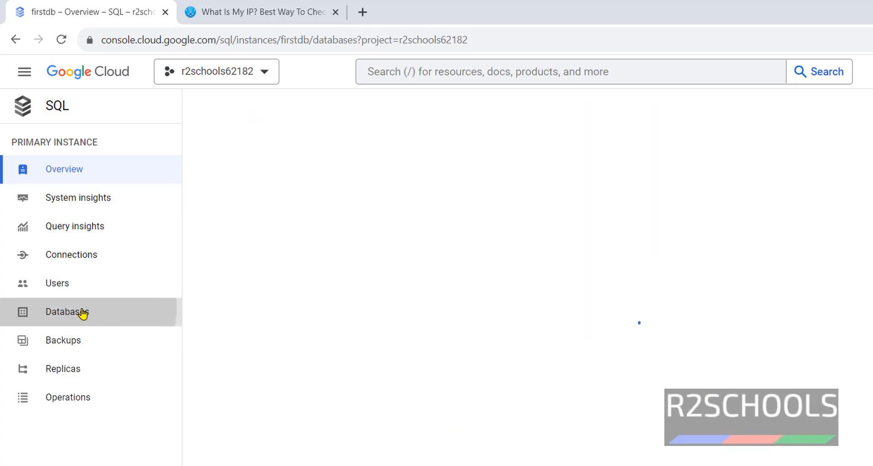
pyautogui.click(66, 312)
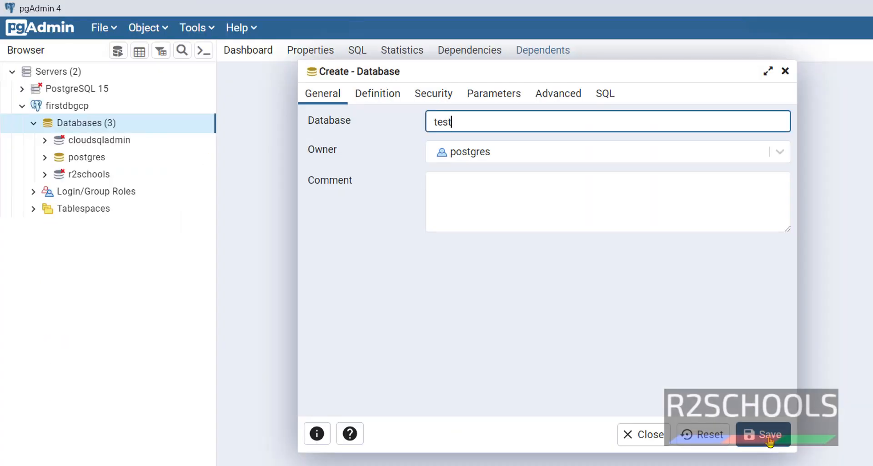
# Step: Select the new test database and expand it under firstdbgcp
pyautogui.click(770, 433)
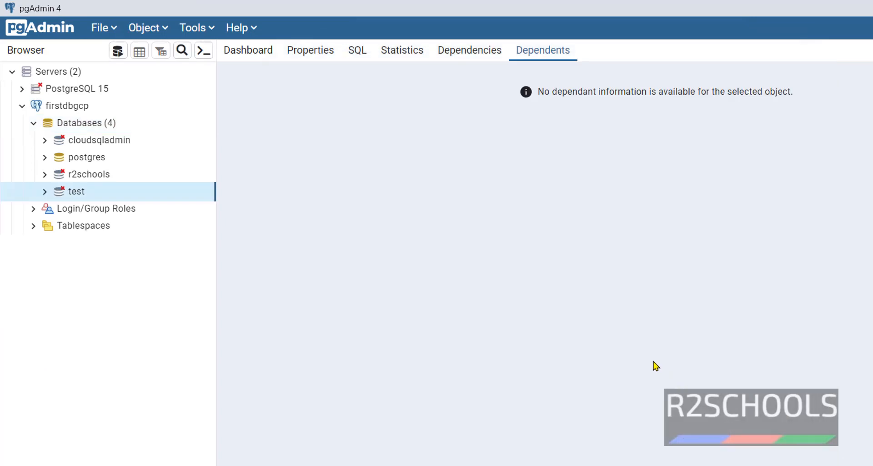
pyautogui.moveTo(163, 179)
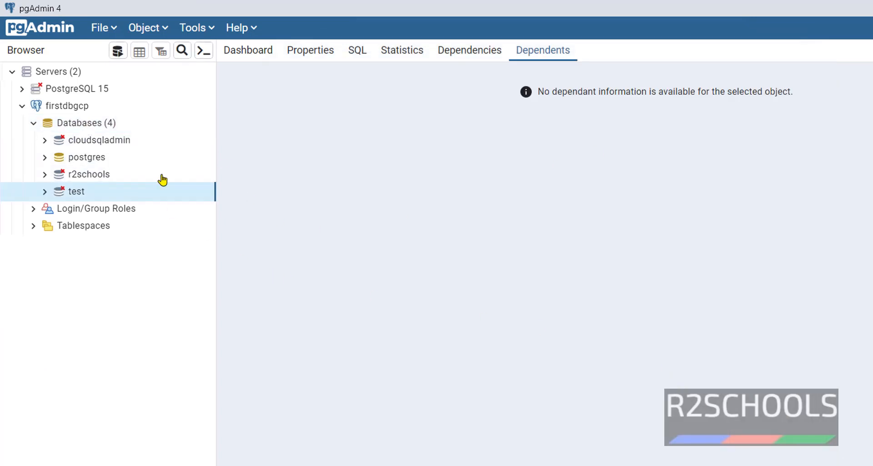
pyautogui.click(44, 191)
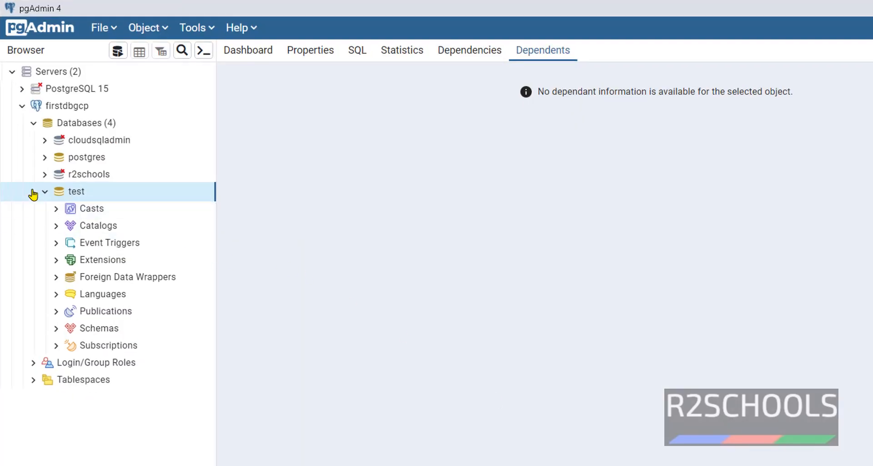
# Step: Collapse the test database and start creating a new login role under Login/Group Roles
pyautogui.click(44, 191)
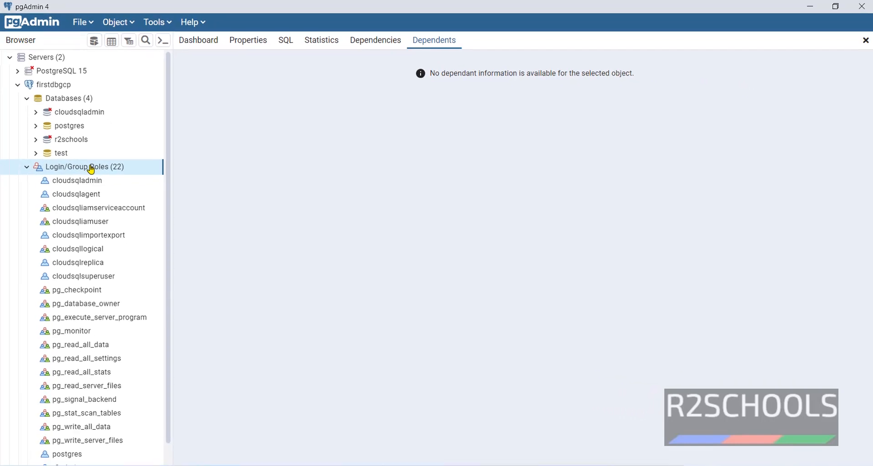
pyautogui.rightClick(83, 167)
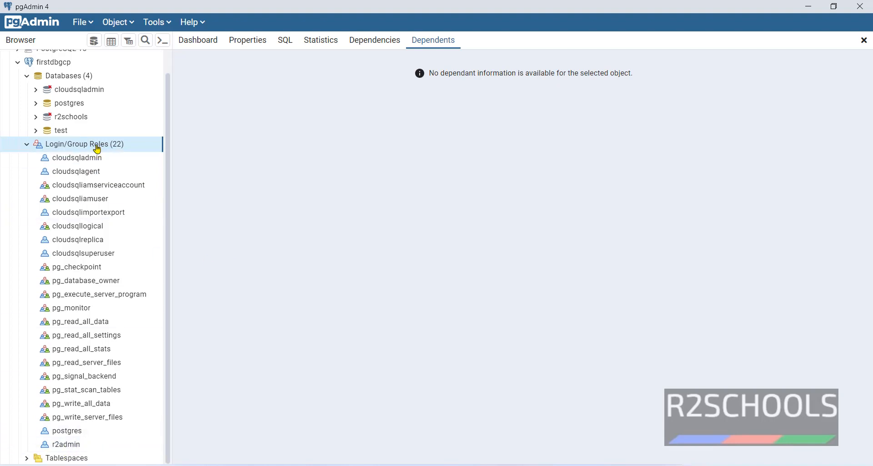
pyautogui.rightClick(82, 144)
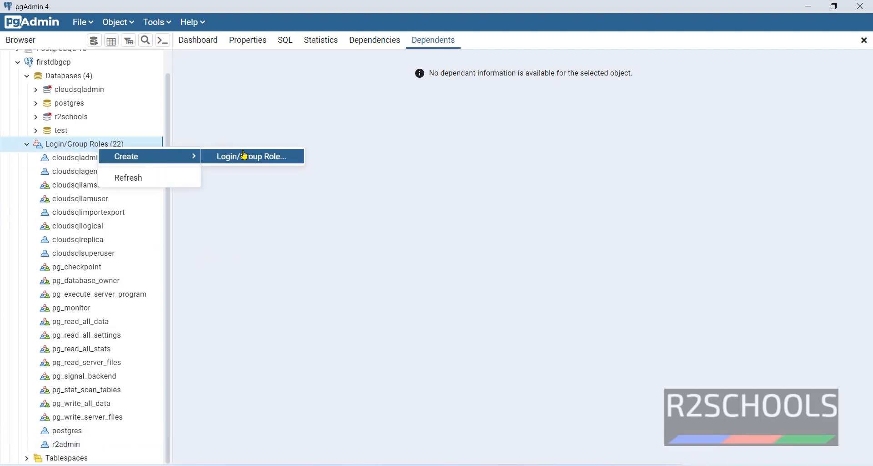
pyautogui.click(252, 155)
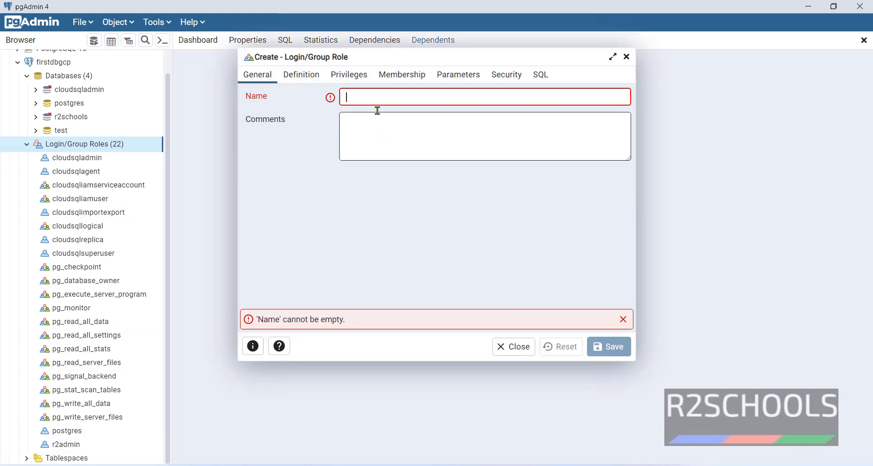
# Step: Name the role r2test, review its Definition settings and save it
pyautogui.write('r2test')
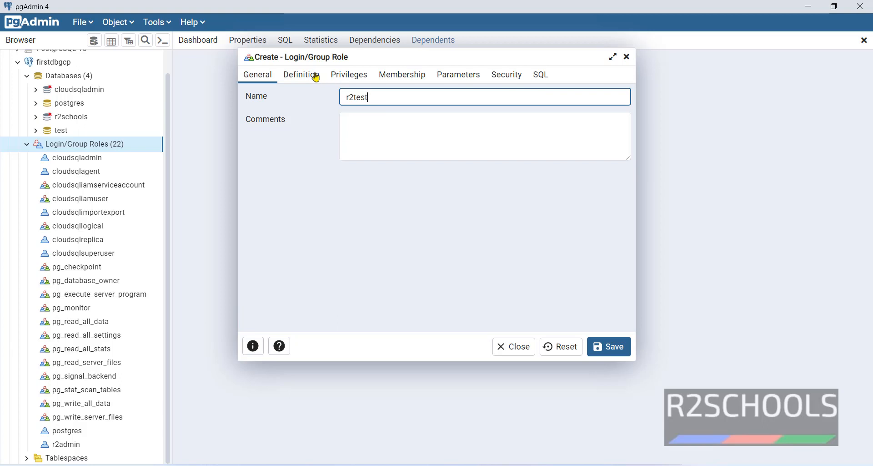
pyautogui.click(301, 74)
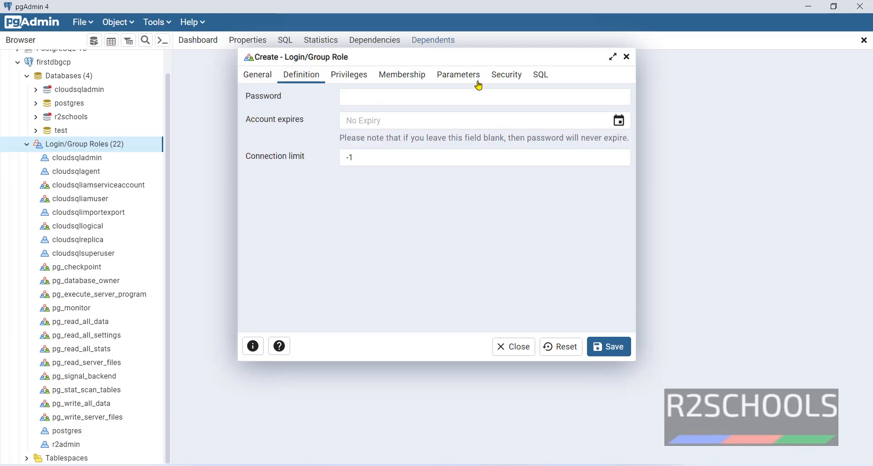
pyautogui.moveTo(609, 346)
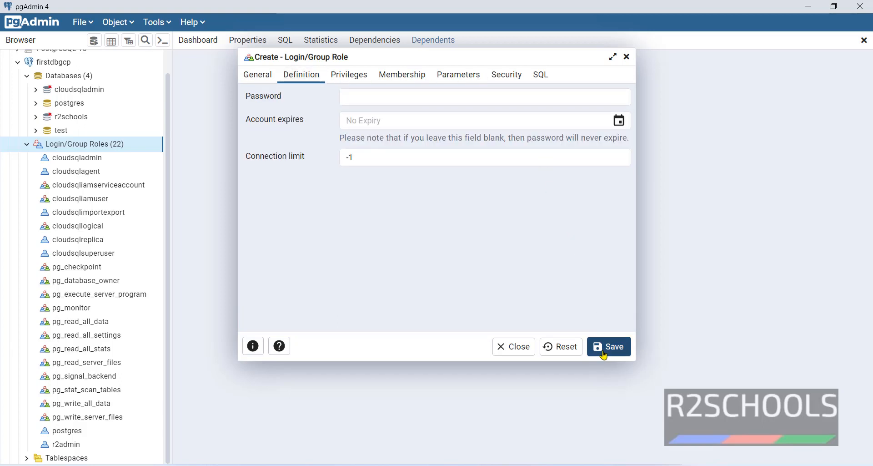
pyautogui.click(608, 345)
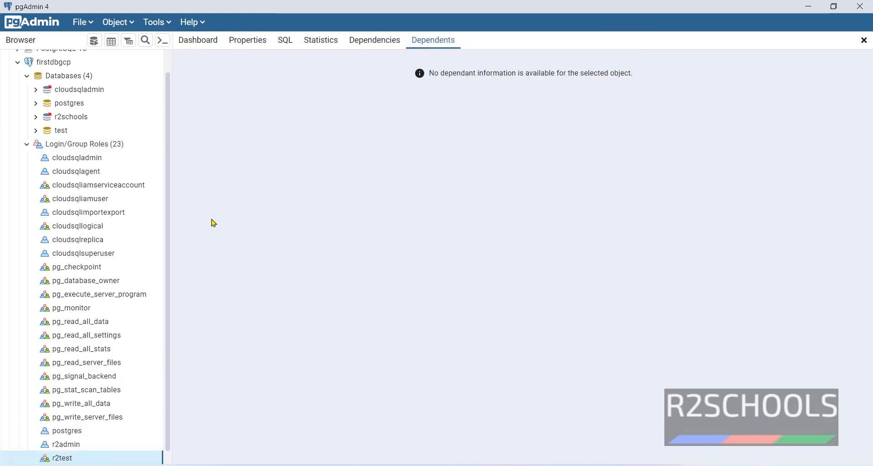
pyautogui.click(61, 444)
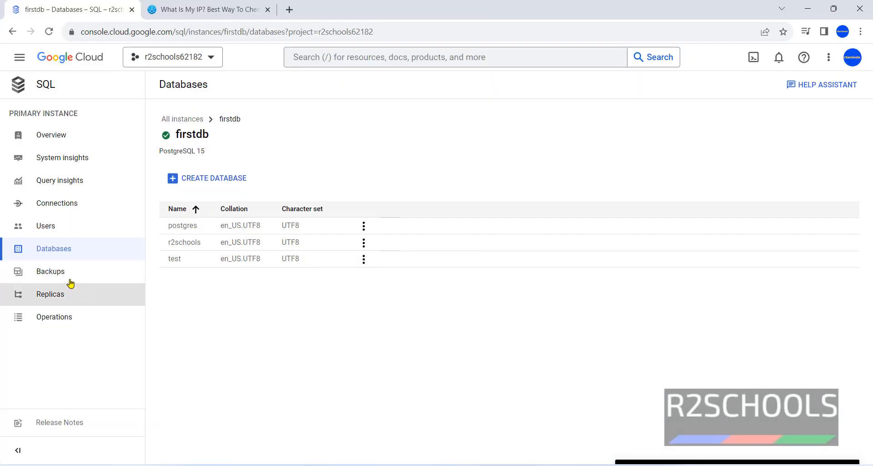
pyautogui.click(45, 225)
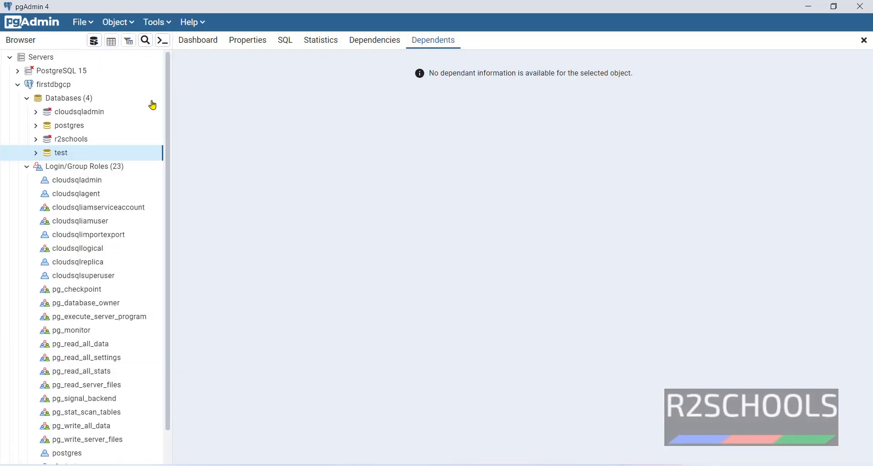
# Step: Drop the test database from firstdbgcp and confirm the deletion
pyautogui.rightClick(60, 152)
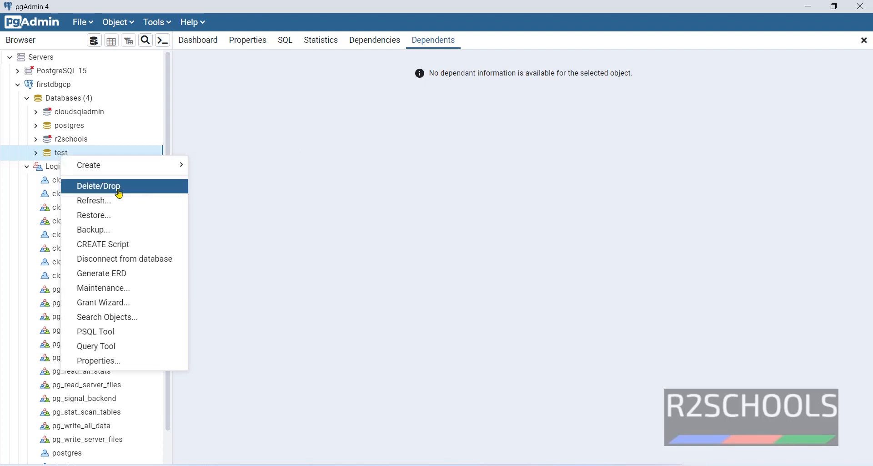
pyautogui.click(98, 185)
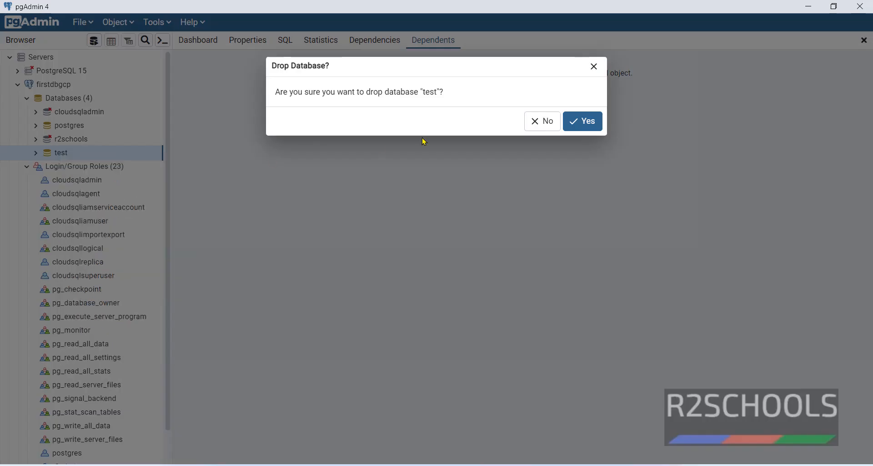
pyautogui.click(582, 121)
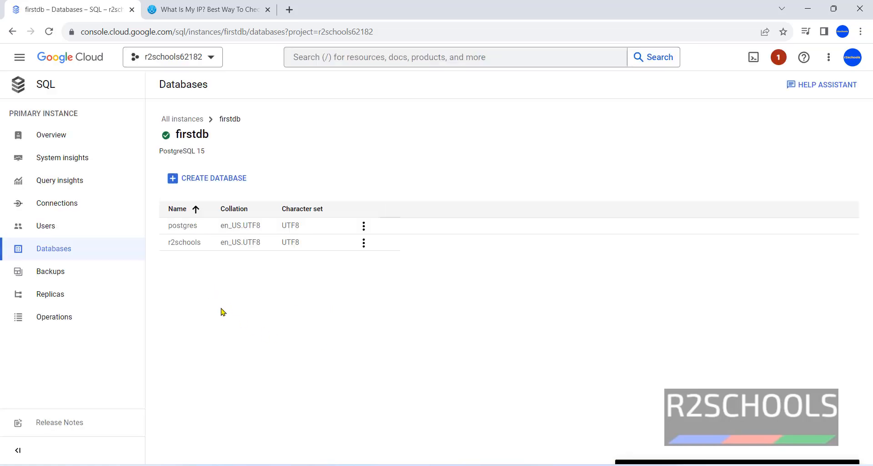
pyautogui.moveTo(108, 151)
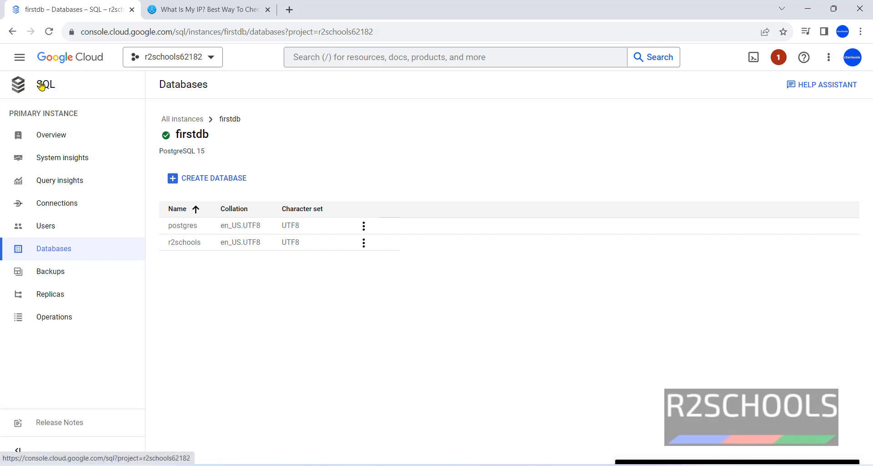
# Step: Return to the Cloud SQL instances list and open firstdb's System insights dashboard
pyautogui.click(46, 84)
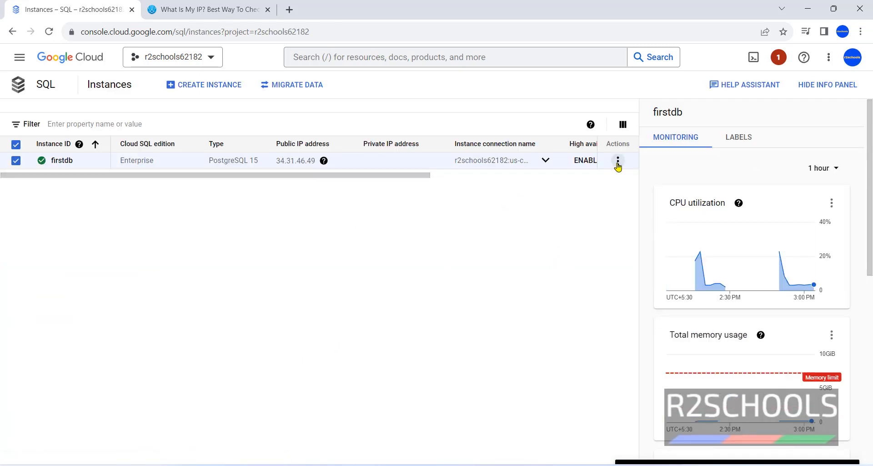
pyautogui.click(616, 160)
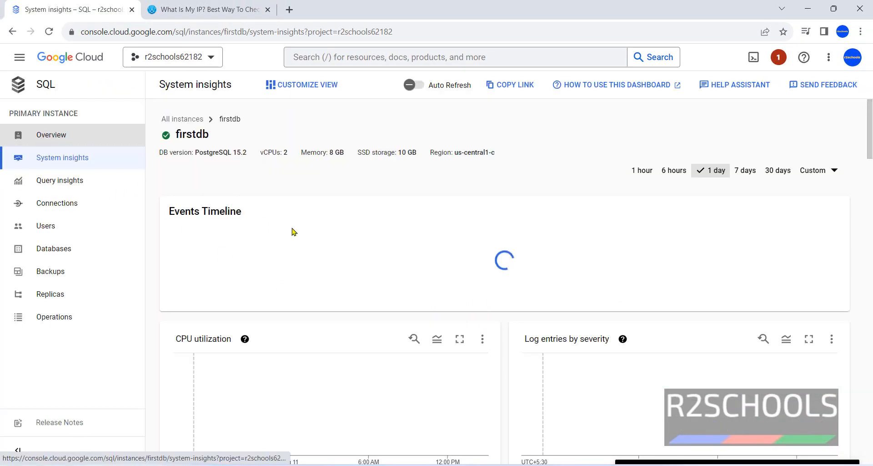
# Step: Edit firstdb to uncheck Enable deletion protection under Data protection and save
pyautogui.click(50, 134)
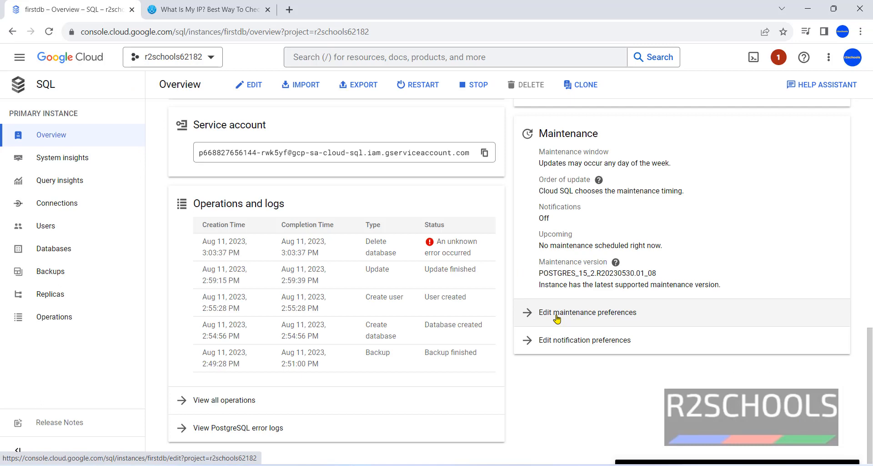
pyautogui.click(587, 312)
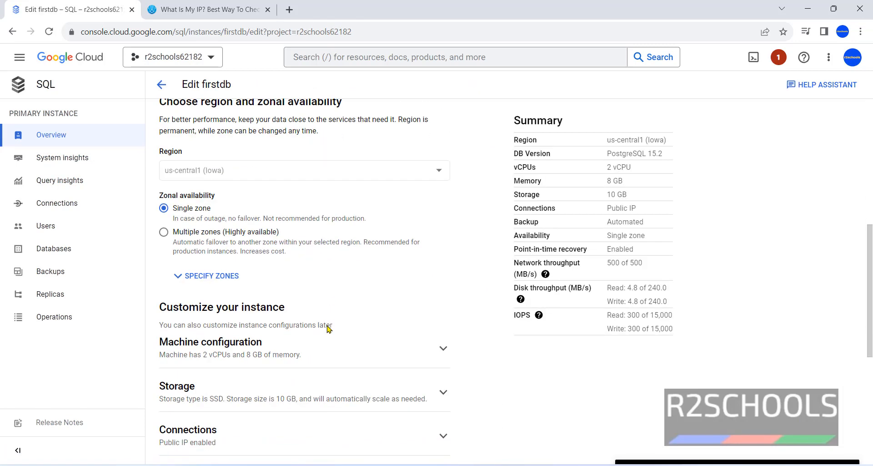
pyautogui.scroll(-3)
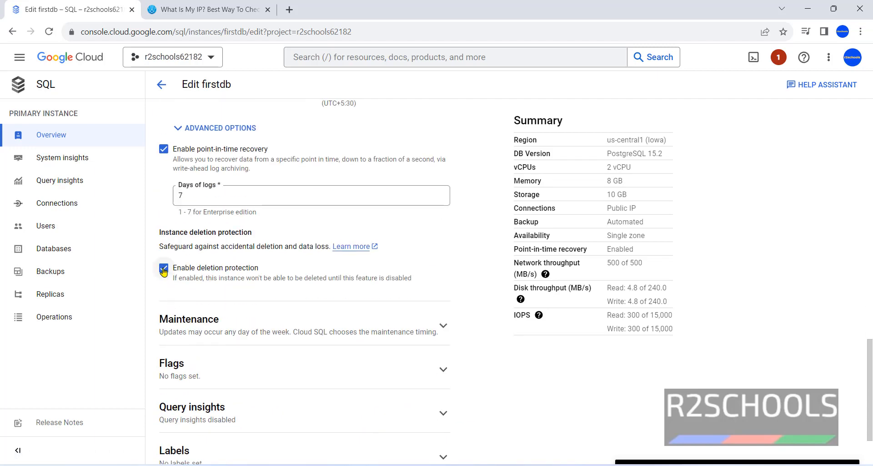
pyautogui.click(162, 268)
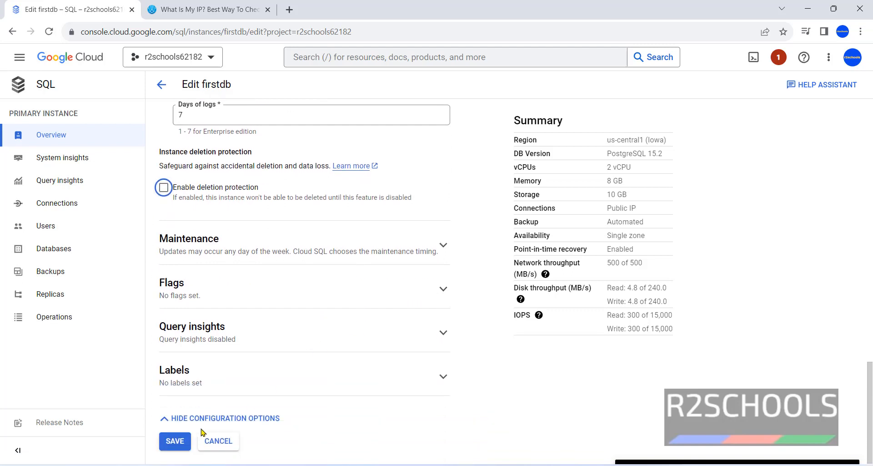
pyautogui.click(175, 440)
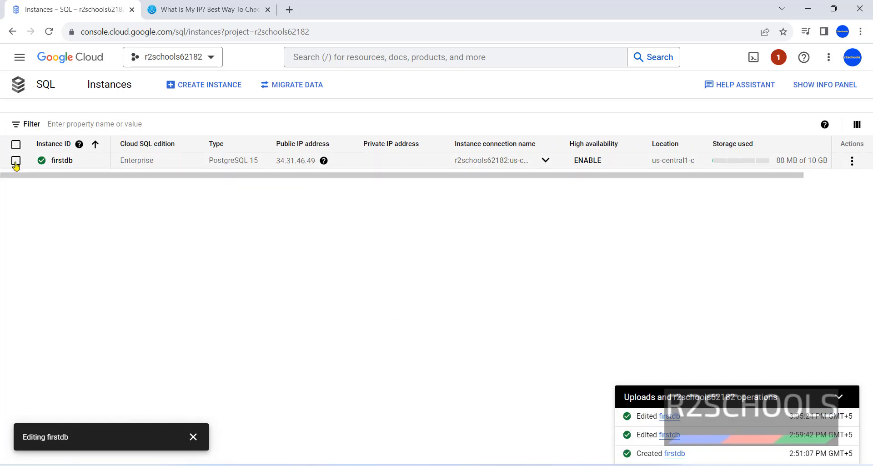
pyautogui.click(15, 160)
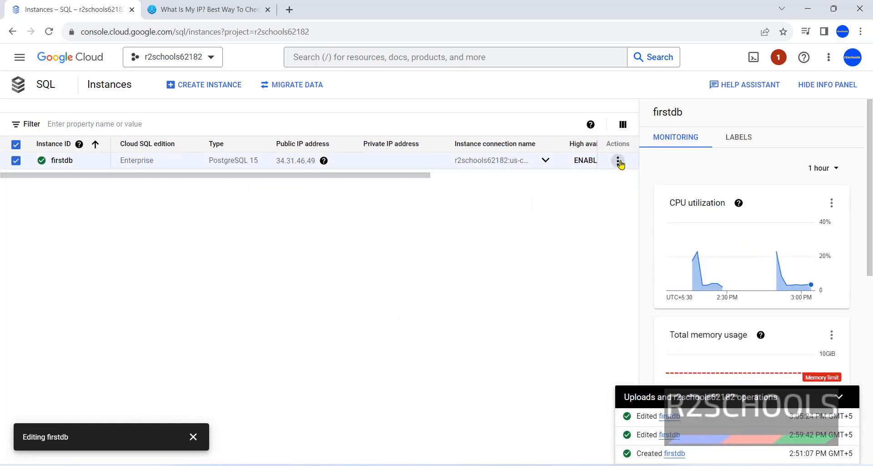
pyautogui.click(617, 160)
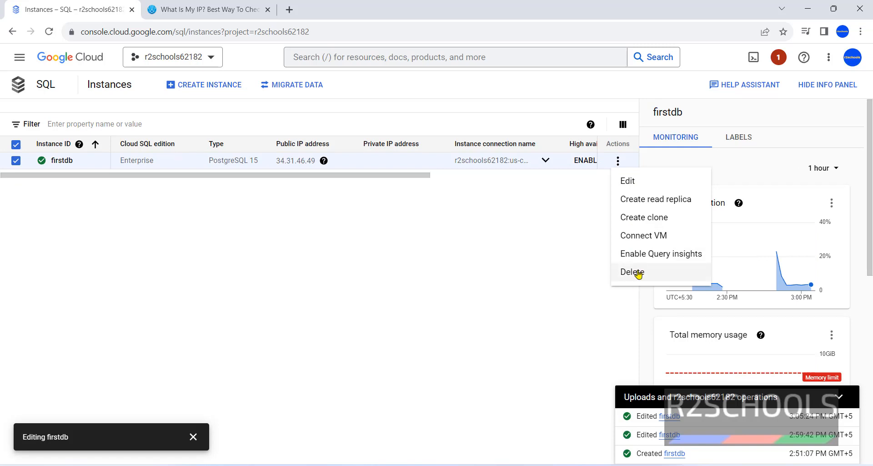
pyautogui.click(631, 272)
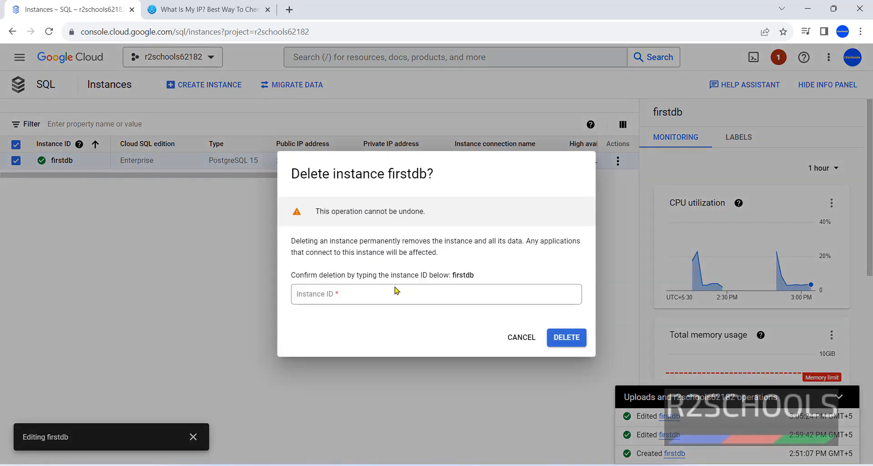
pyautogui.click(431, 294)
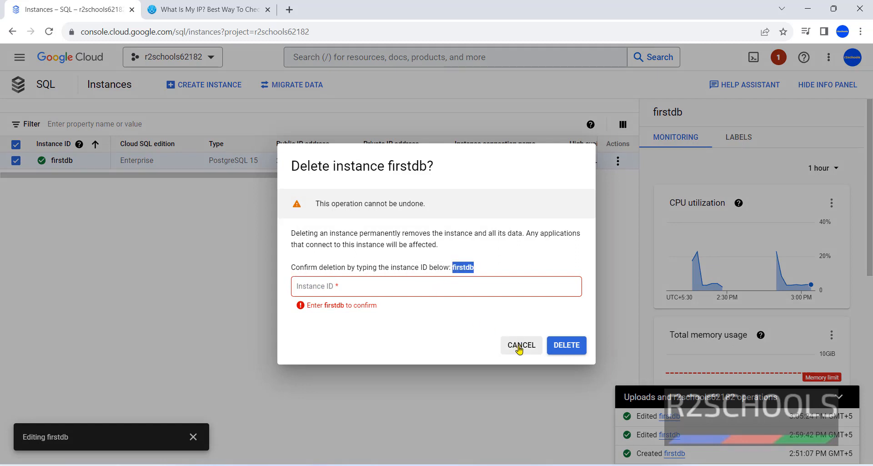
pyautogui.click(520, 345)
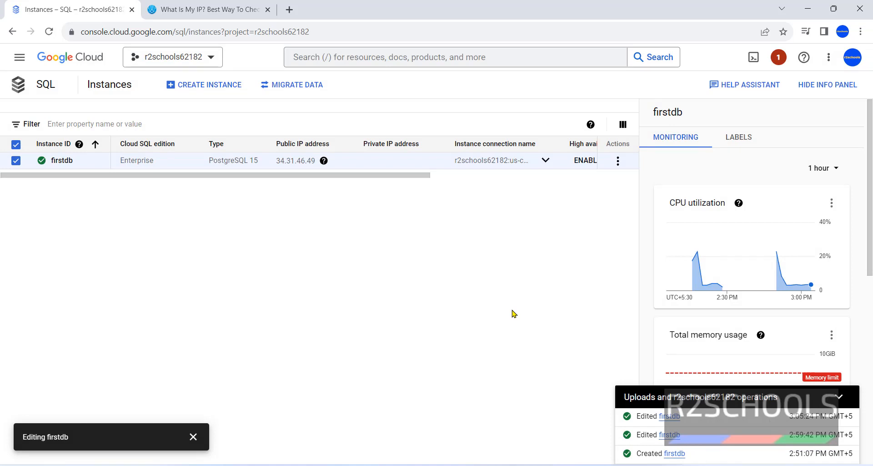